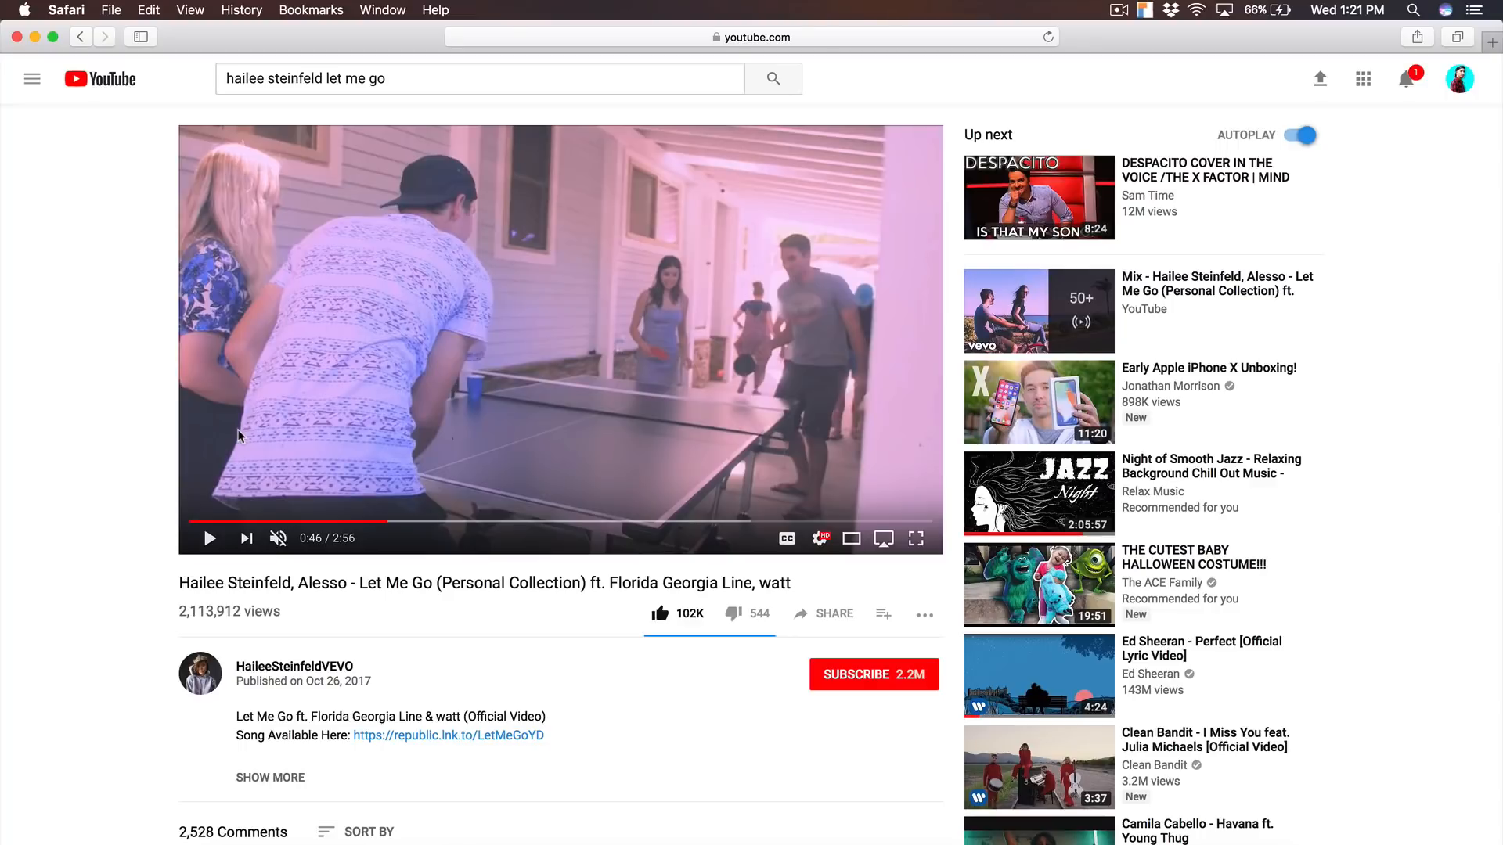
pyautogui.moveTo(216, 407)
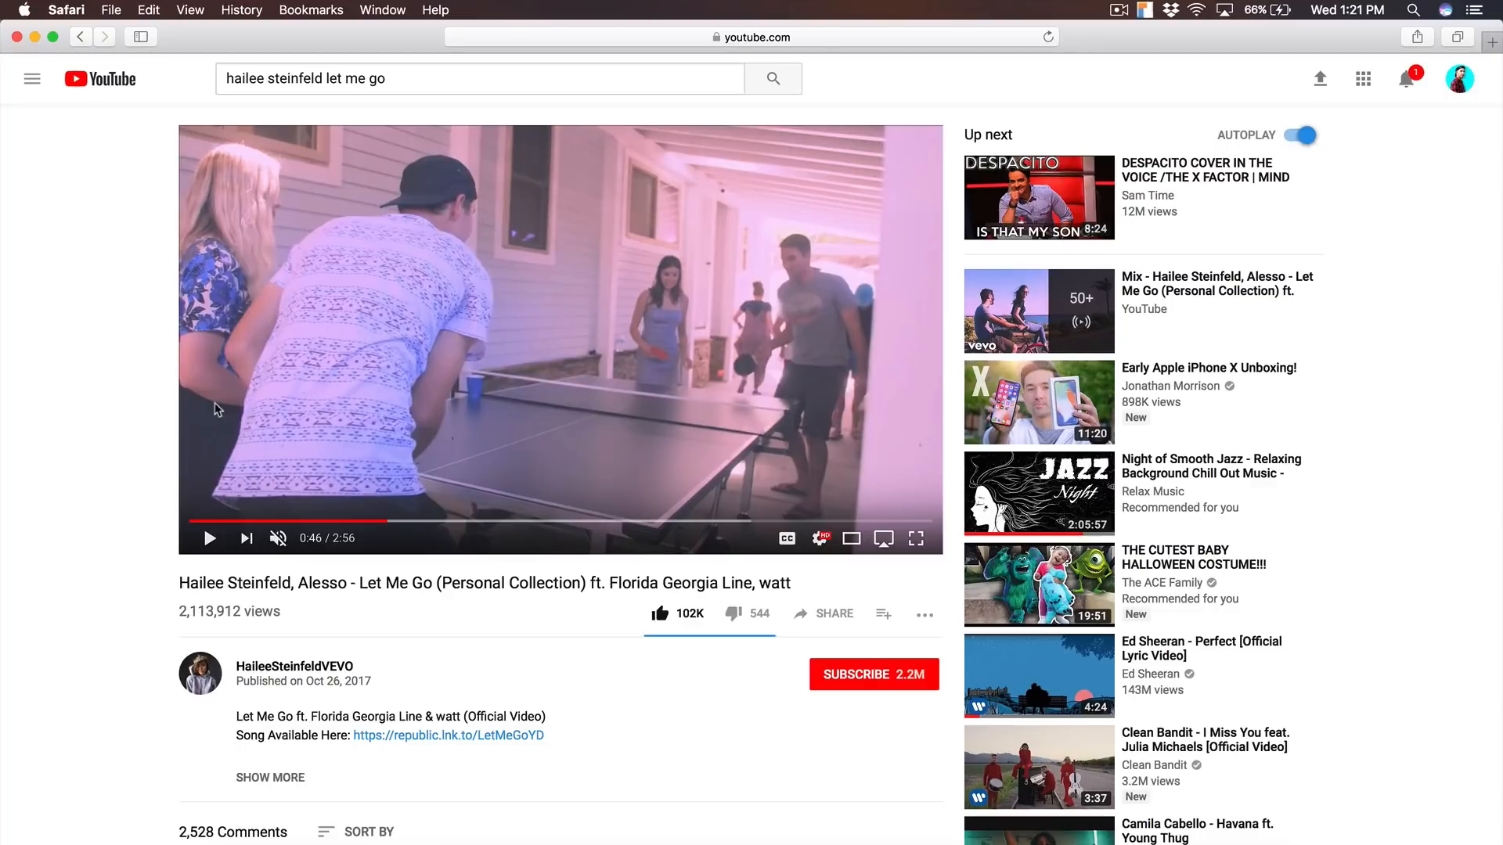
pyautogui.moveTo(342, 409)
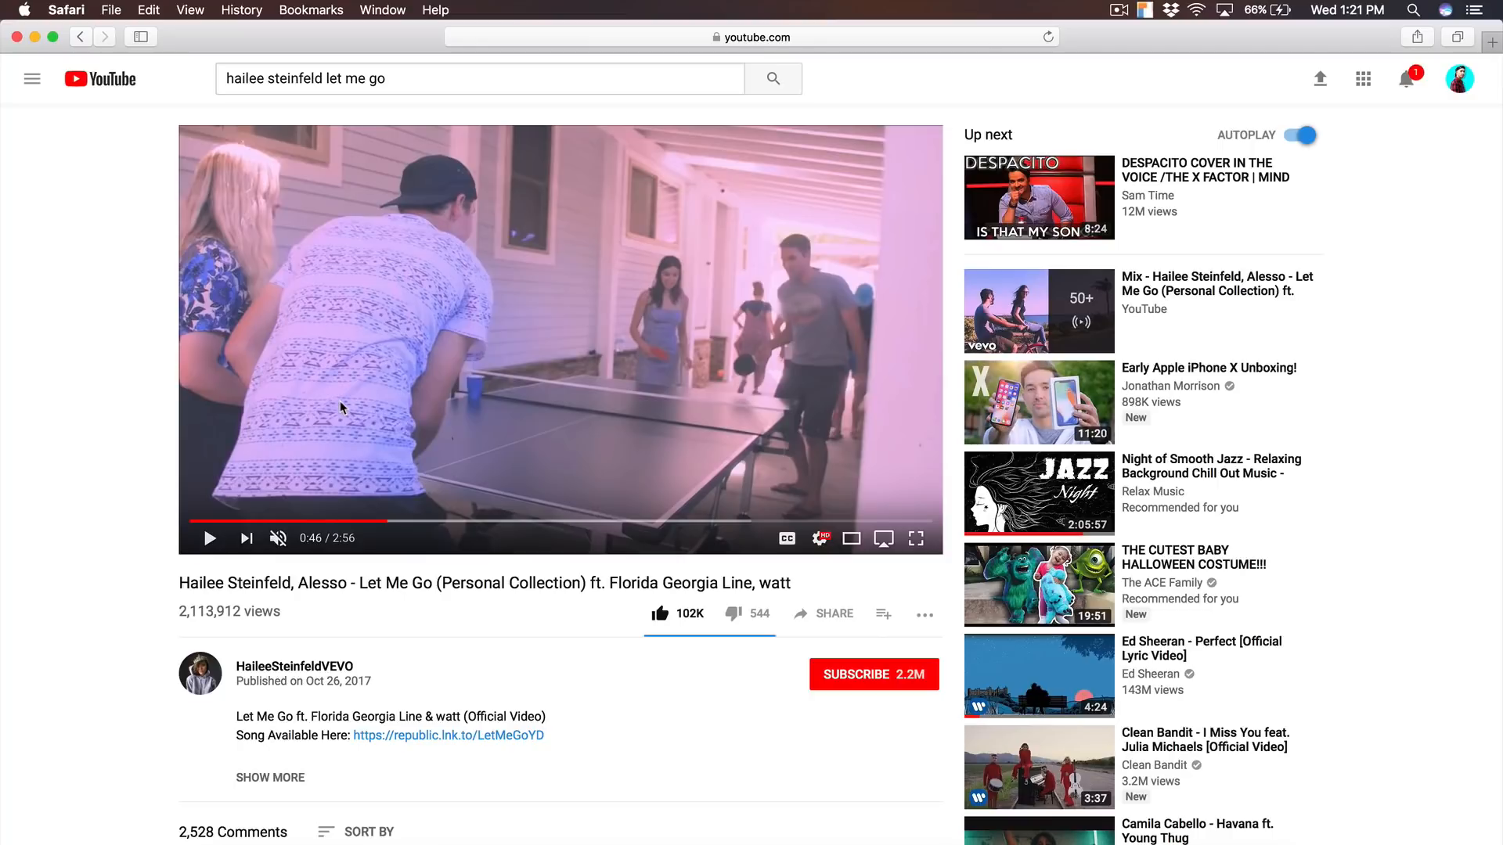
pyautogui.moveTo(210, 402)
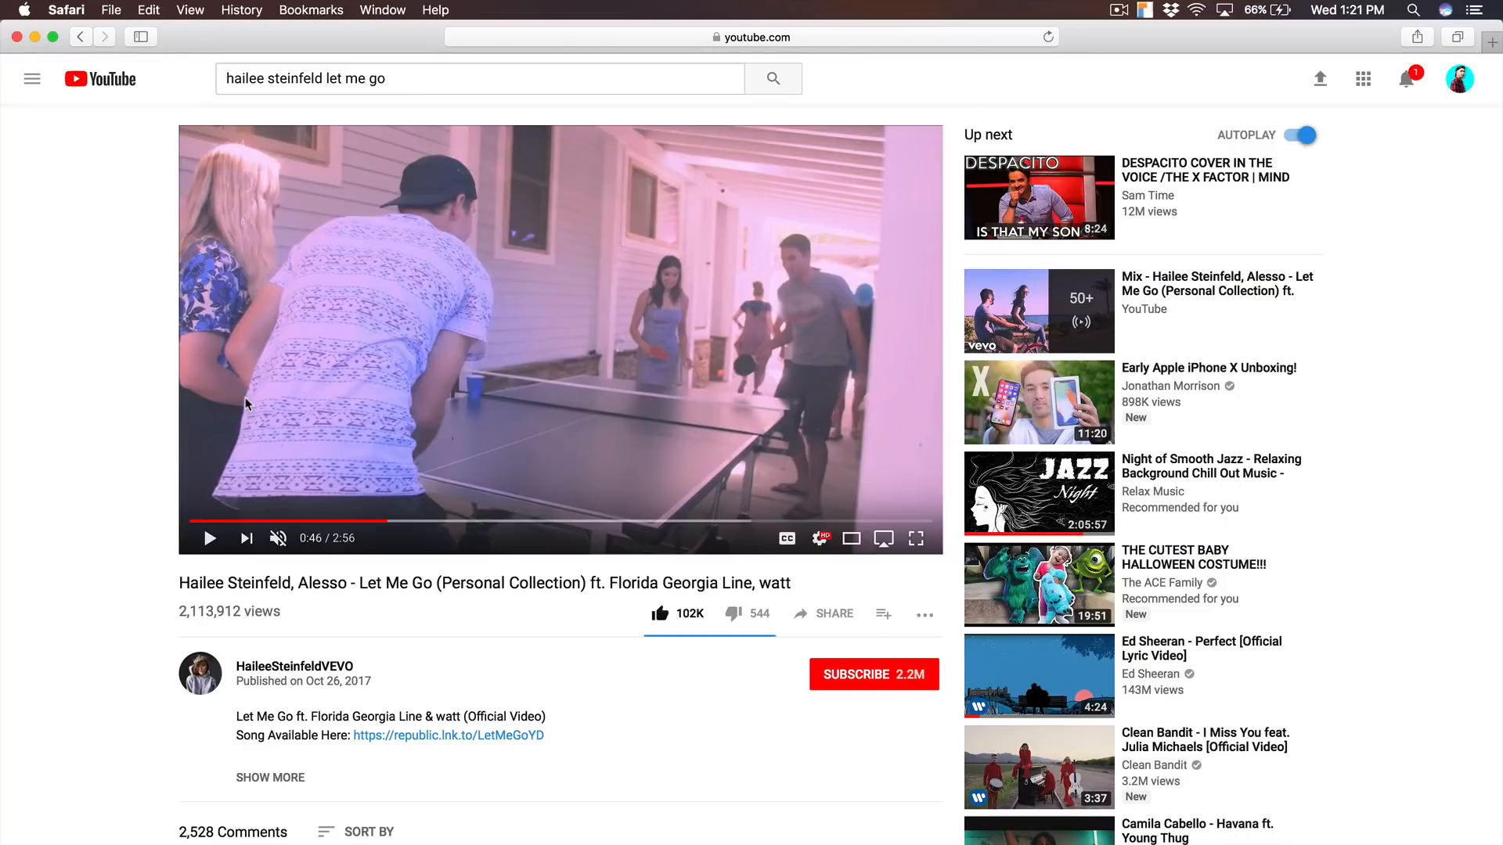
pyautogui.moveTo(122, 398)
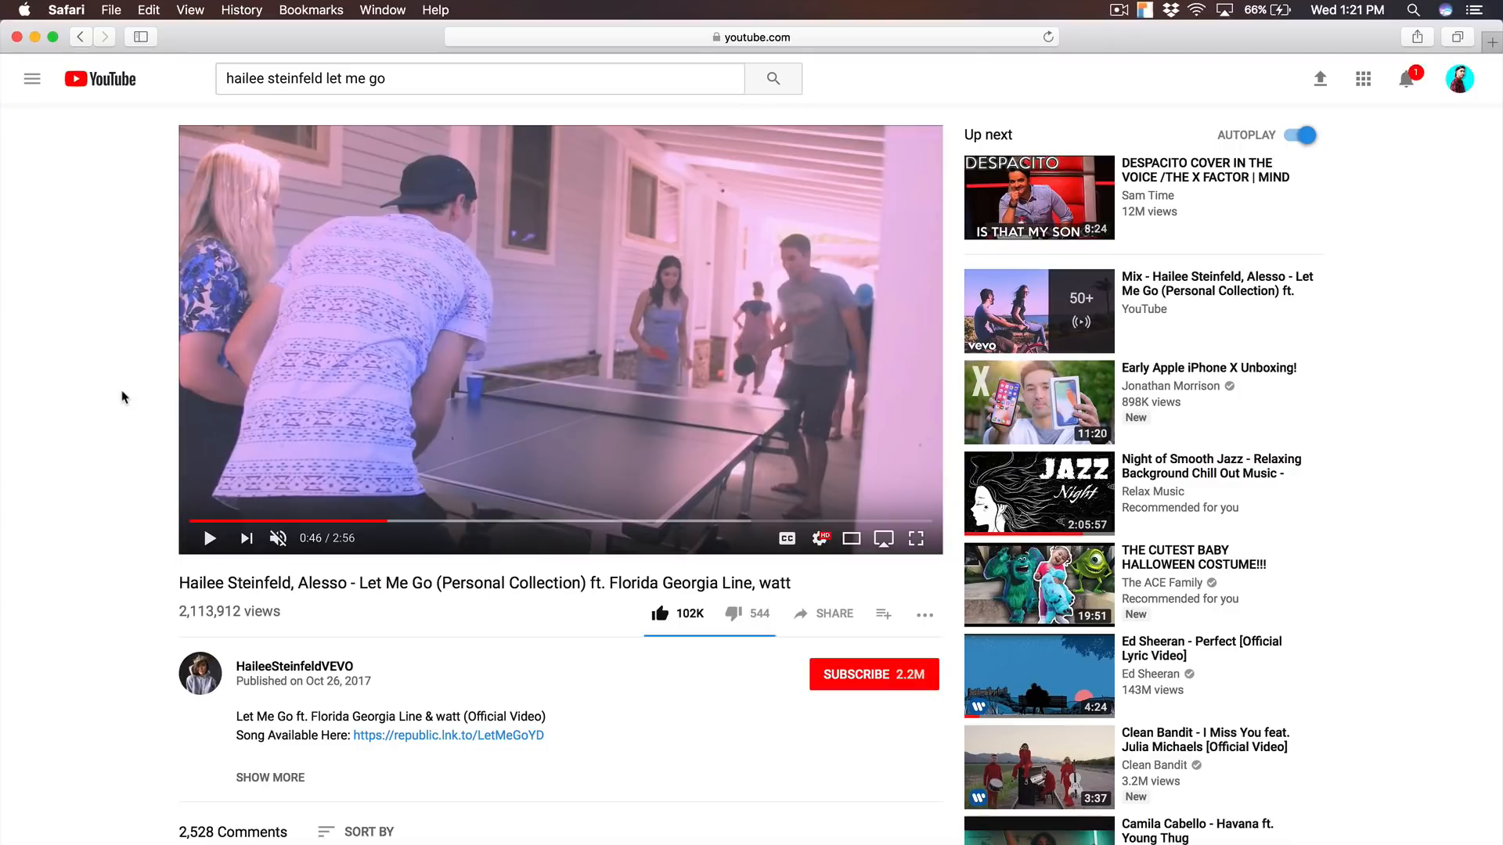
pyautogui.moveTo(201, 376)
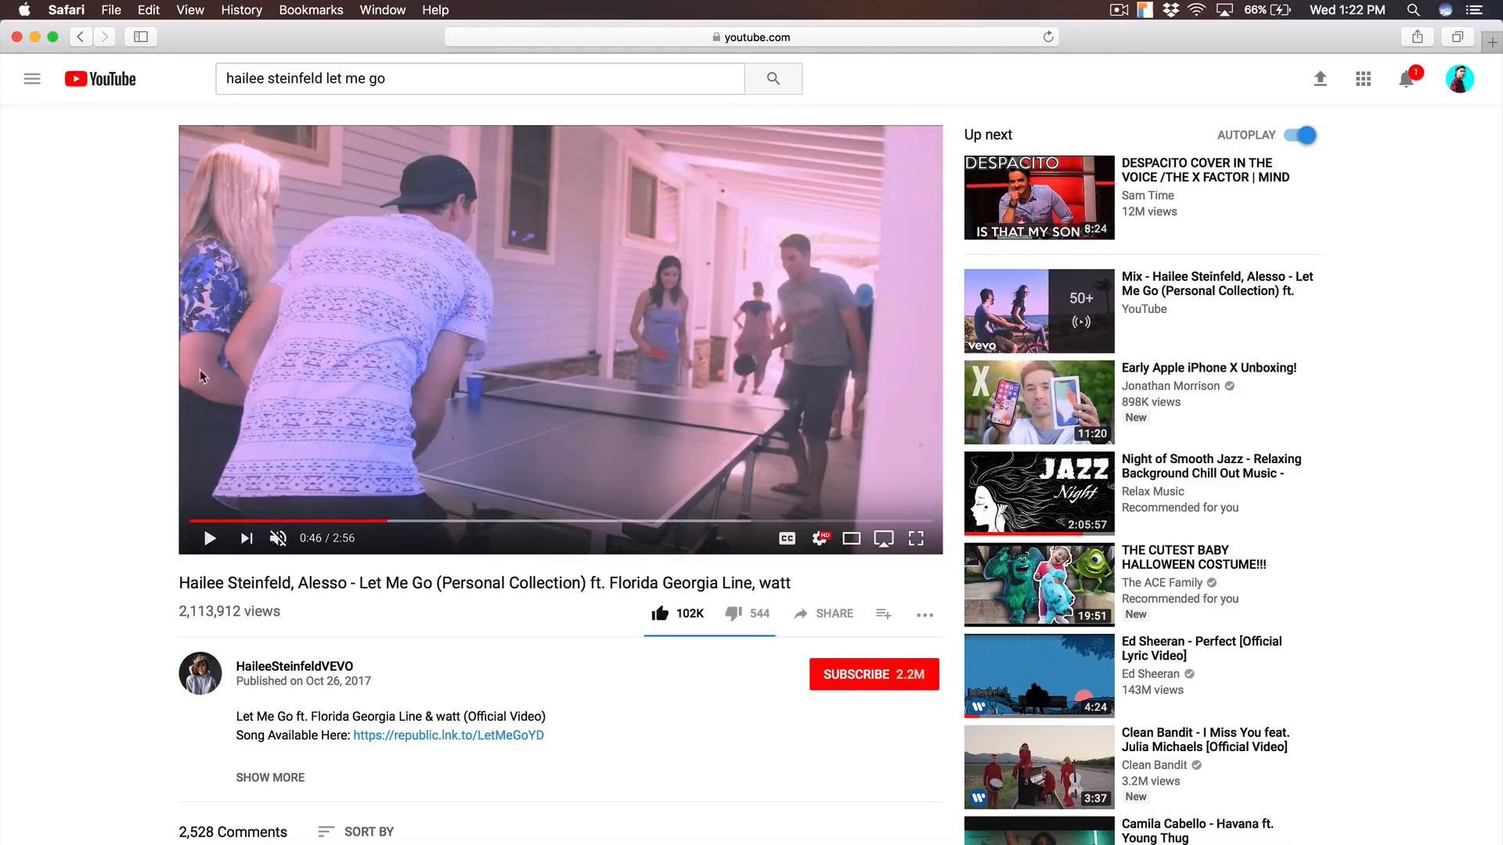
pyautogui.moveTo(73, 320)
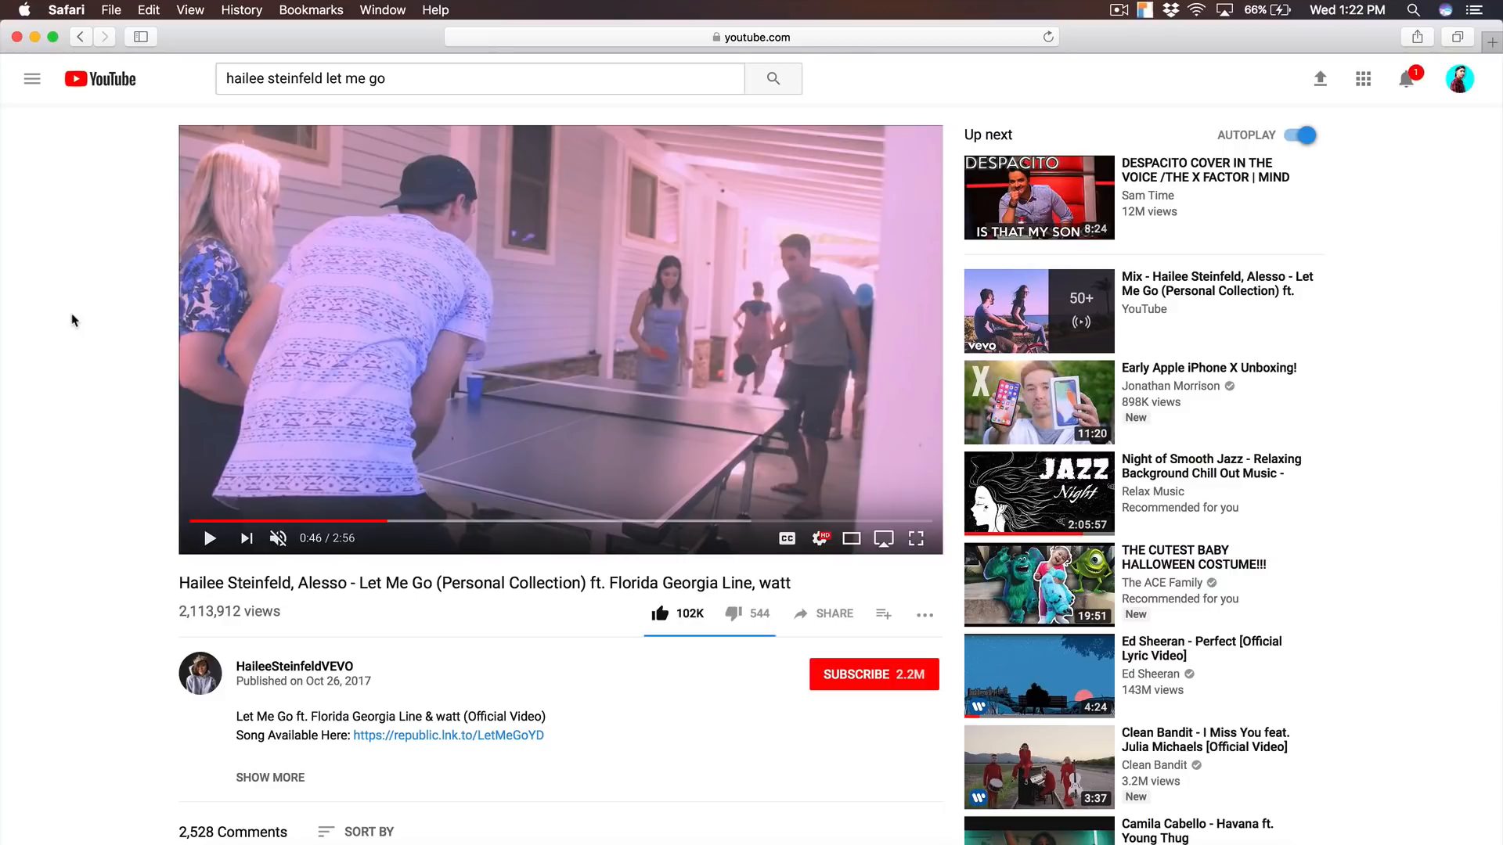
pyautogui.moveTo(122, 341)
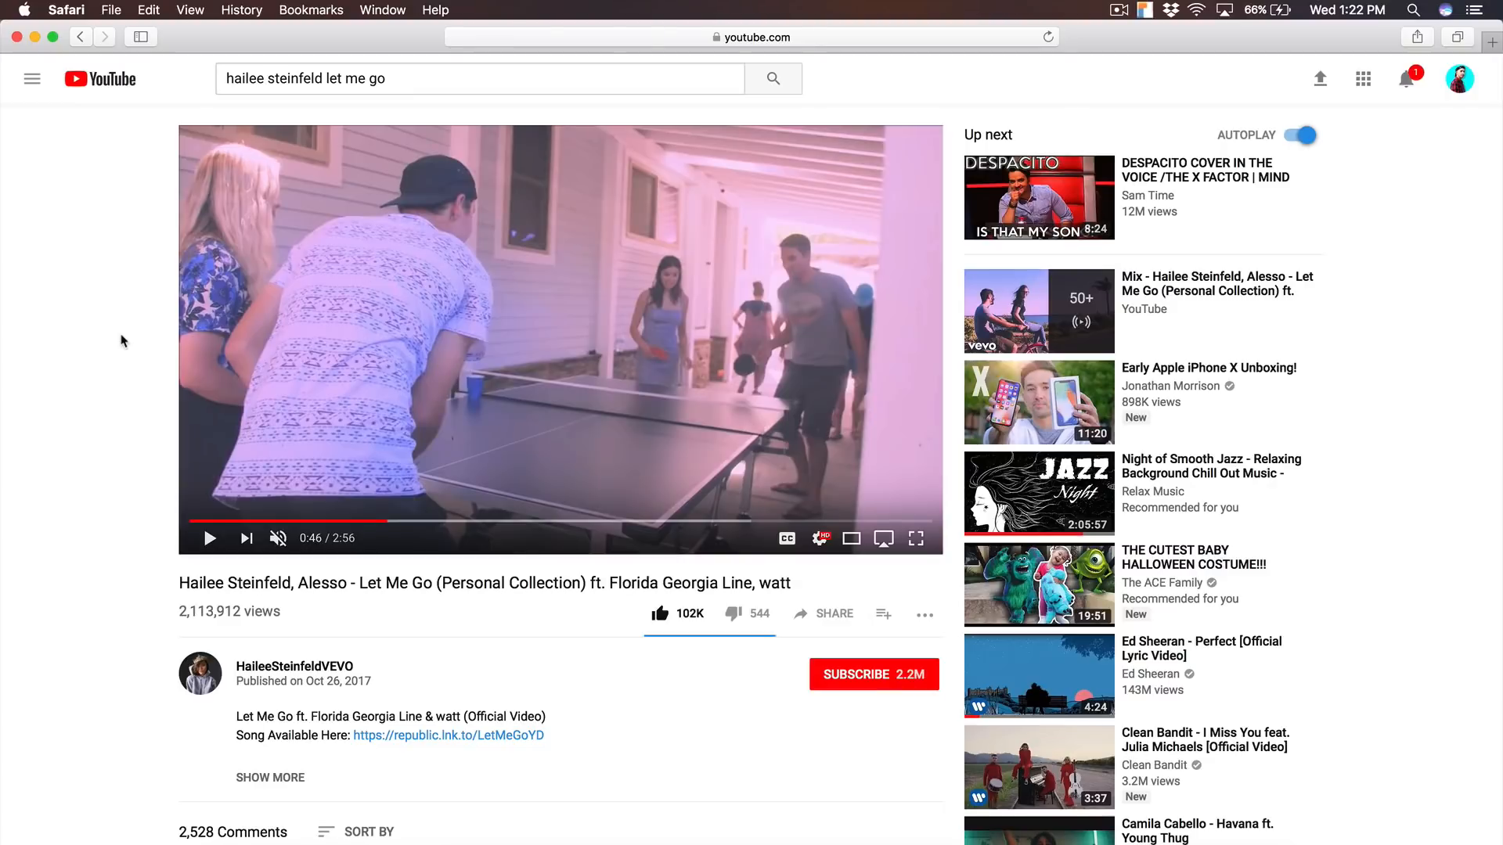
pyautogui.moveTo(207, 556)
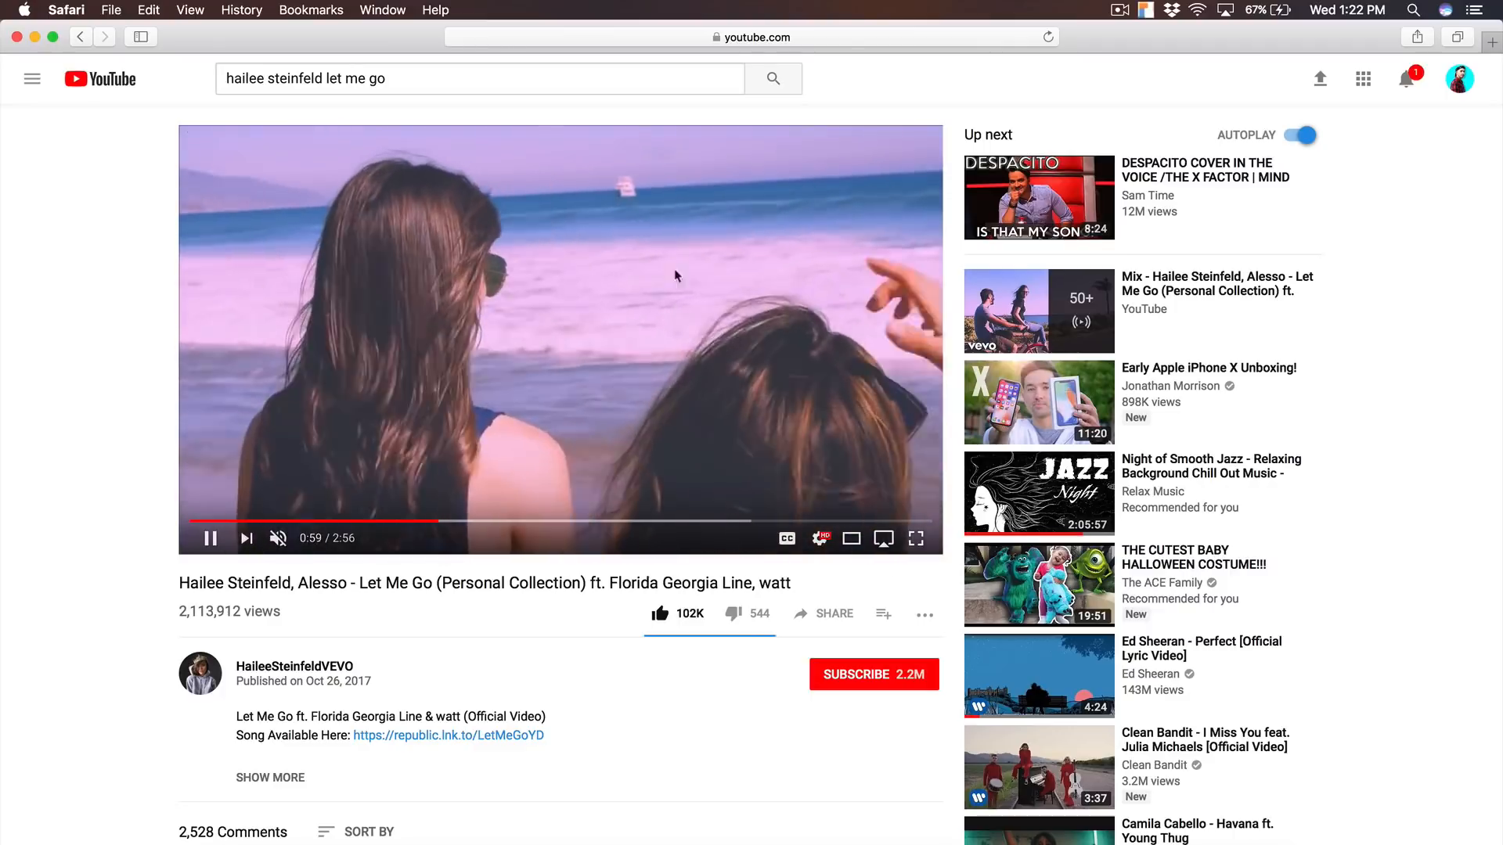
# Step: Pause the reference music video, check the graded clip, and delete its Color Correction
pyautogui.click(209, 538)
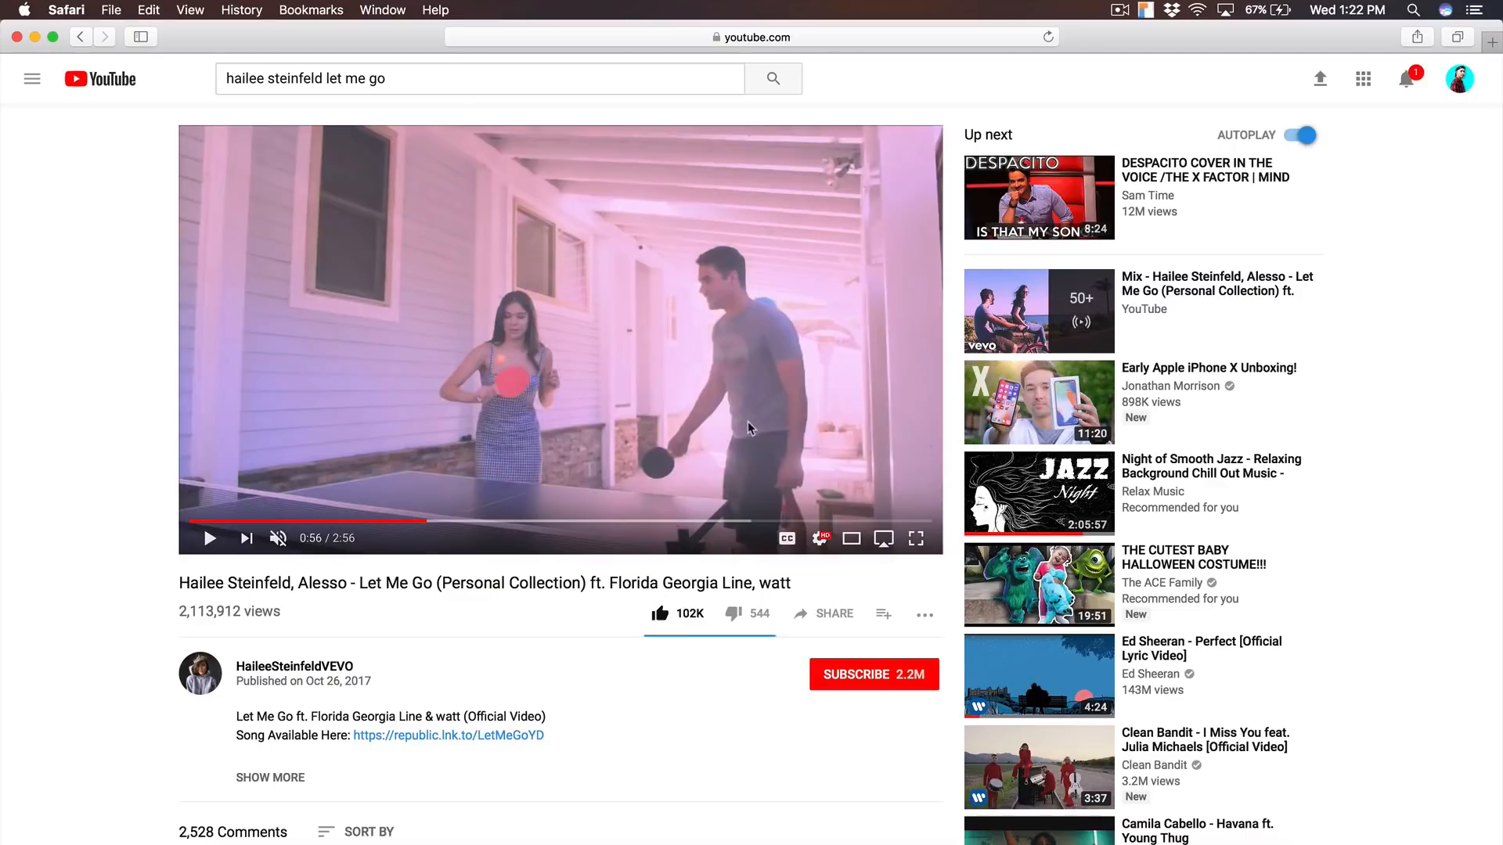
pyautogui.moveTo(598, 182)
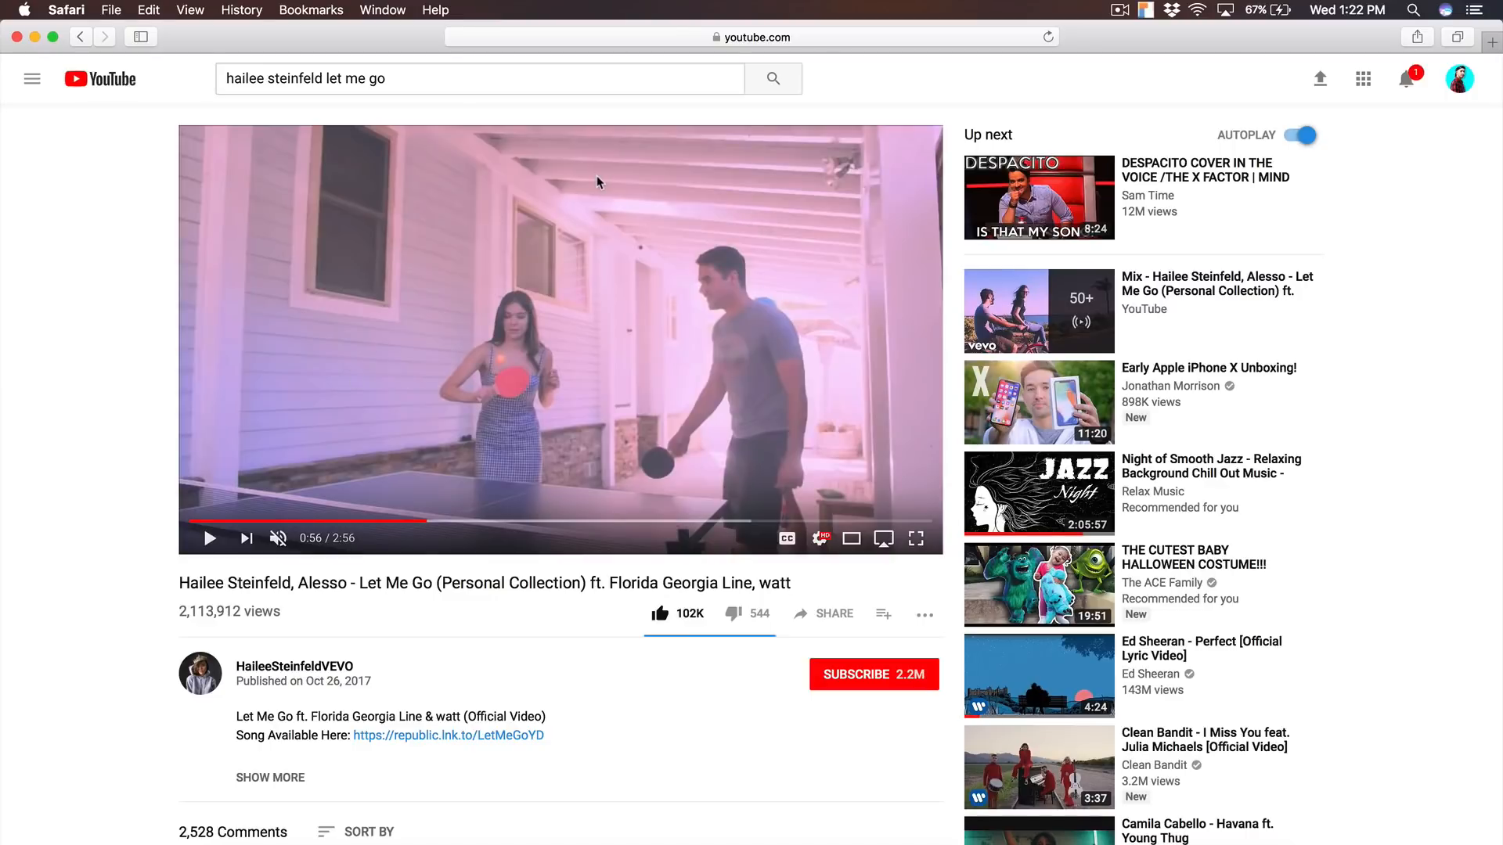
pyautogui.click(209, 538)
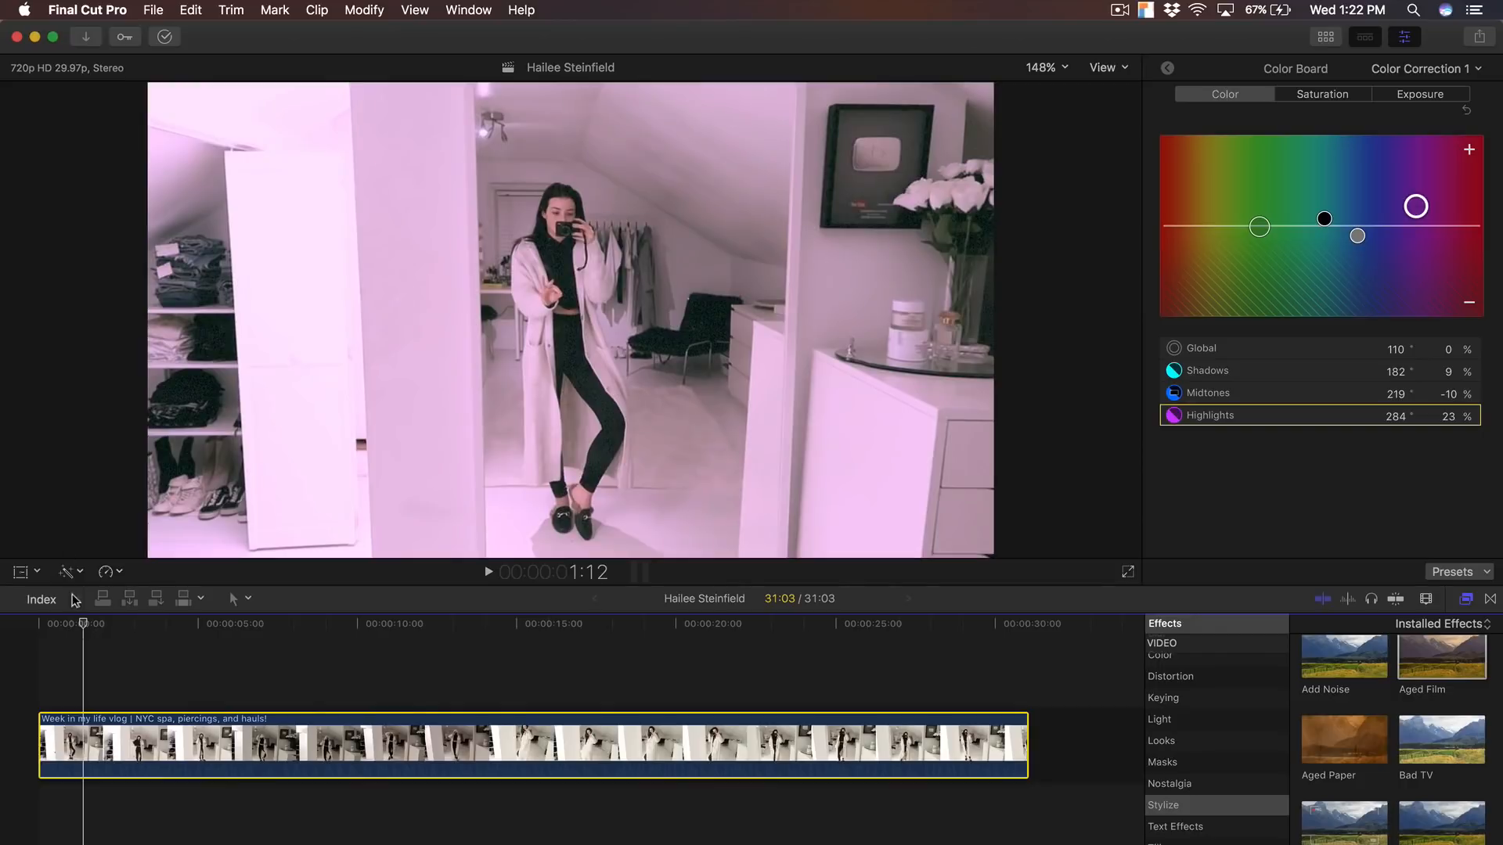
pyautogui.moveTo(95, 462)
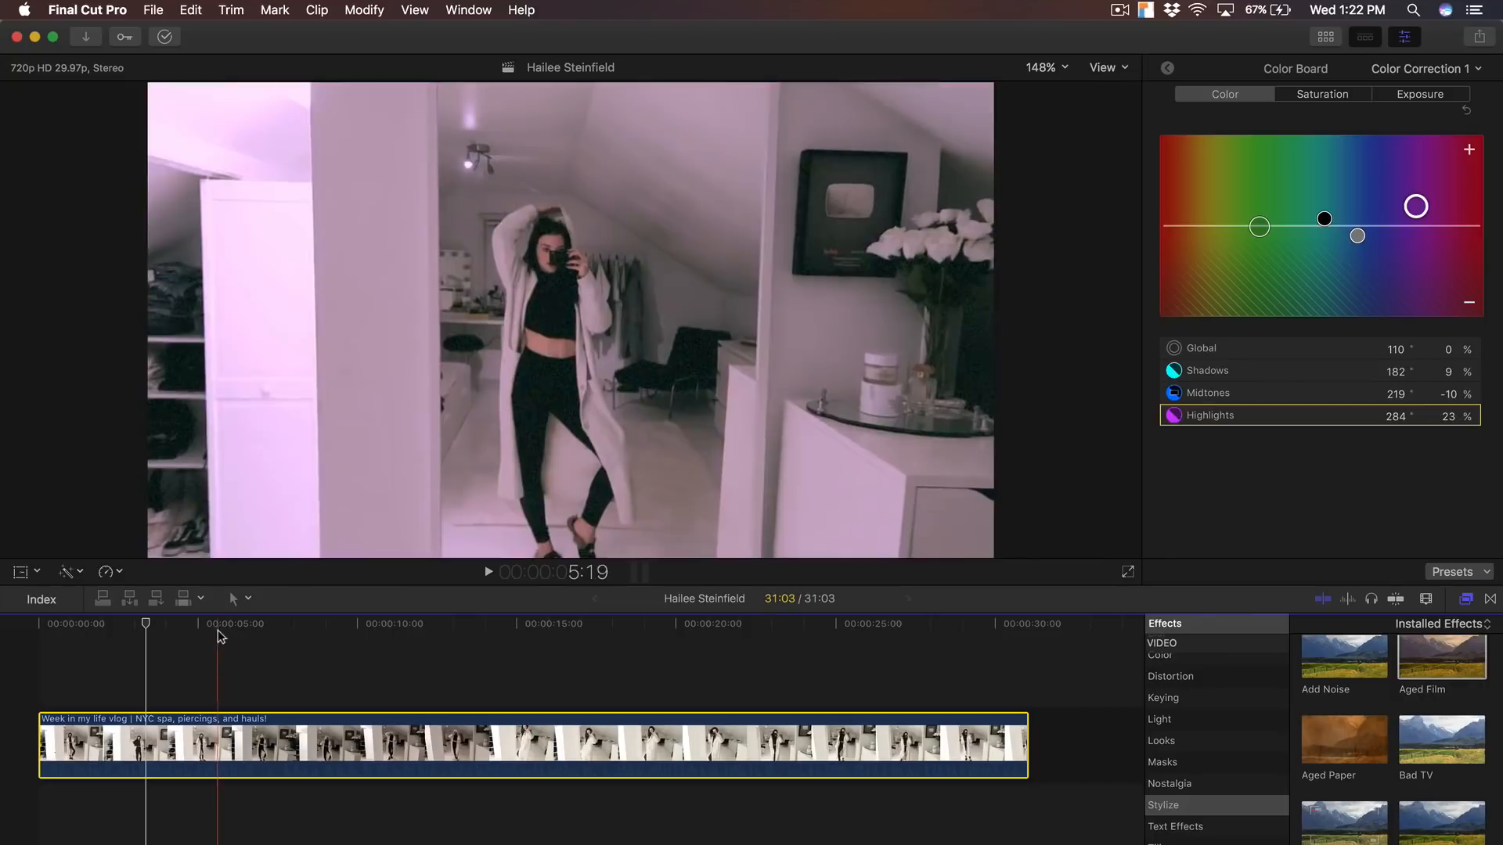
pyautogui.click(488, 572)
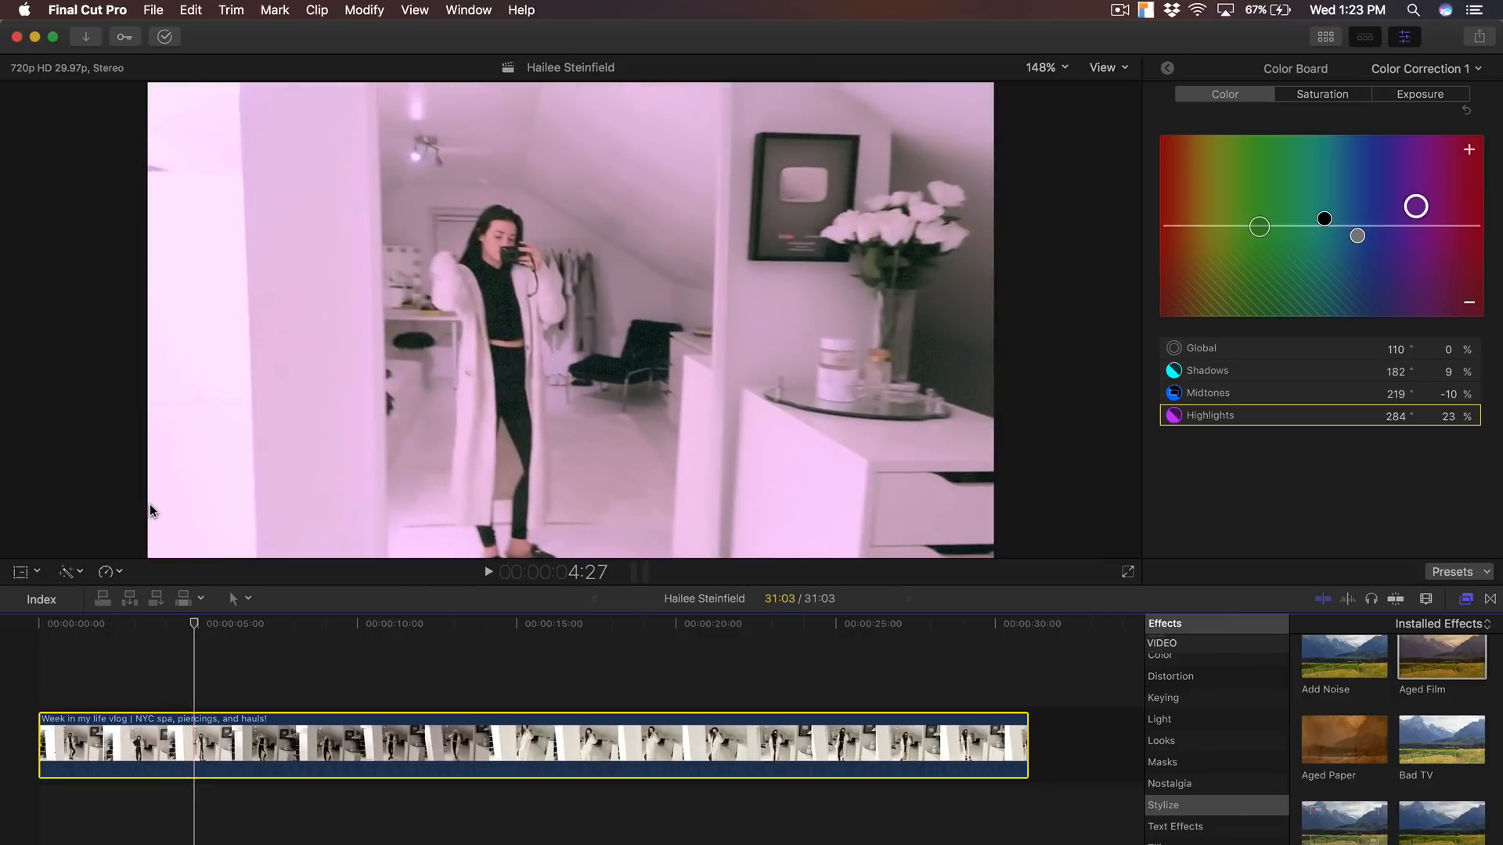
pyautogui.click(304, 623)
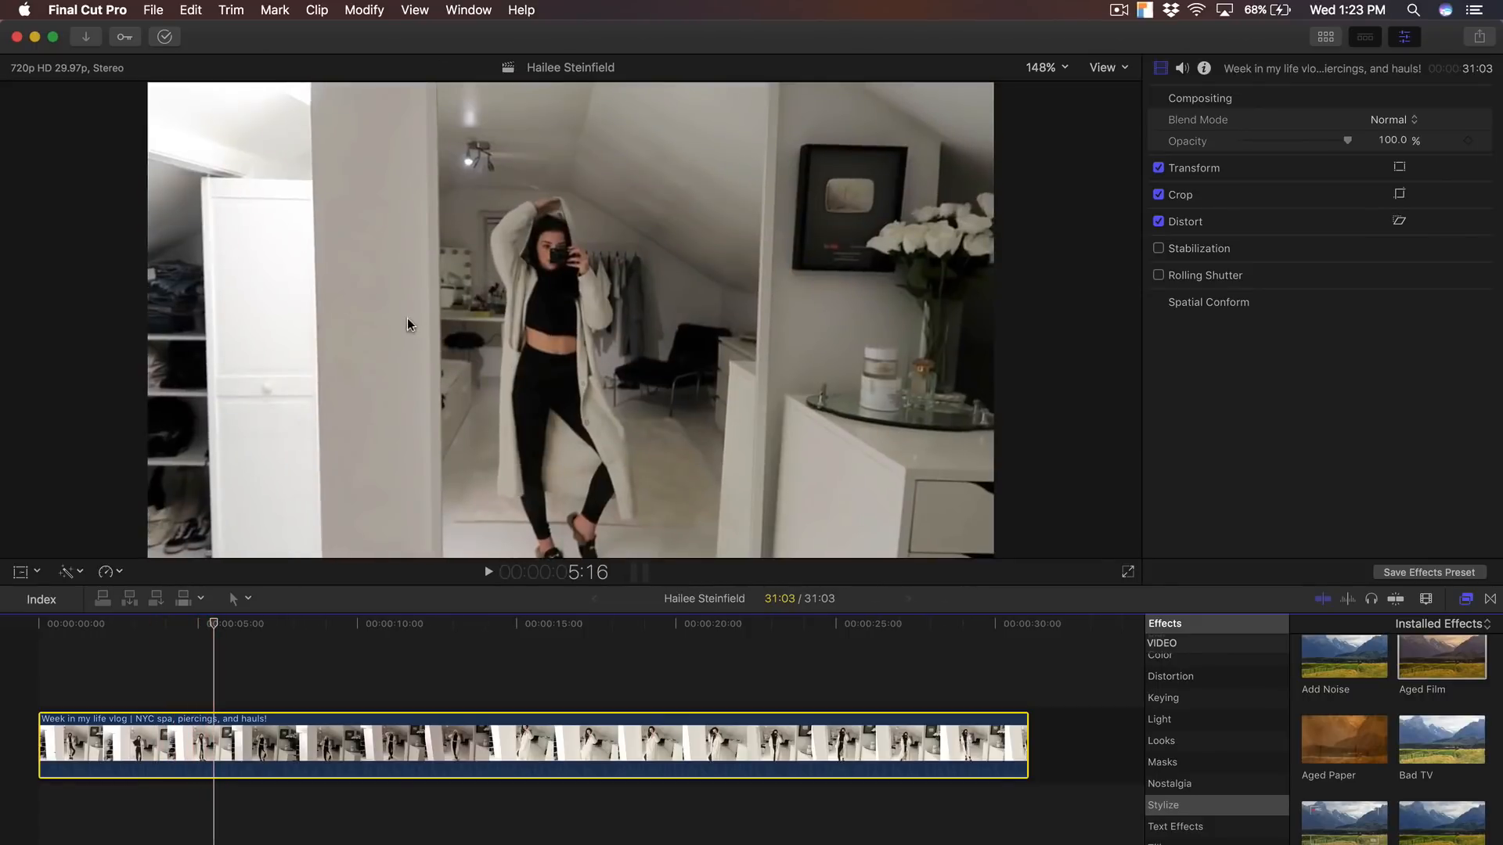
# Step: Skim the ungraded clip at several moments, around 13 and 19 seconds in
pyautogui.click(487, 572)
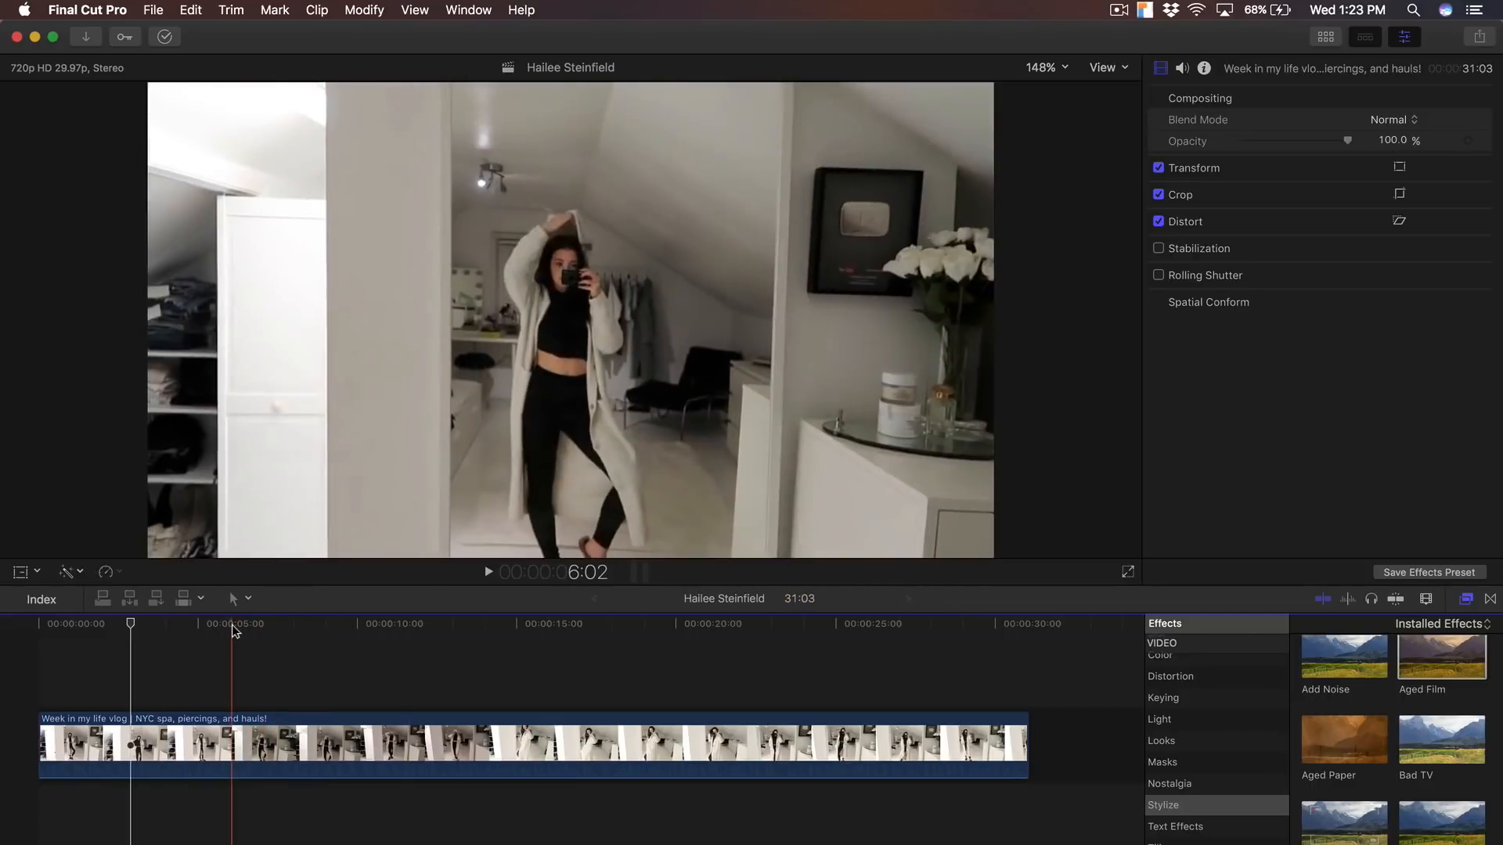
pyautogui.click(454, 623)
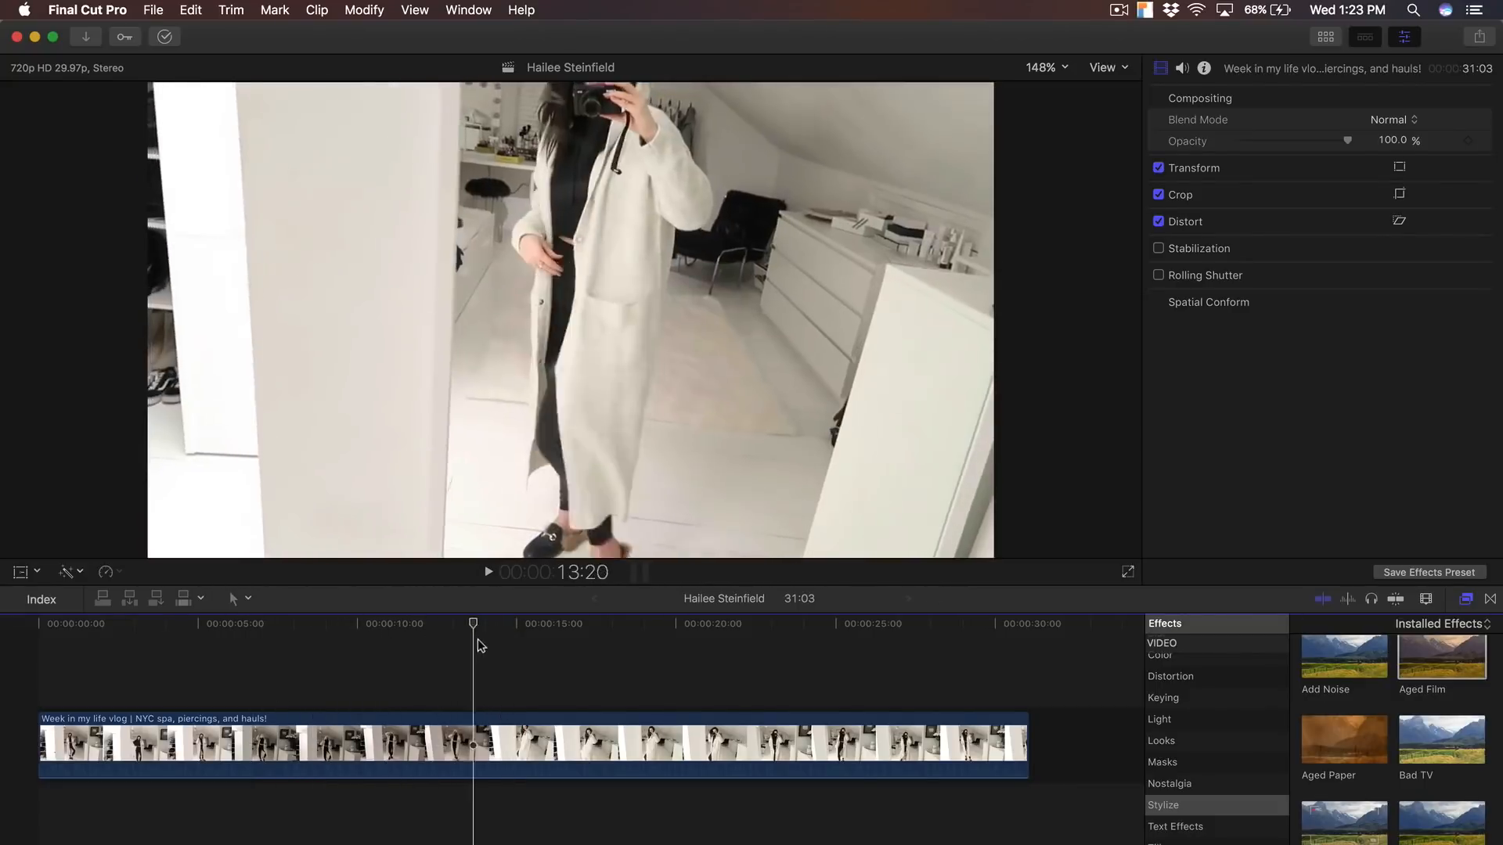
pyautogui.click(490, 623)
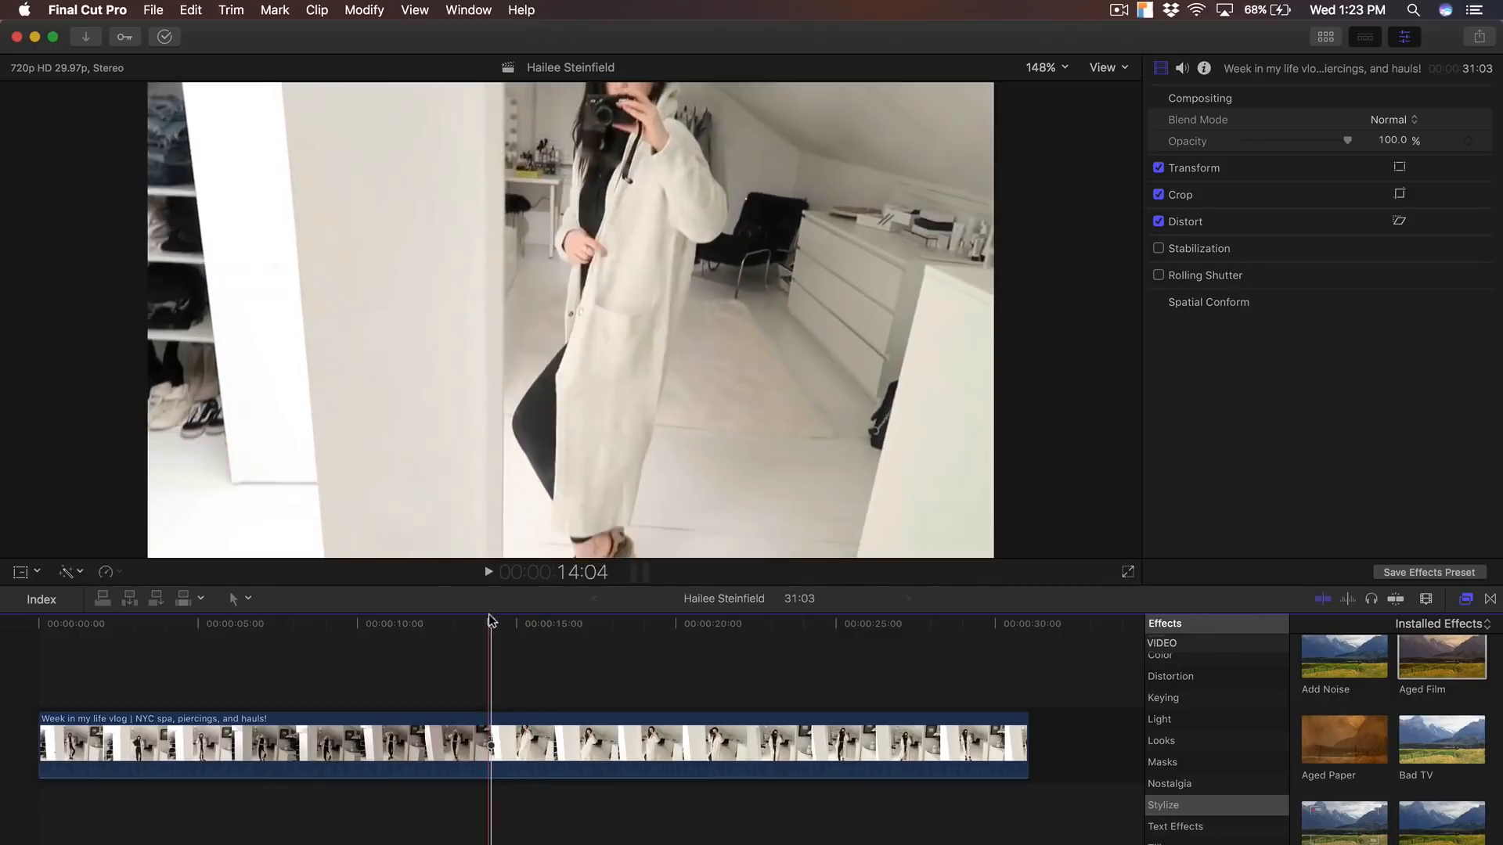
pyautogui.click(605, 624)
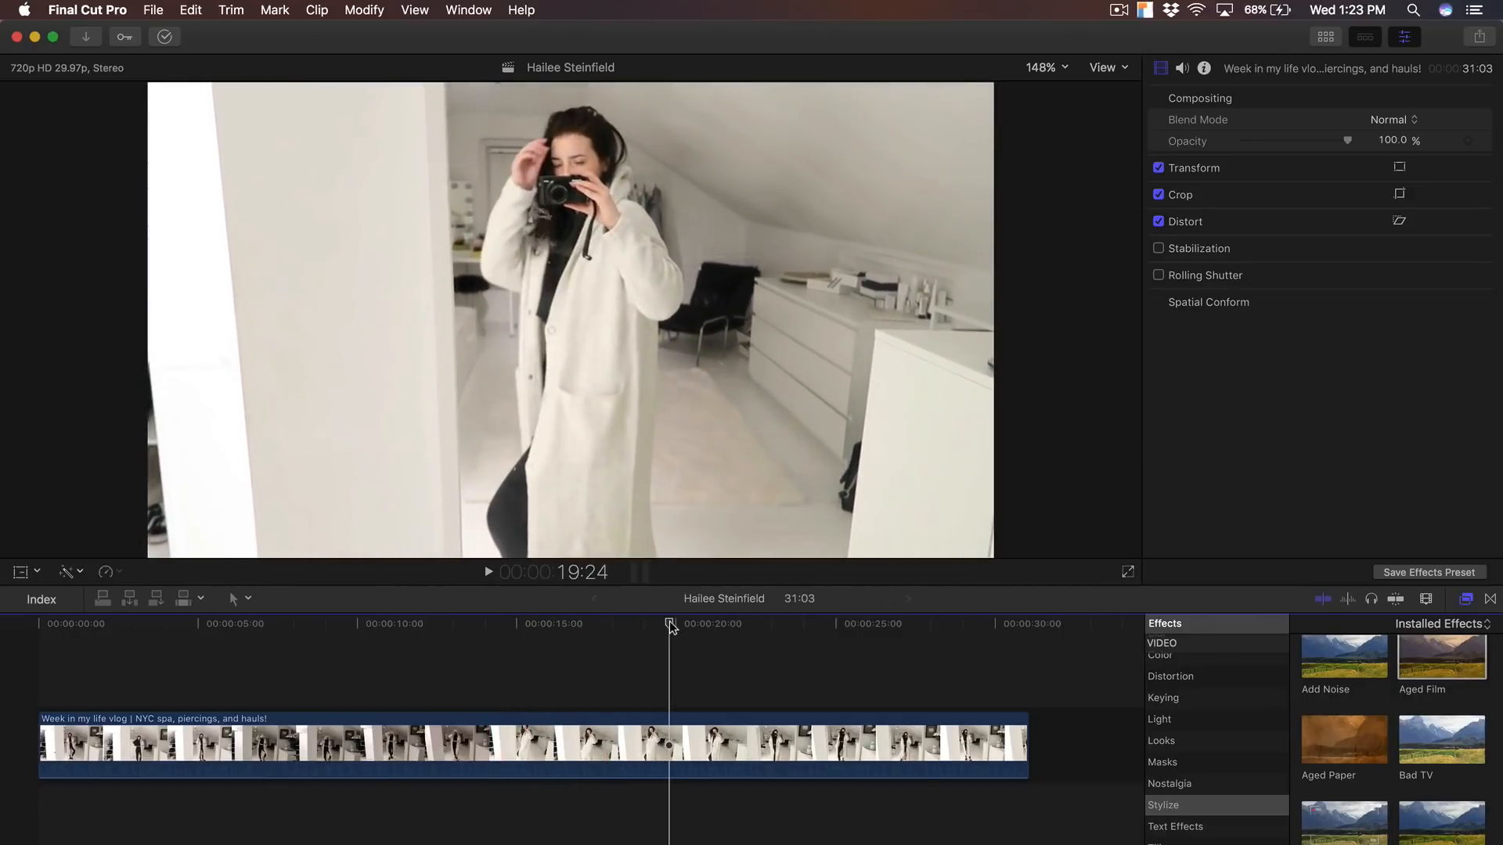
pyautogui.click(710, 624)
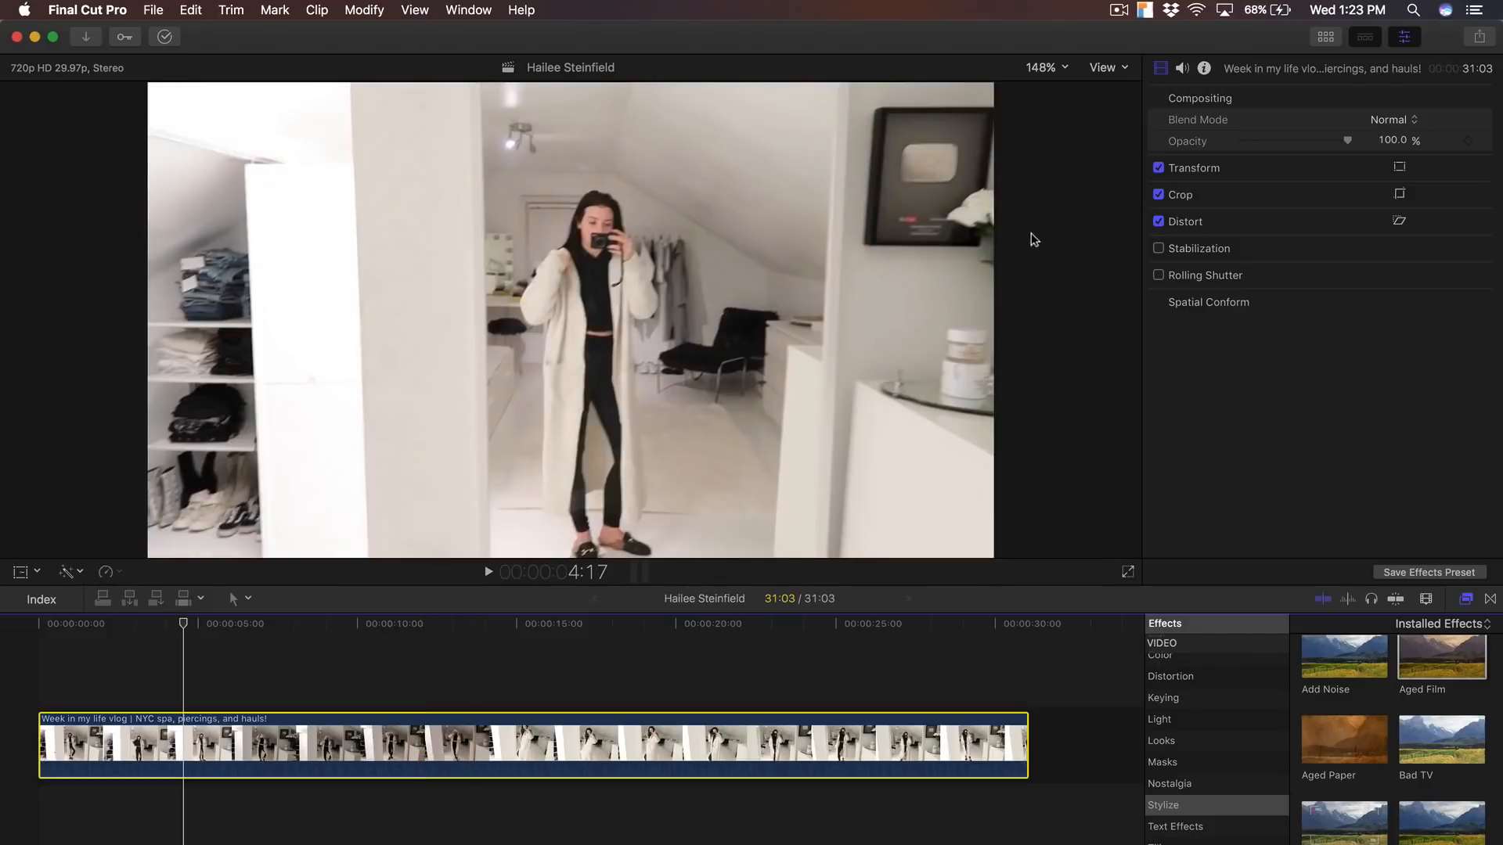
pyautogui.moveTo(1247, 694)
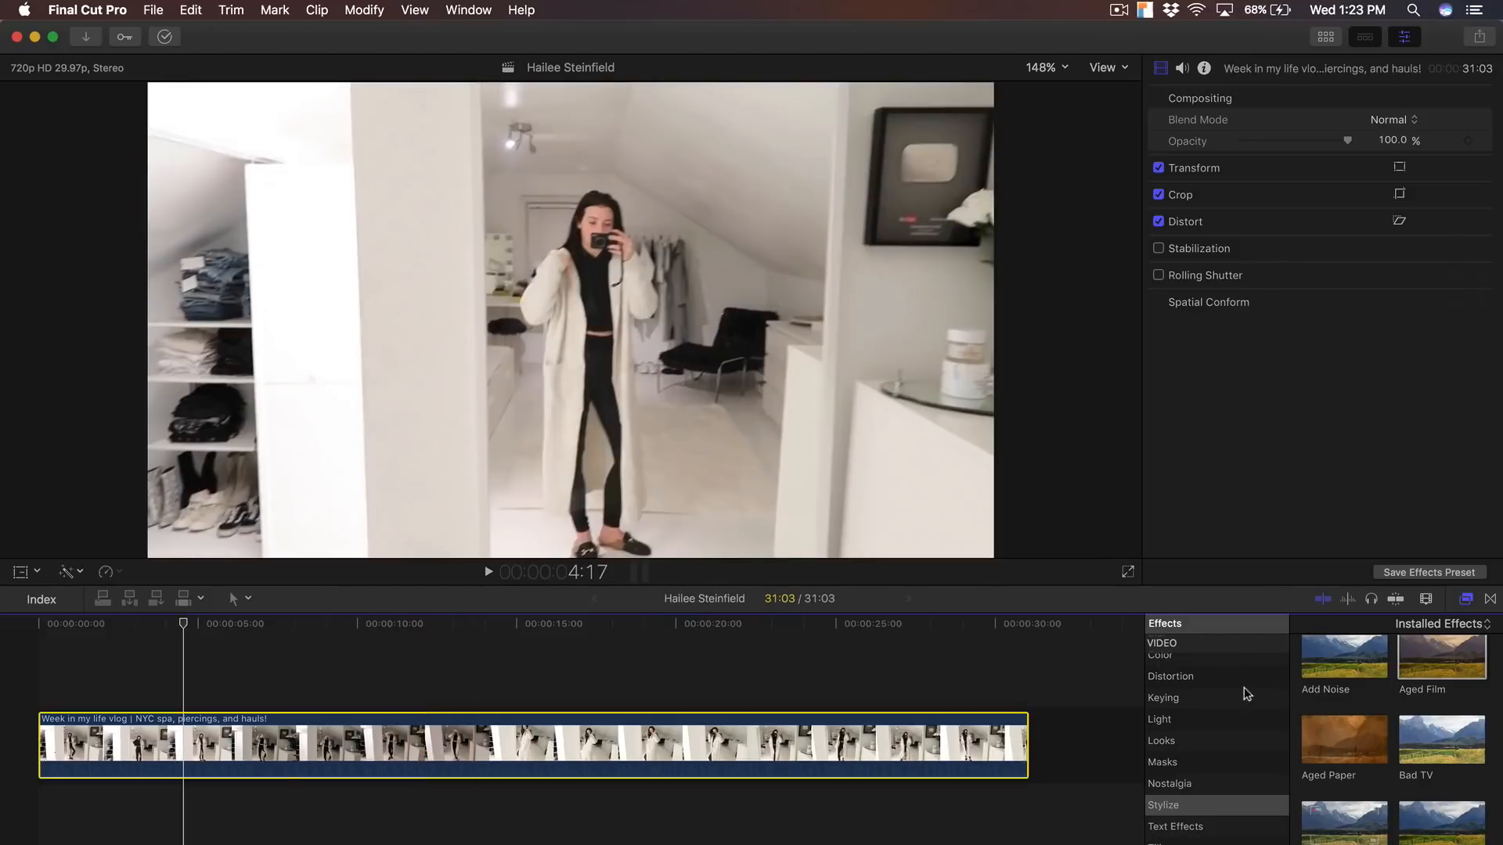
pyautogui.moveTo(1083, 402)
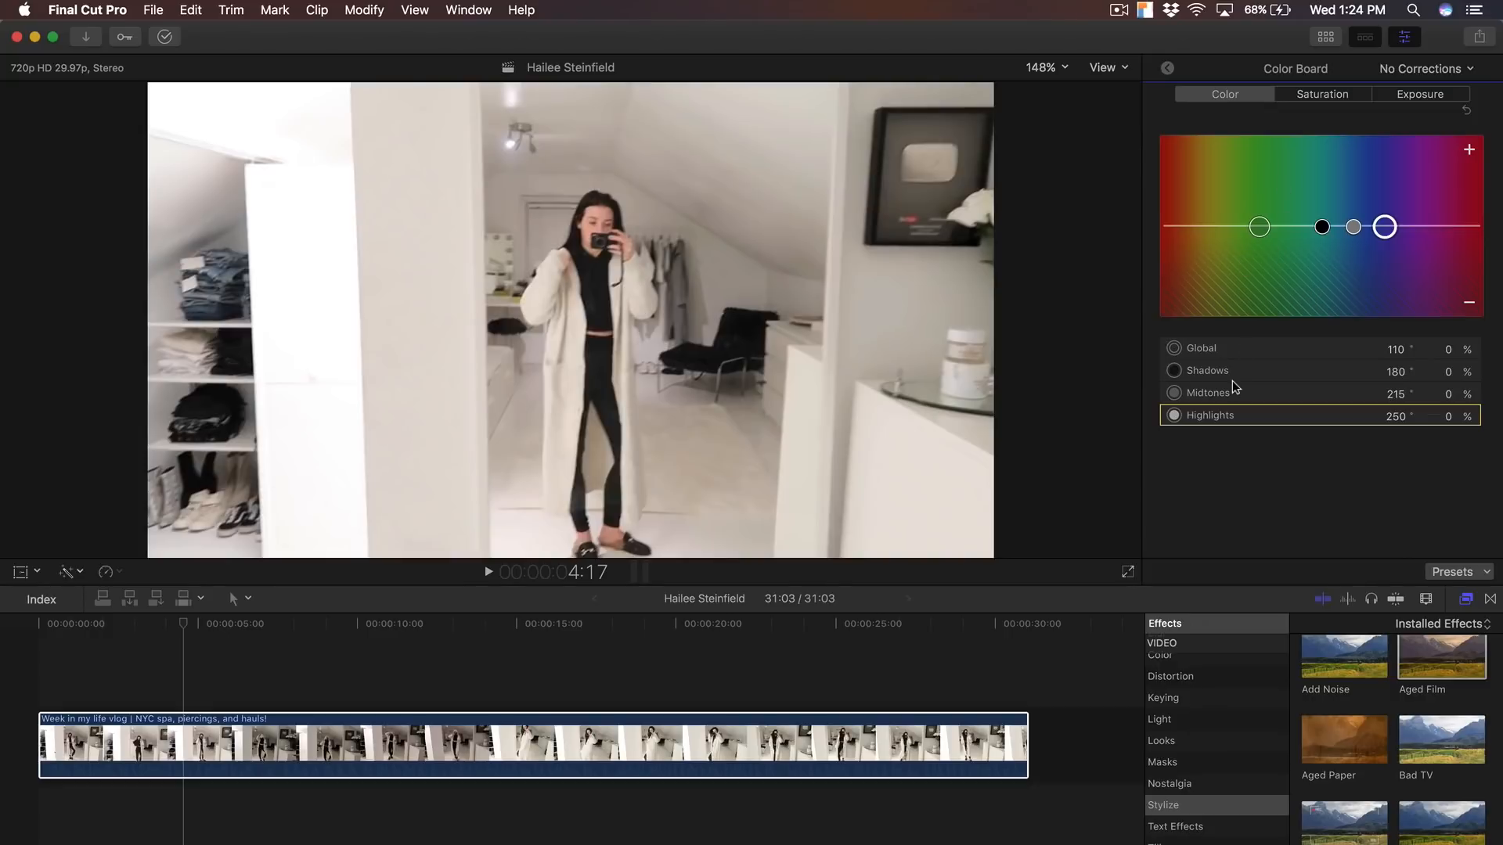
pyautogui.moveTo(1252, 337)
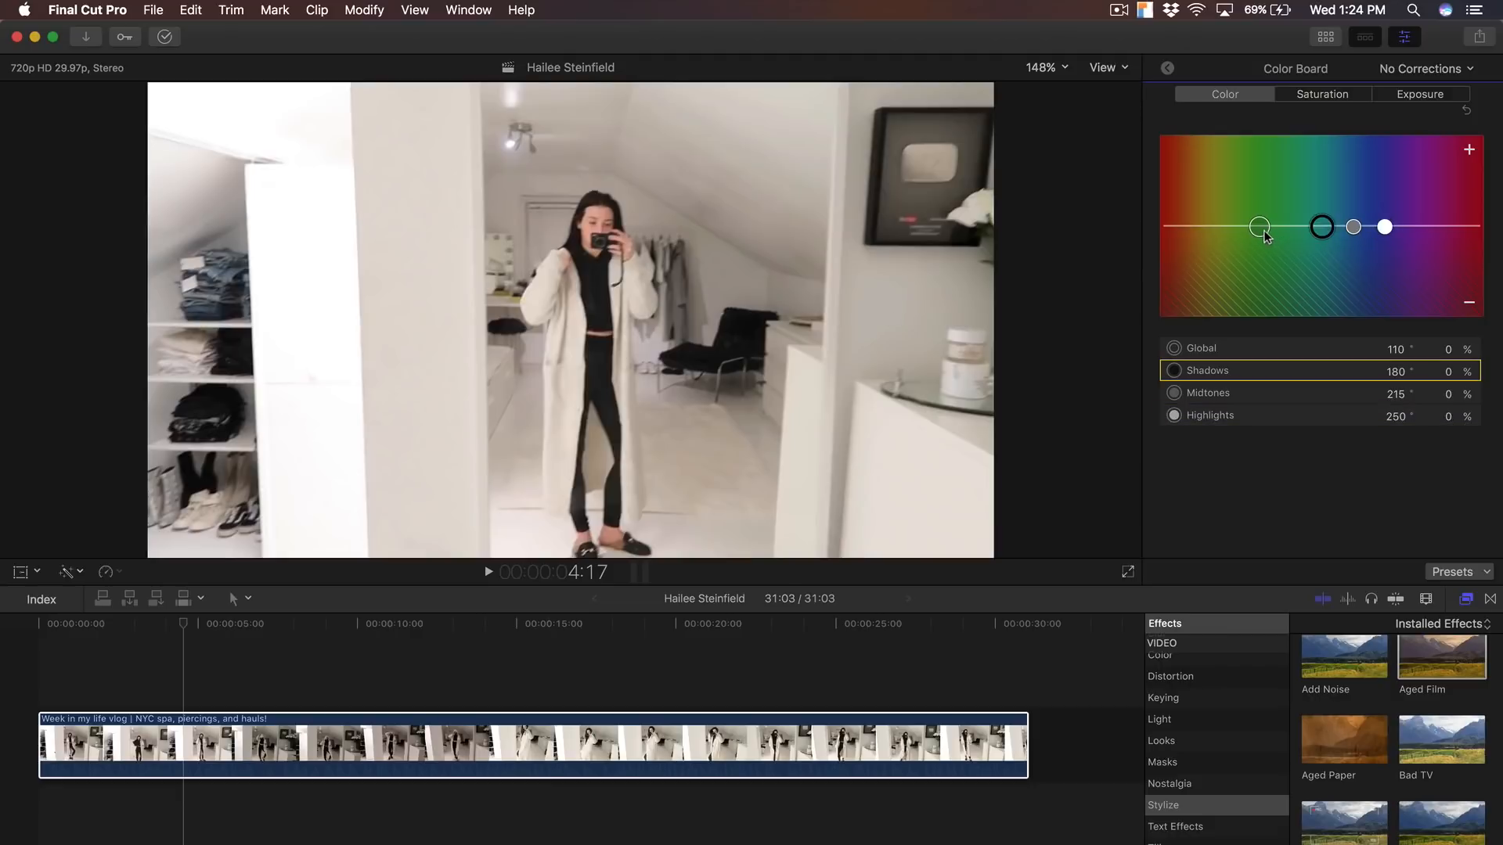
# Step: Set the Color Board Global puck to about 114° at -8%
pyautogui.moveTo(1260, 226); pyautogui.dragTo(1258, 225)
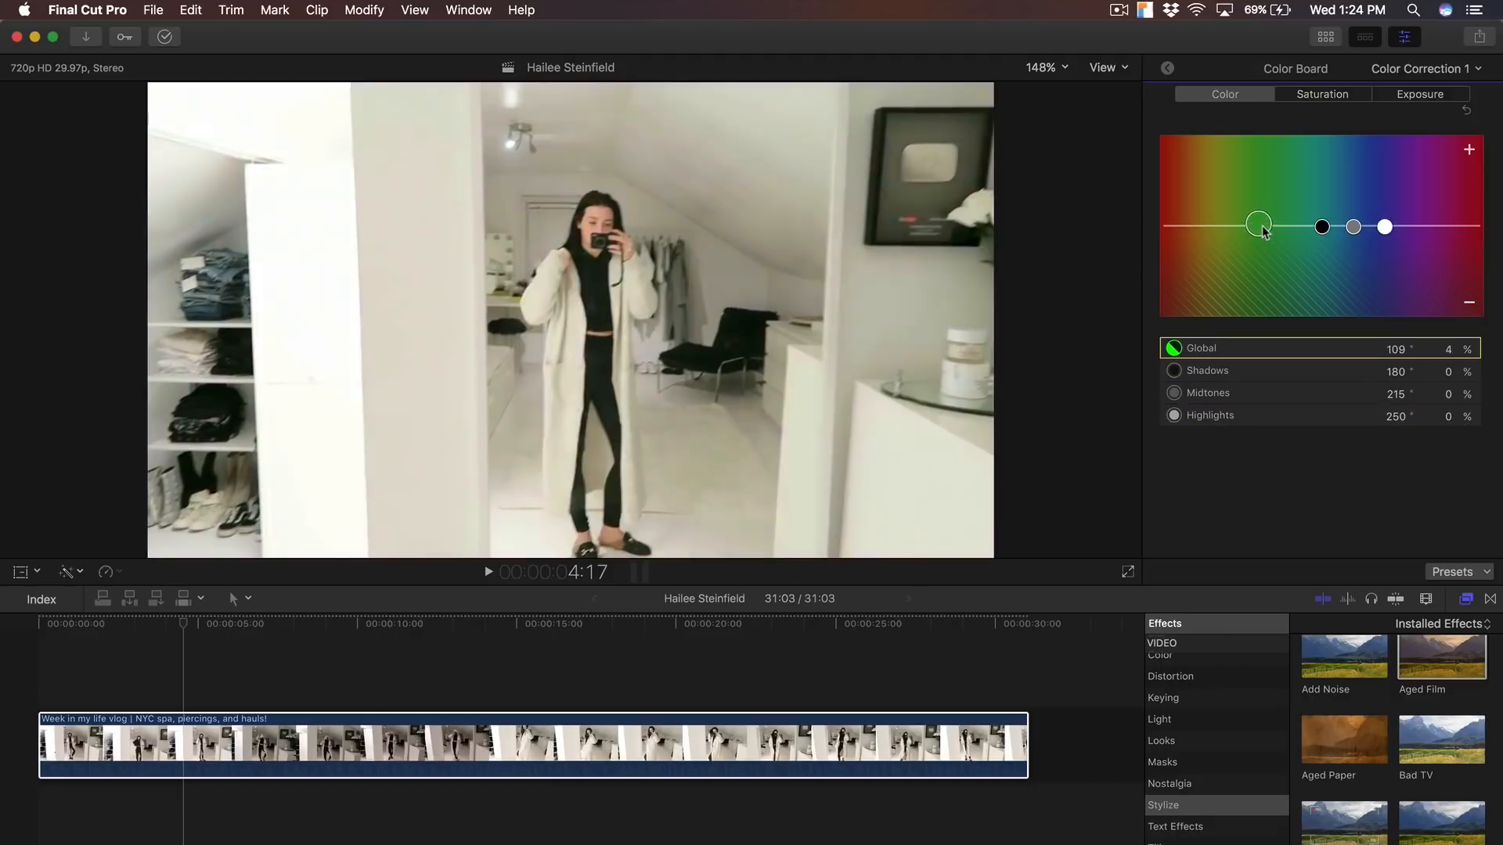
pyautogui.moveTo(1258, 226); pyautogui.dragTo(1263, 234)
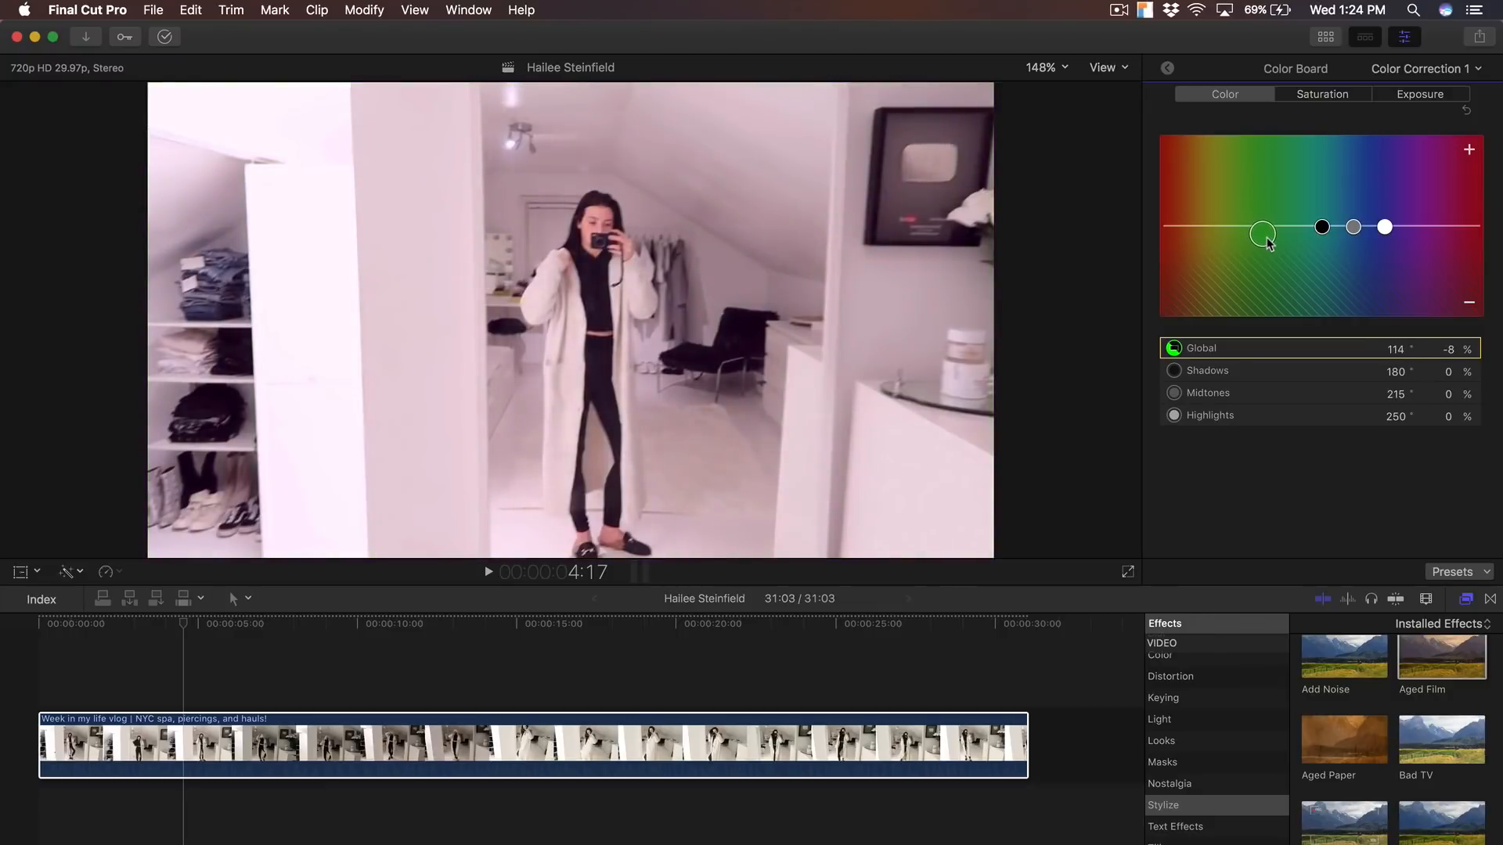
pyautogui.moveTo(1262, 234); pyautogui.dragTo(1260, 227)
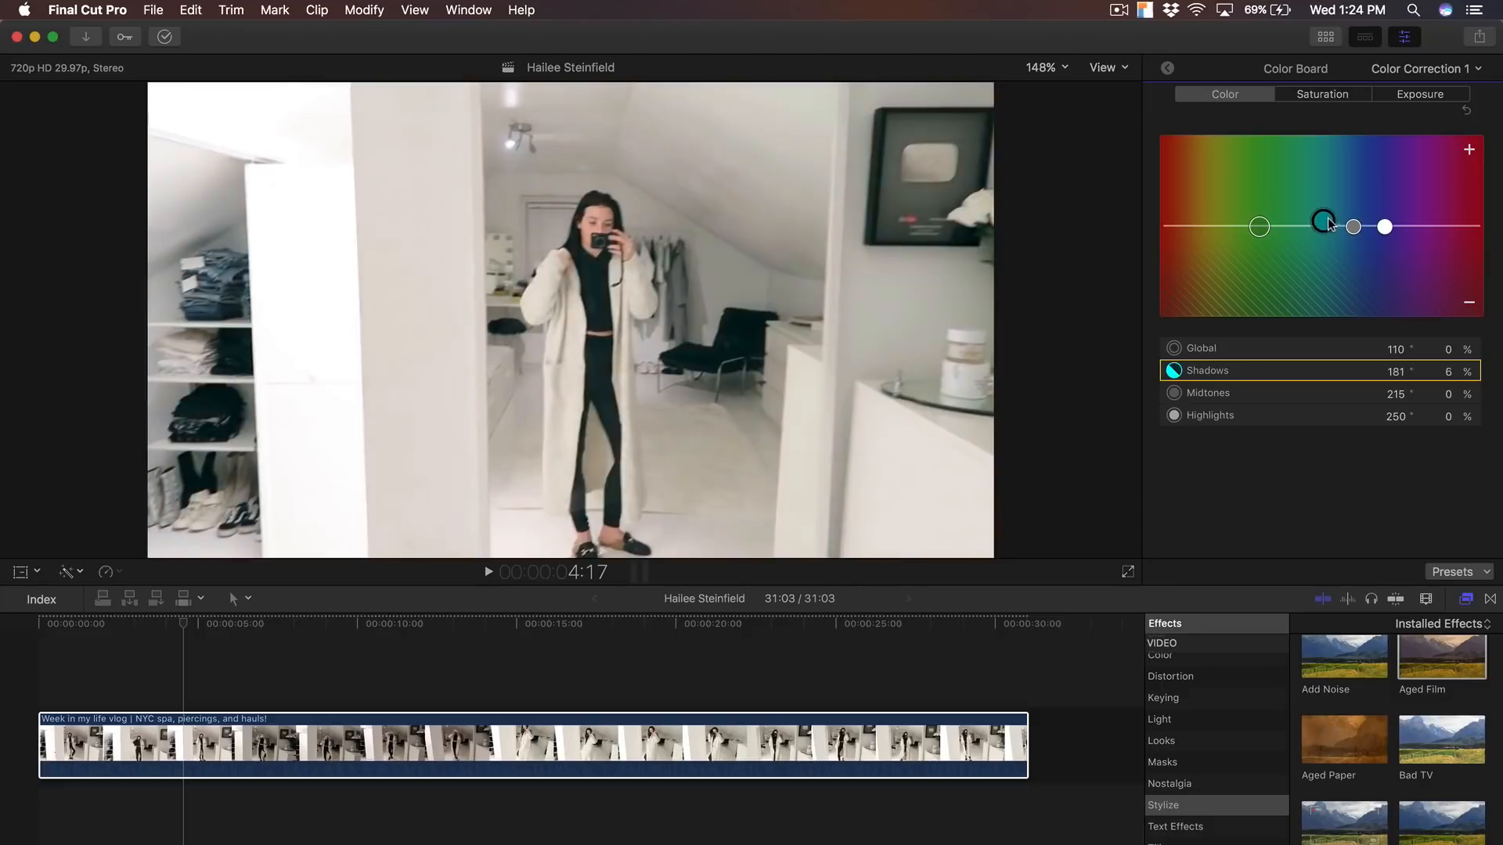
# Step: Tune the Shadows puck, trying stronger tints, then settle on faint teal near 172°, 11%
pyautogui.moveTo(1323, 221); pyautogui.dragTo(1325, 218)
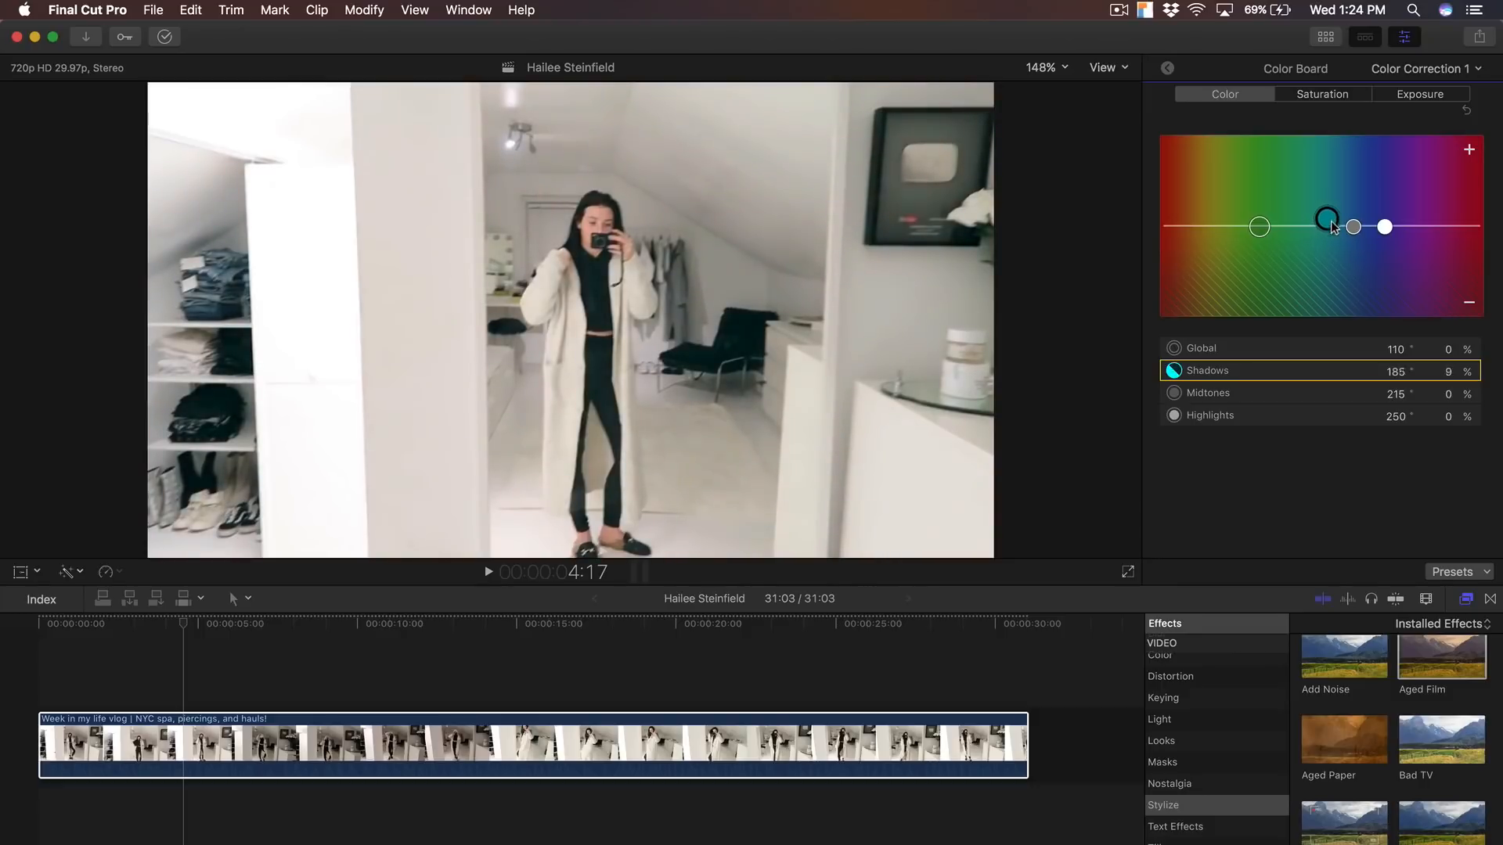
pyautogui.moveTo(1327, 218); pyautogui.dragTo(1308, 250)
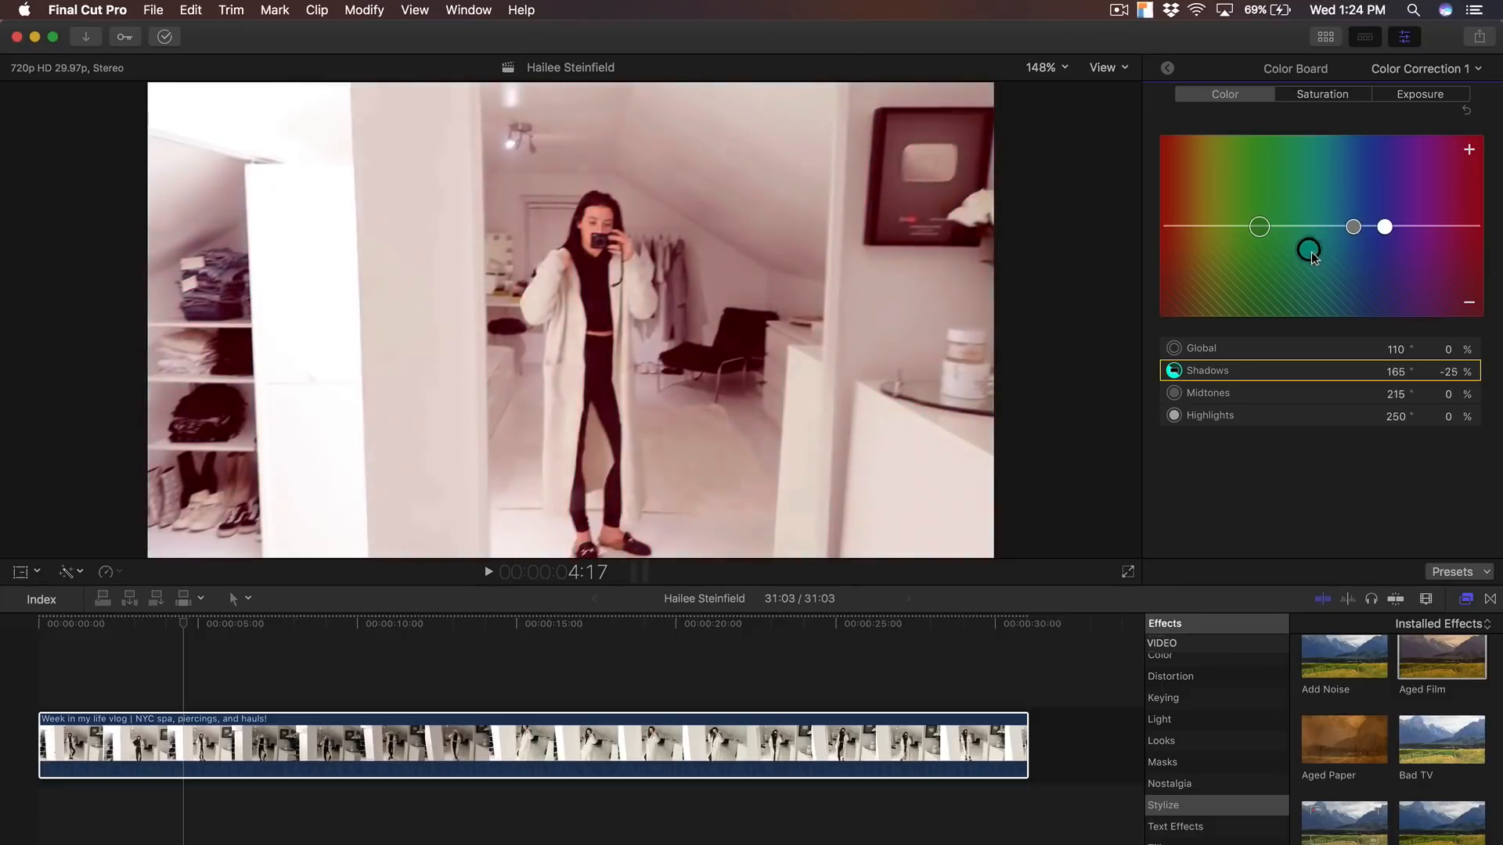
pyautogui.moveTo(1308, 251); pyautogui.dragTo(1303, 240)
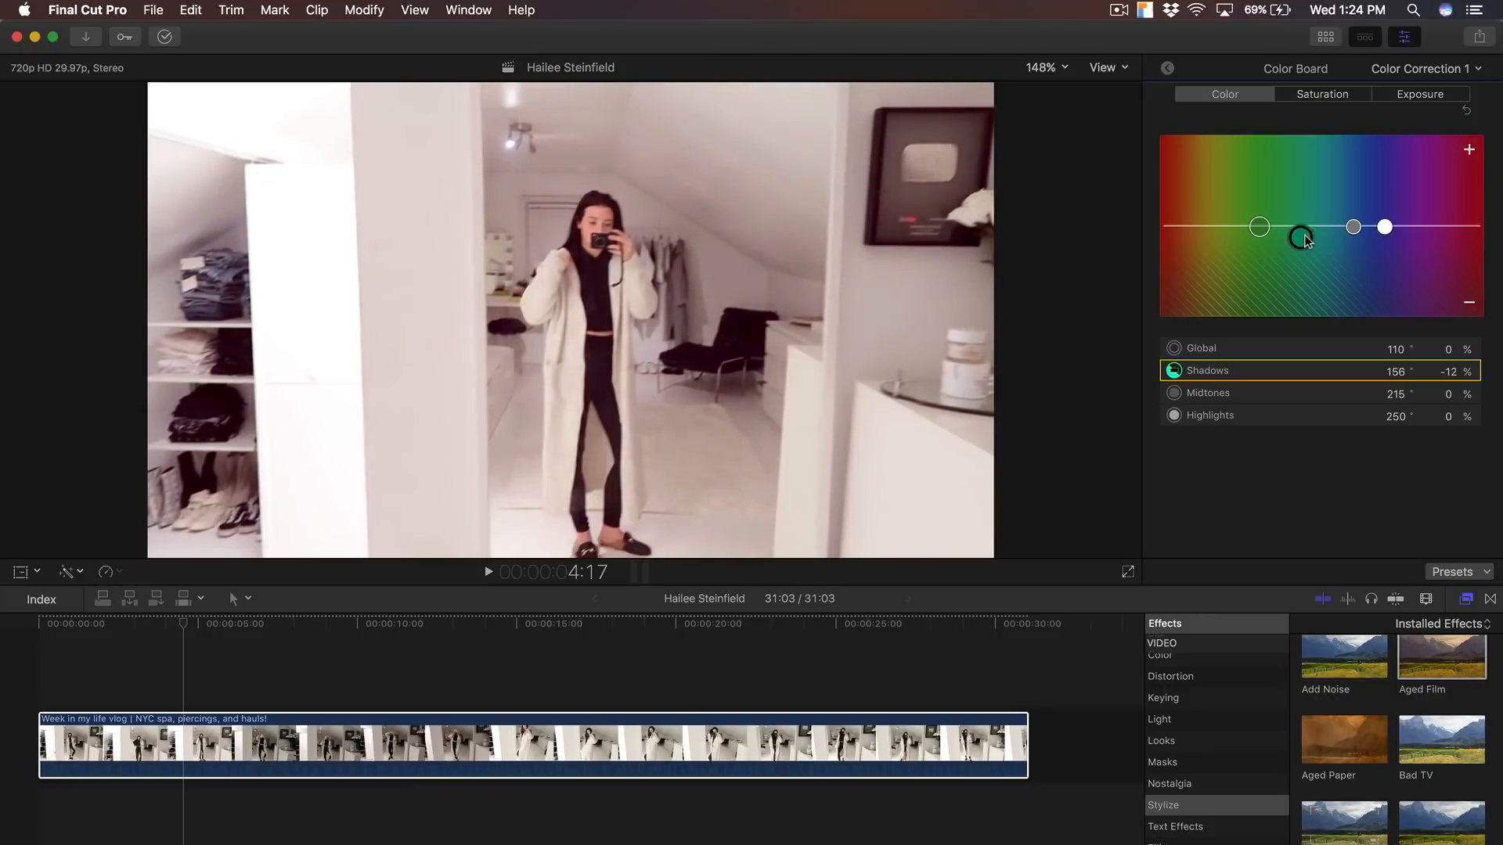
pyautogui.moveTo(1304, 239); pyautogui.dragTo(1303, 239)
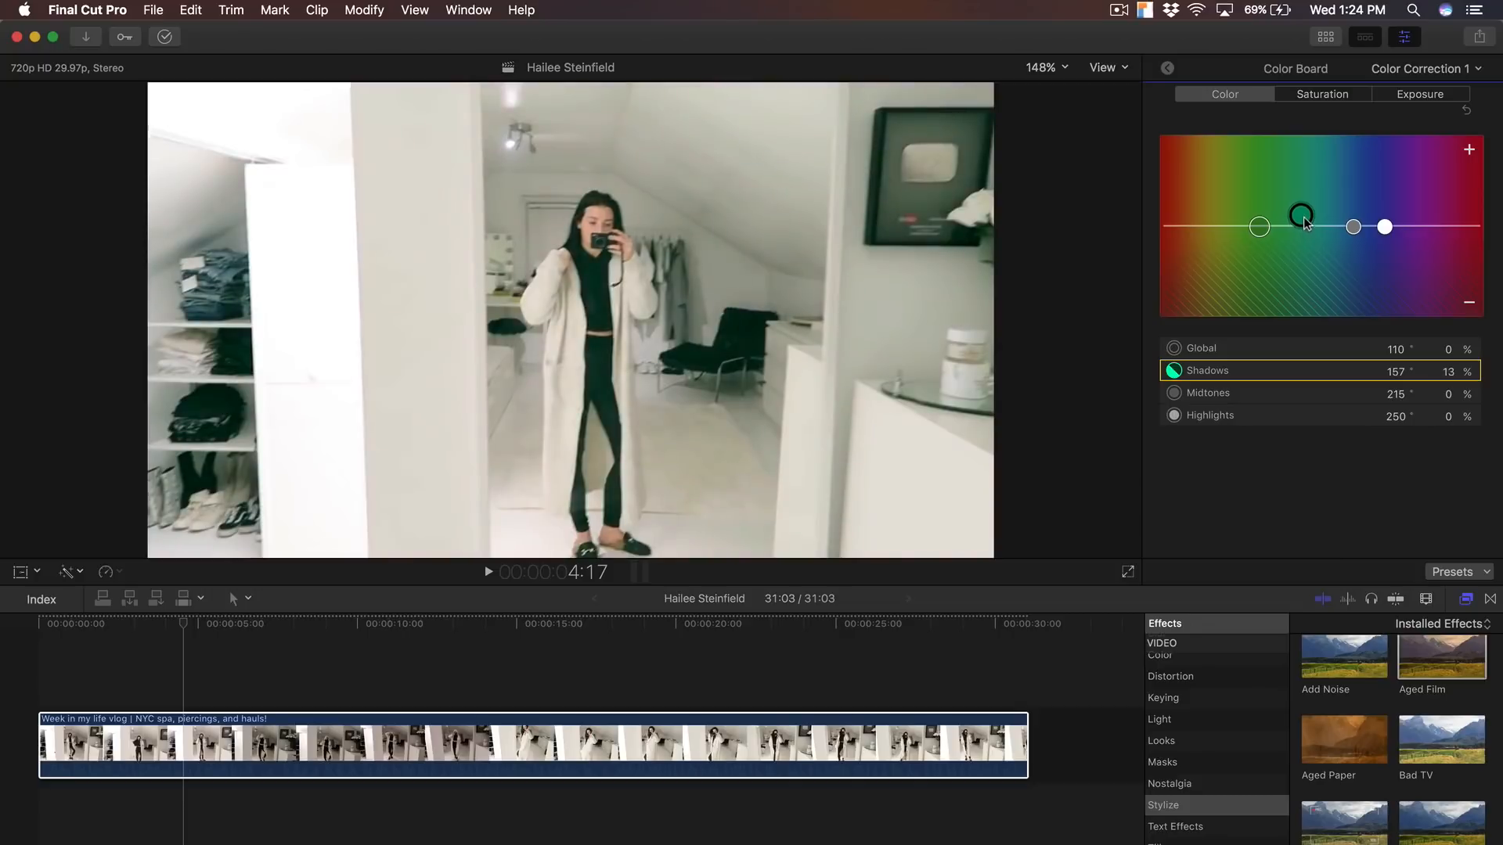
pyautogui.moveTo(1302, 214); pyautogui.dragTo(1314, 216)
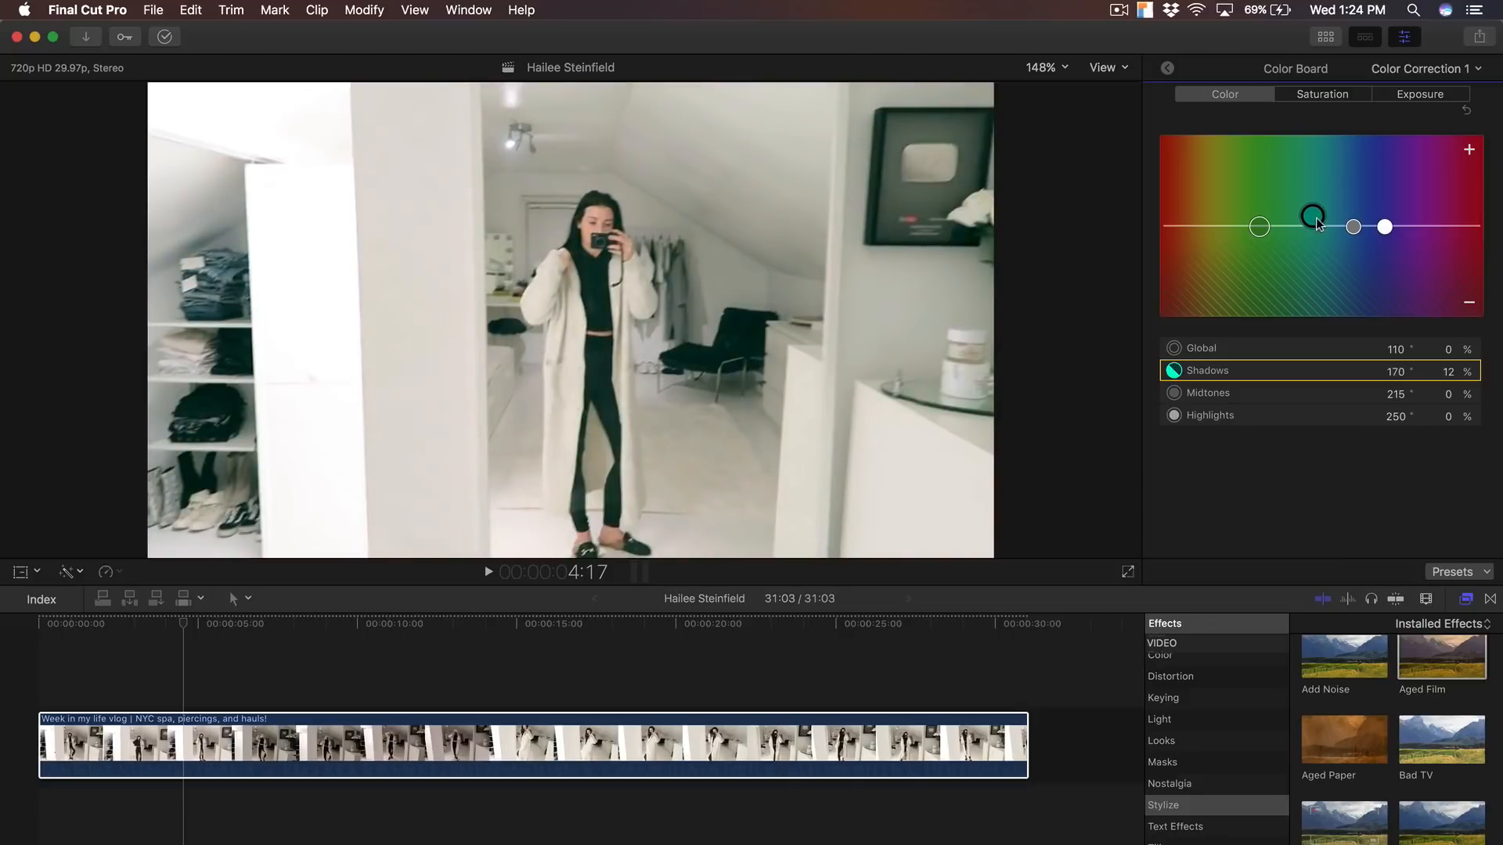
pyautogui.moveTo(1313, 216); pyautogui.dragTo(1311, 222)
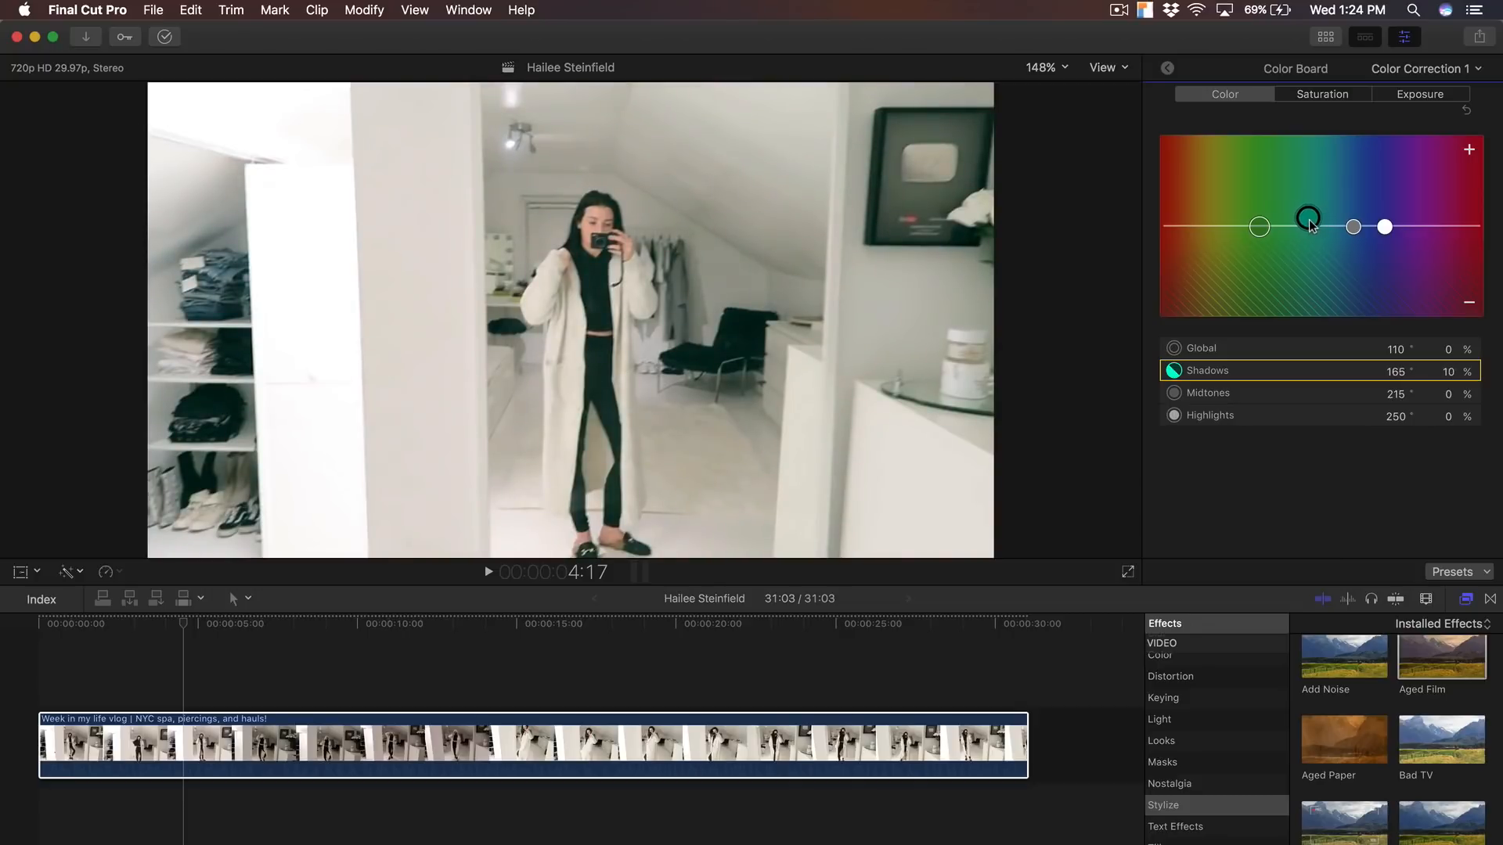
pyautogui.moveTo(1307, 218); pyautogui.dragTo(1315, 218)
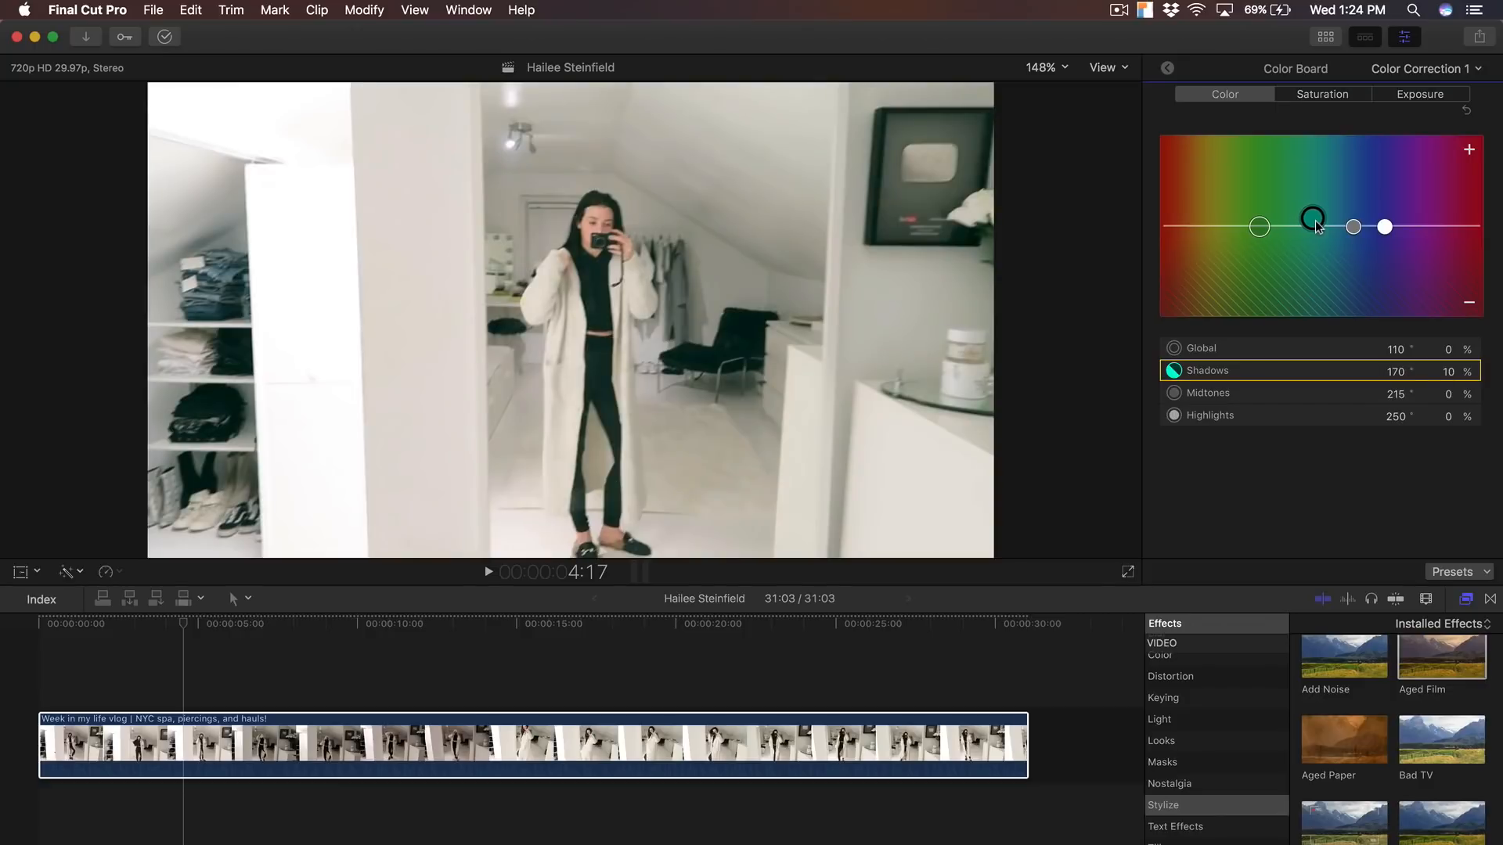
pyautogui.moveTo(1313, 218); pyautogui.dragTo(1332, 212)
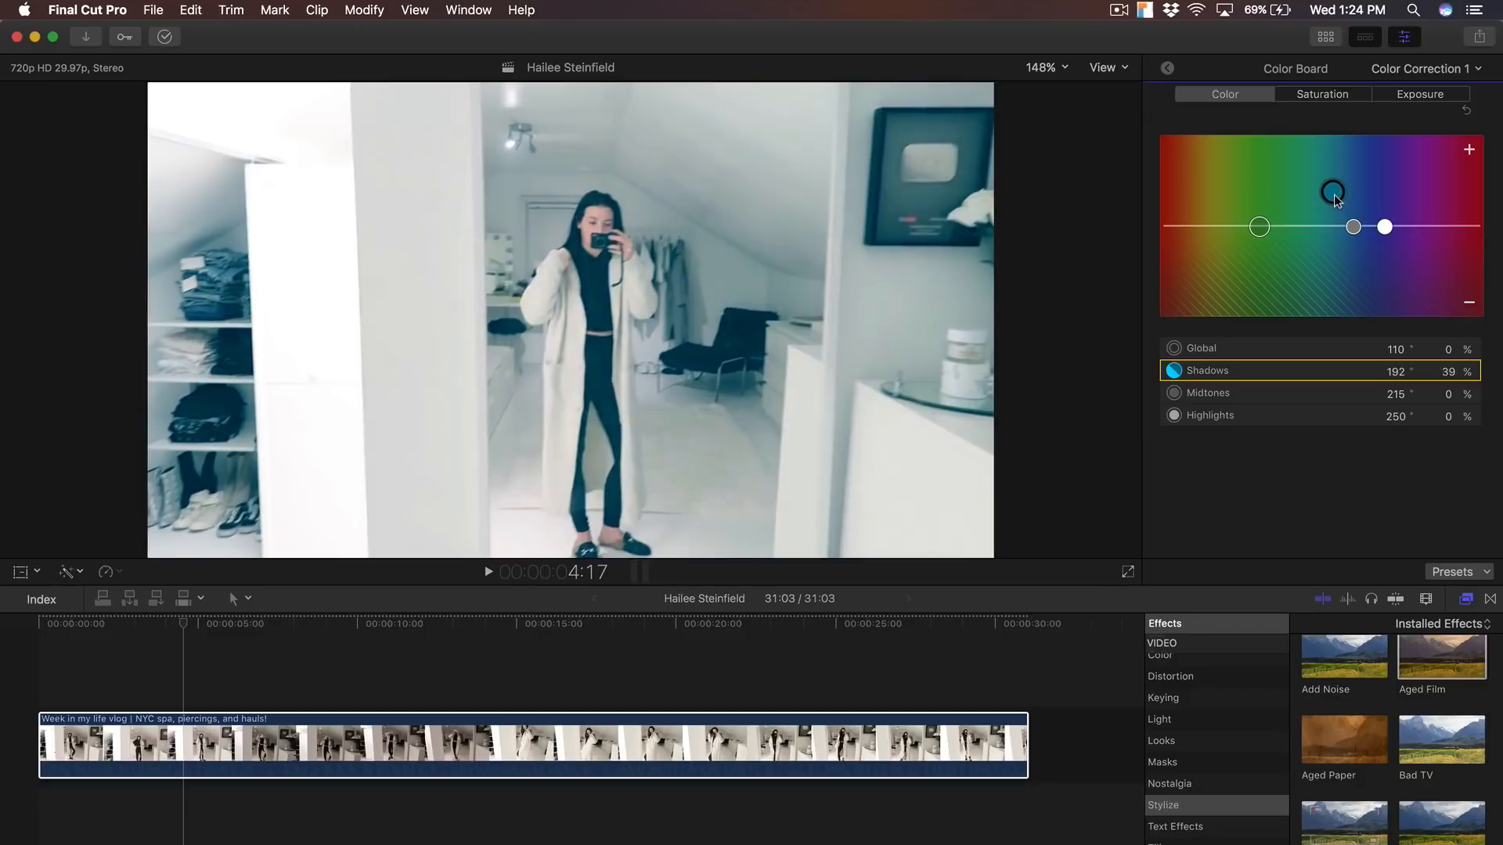
pyautogui.moveTo(1332, 192); pyautogui.dragTo(1303, 219)
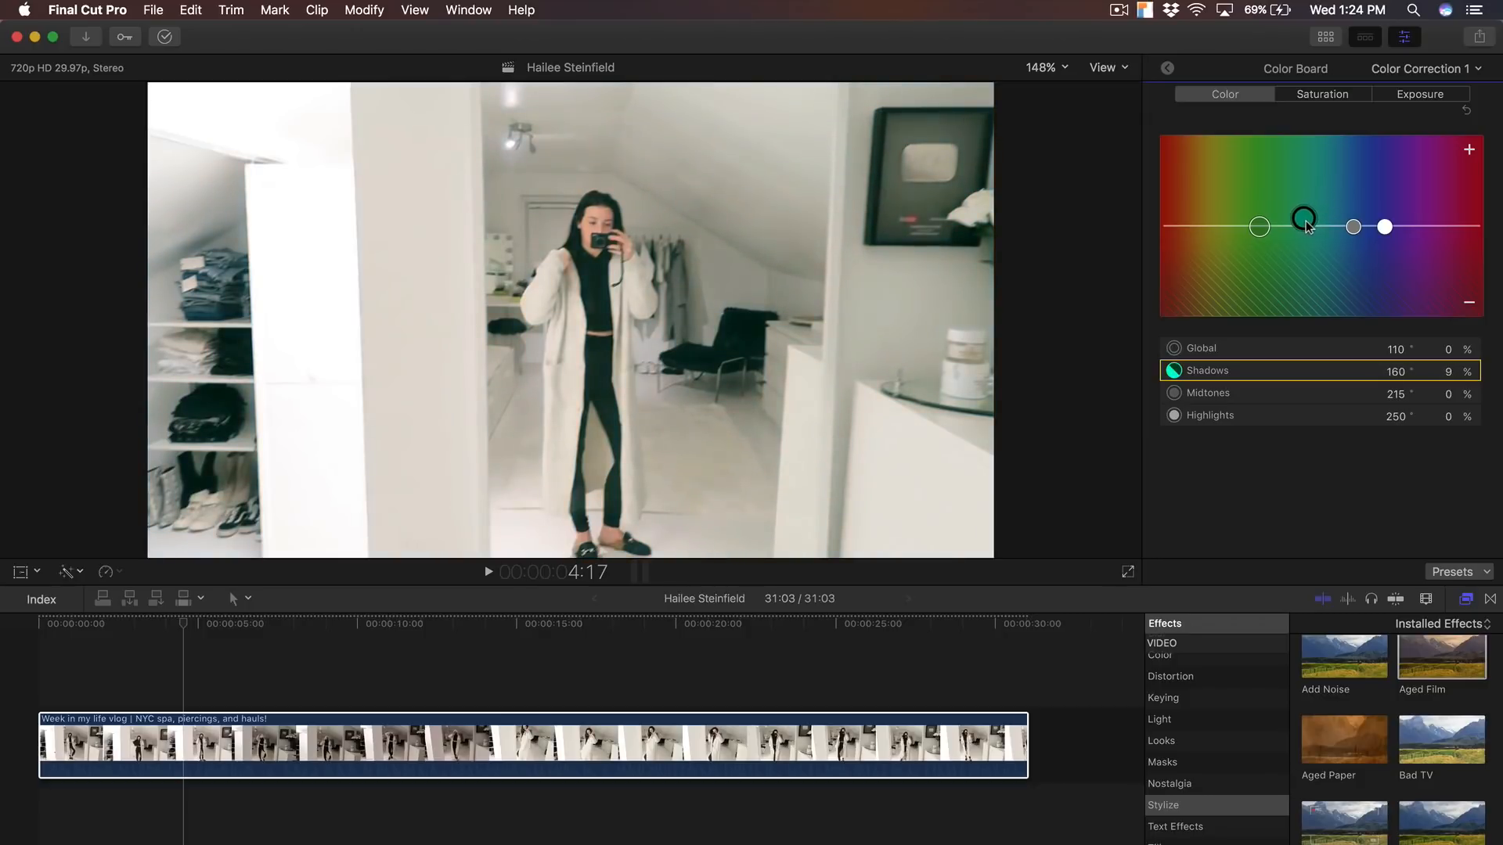
pyautogui.moveTo(1305, 216); pyautogui.dragTo(1316, 216)
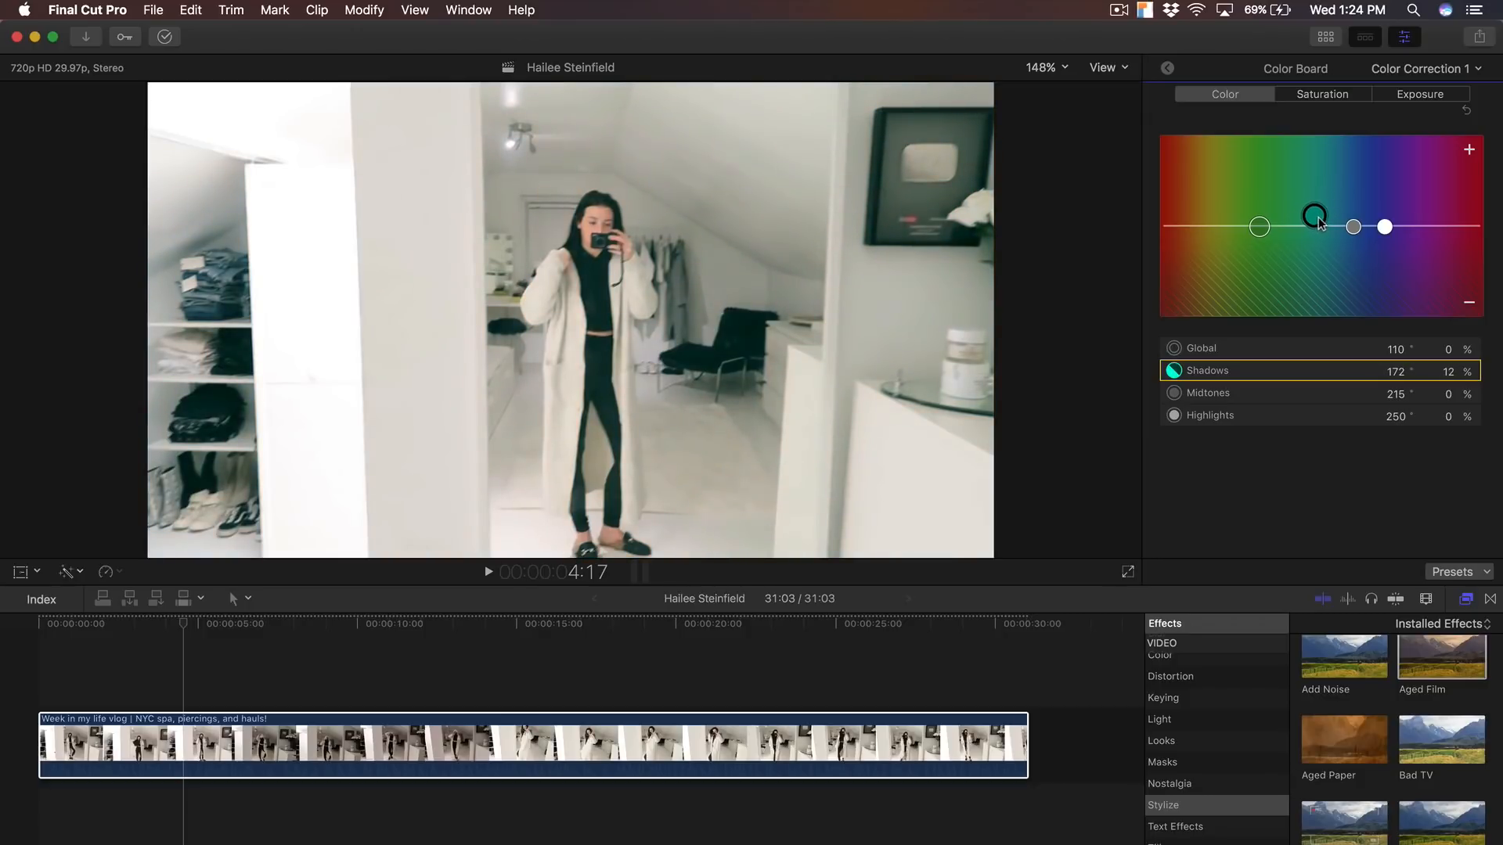
pyautogui.moveTo(1314, 215); pyautogui.dragTo(1314, 218)
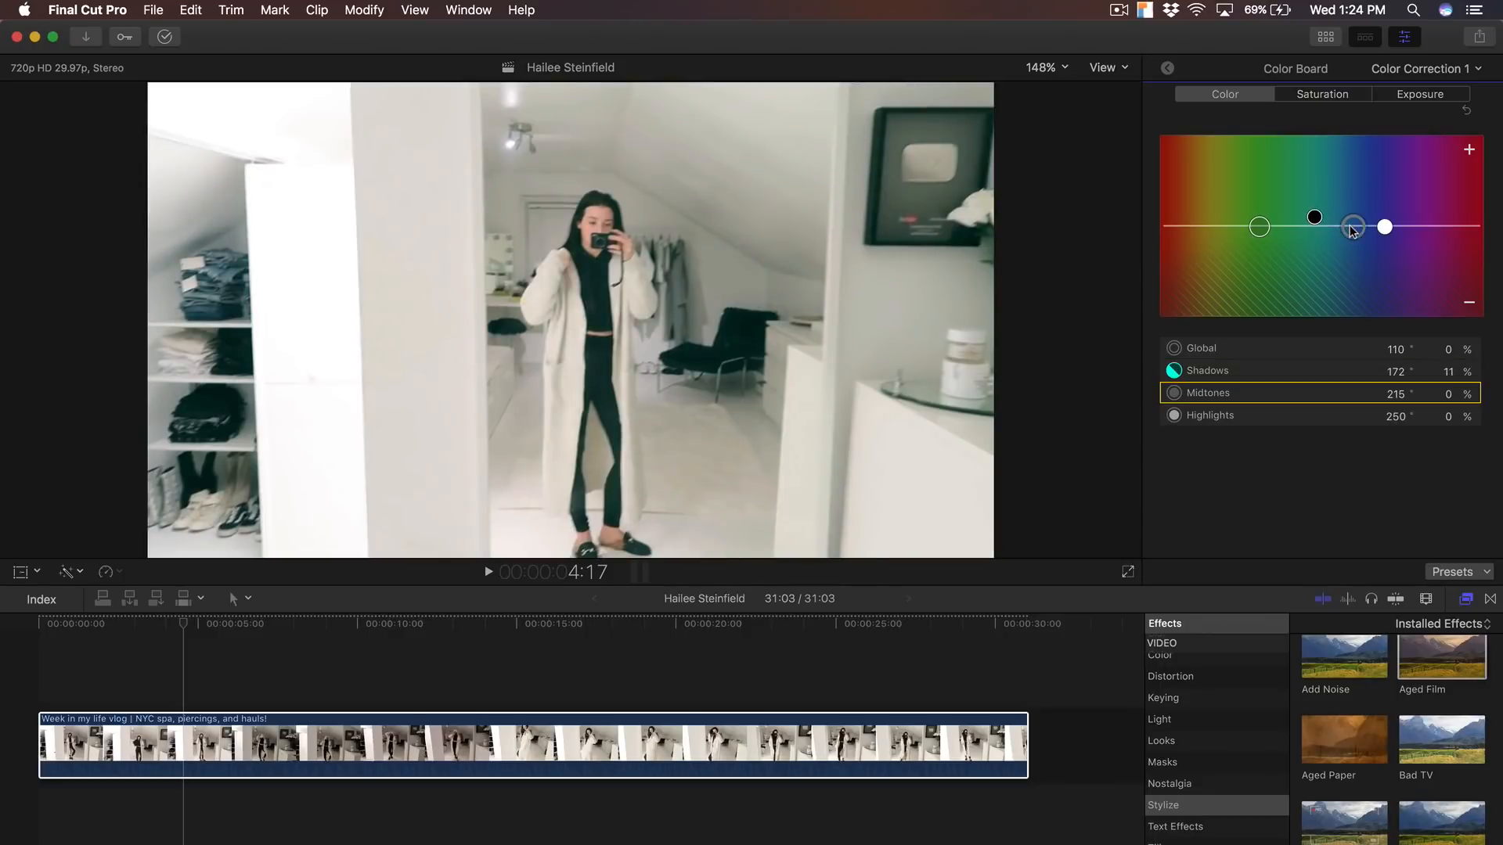
# Step: Set the Midtones puck to about 218° at -6% after testing a strong blue tint
pyautogui.moveTo(1352, 227); pyautogui.dragTo(1380, 171)
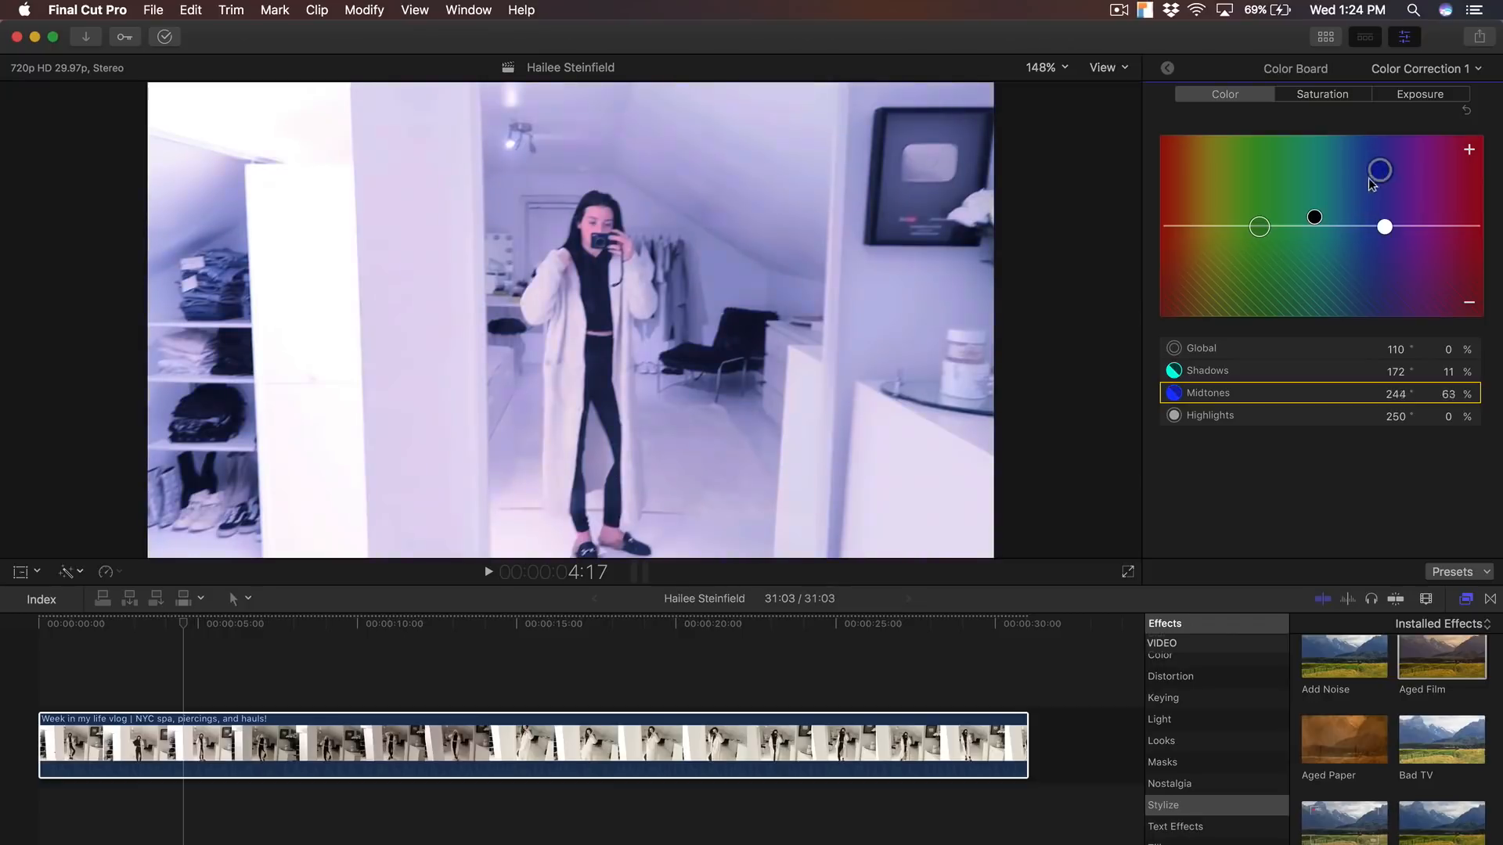
pyautogui.moveTo(1379, 171); pyautogui.dragTo(1365, 209)
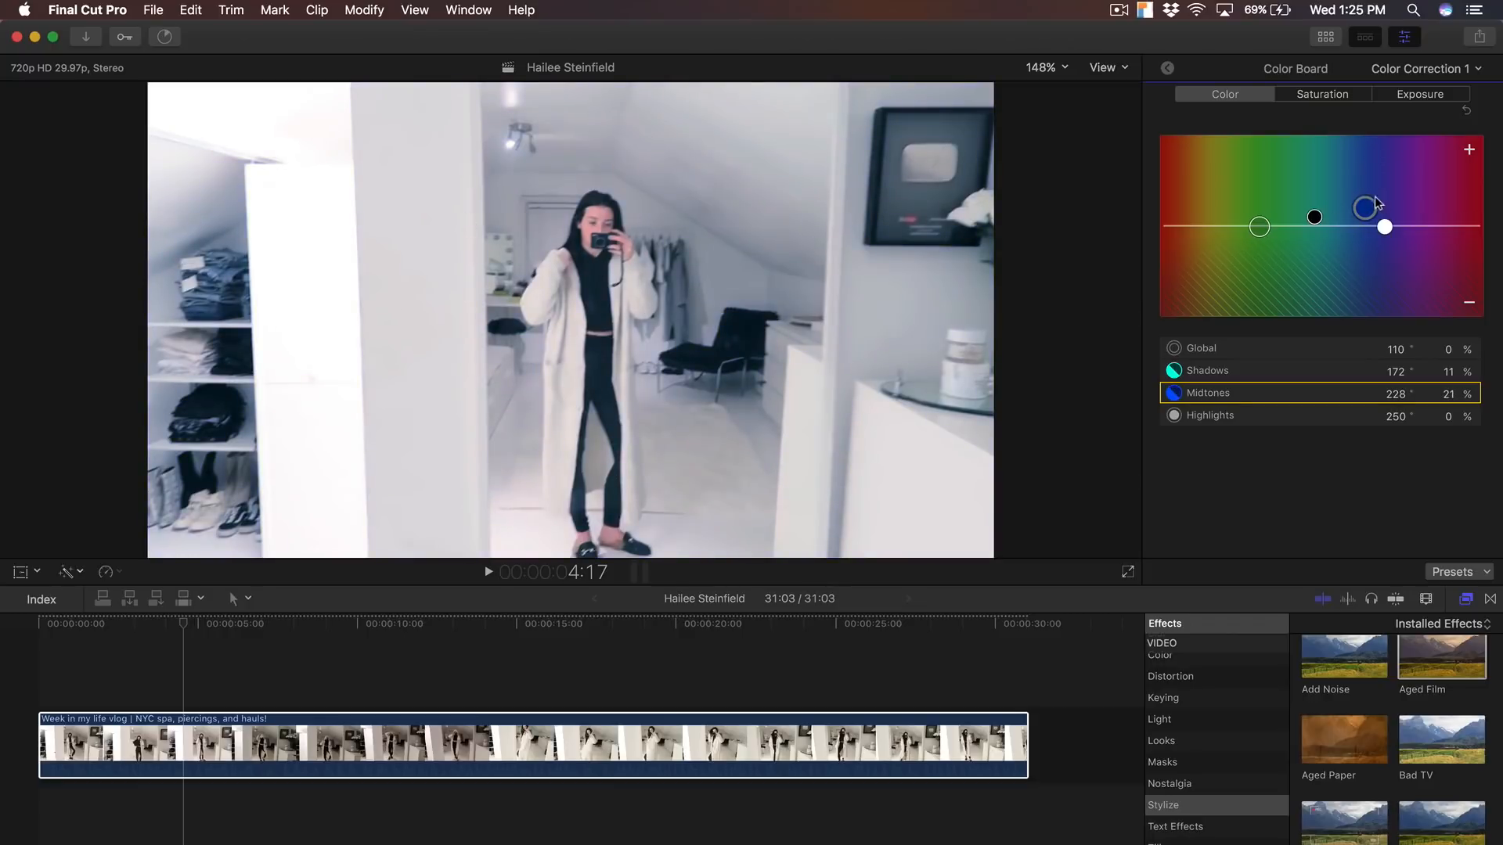
pyautogui.moveTo(1364, 209); pyautogui.dragTo(1358, 217)
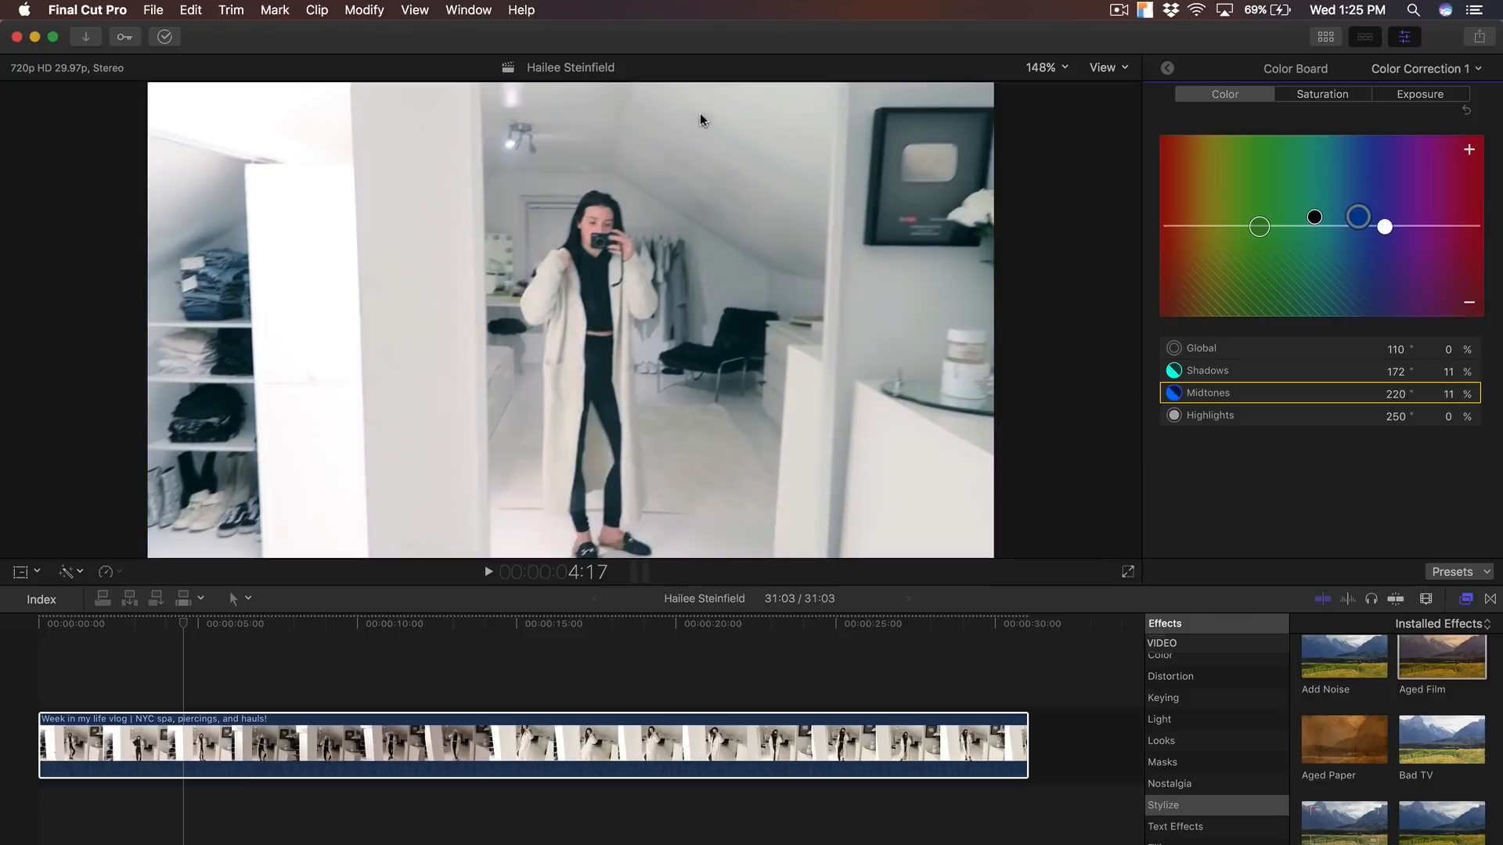
pyautogui.moveTo(1358, 217); pyautogui.dragTo(1358, 218)
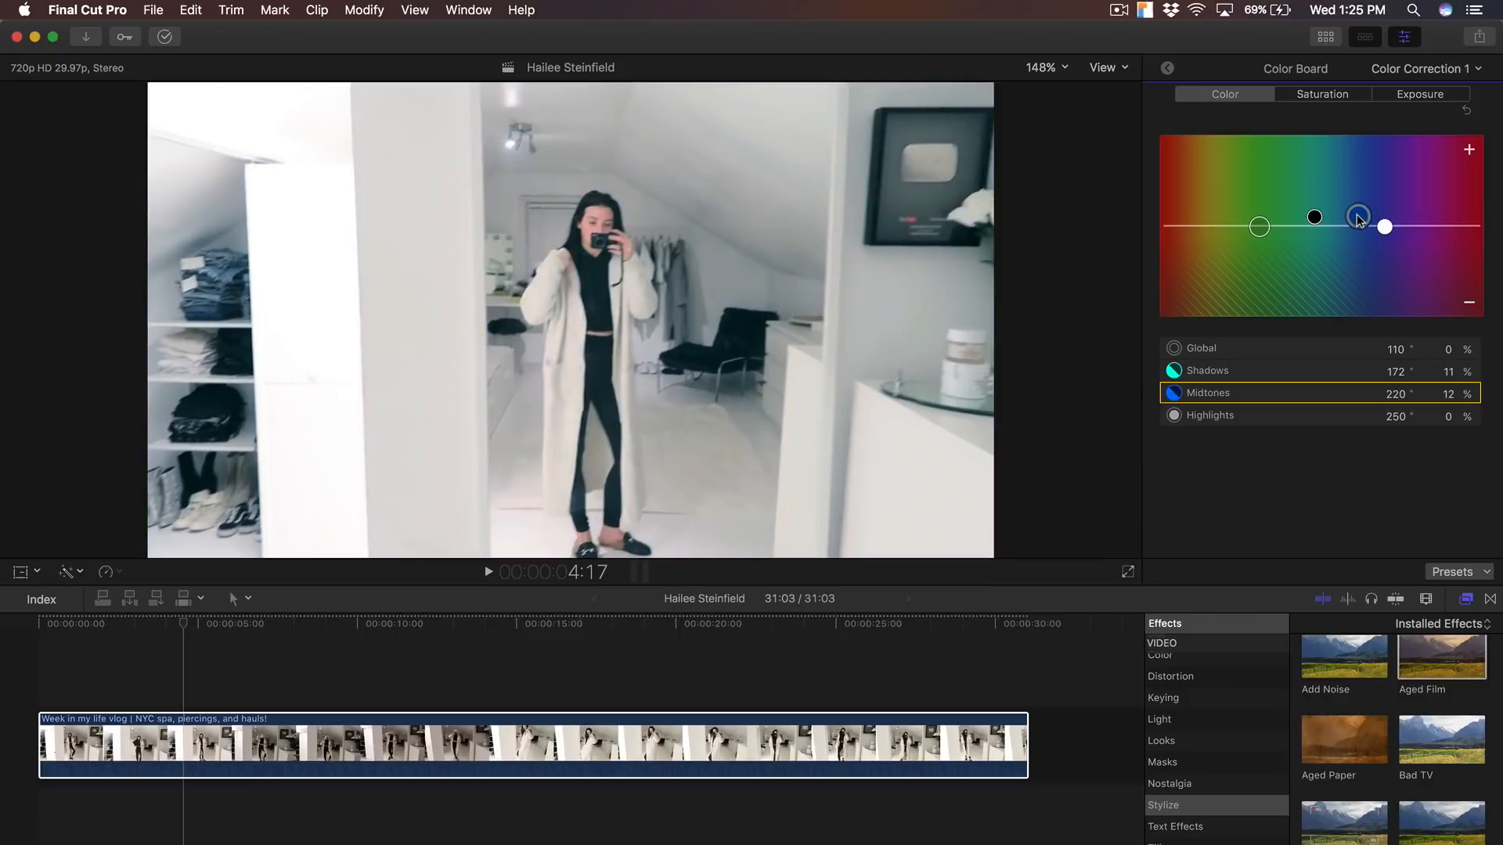
pyautogui.moveTo(1358, 216); pyautogui.dragTo(1358, 230)
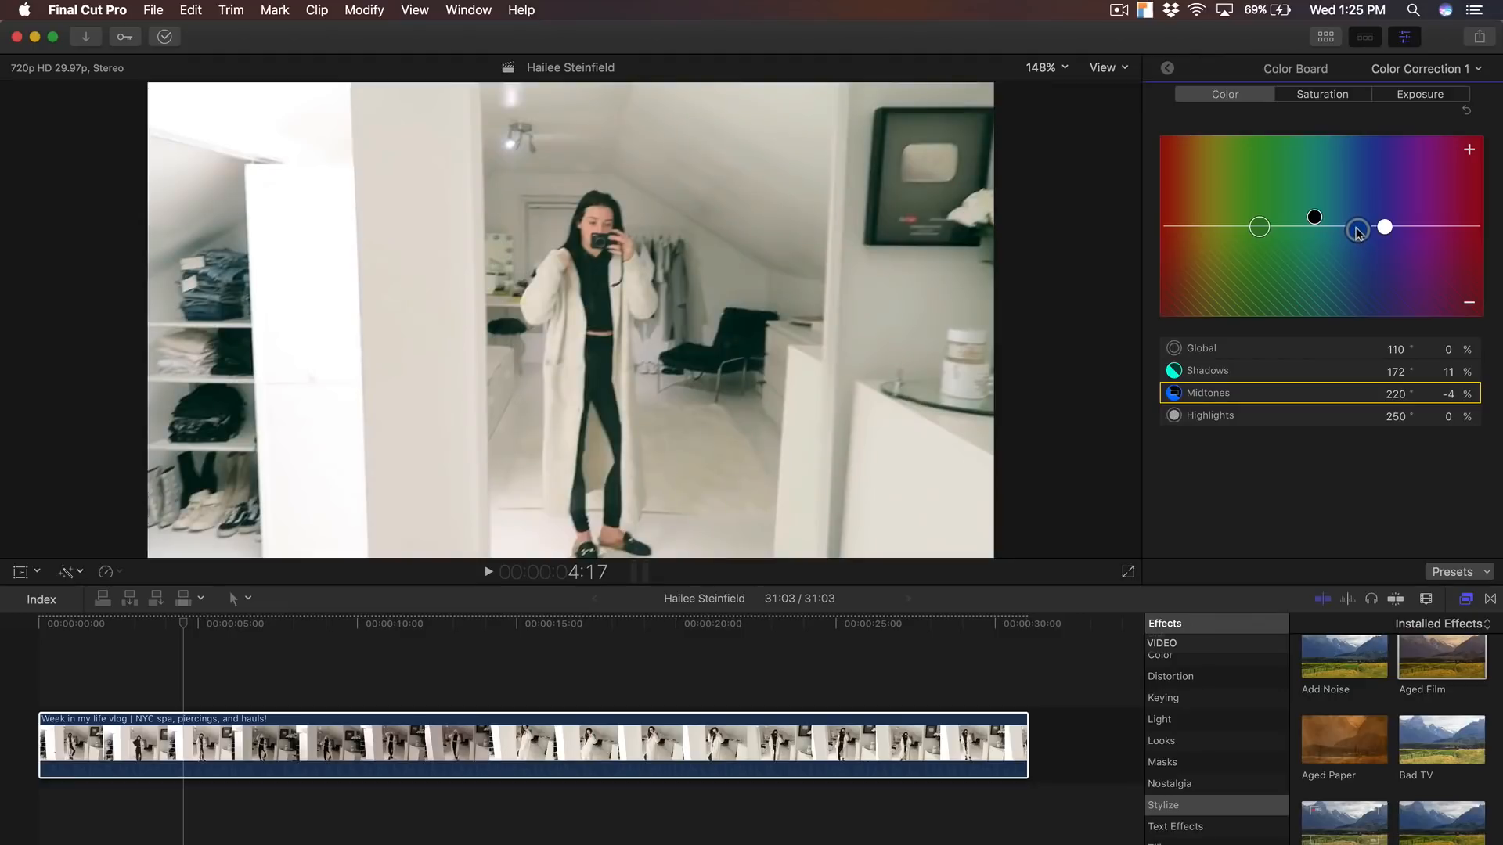
pyautogui.moveTo(1356, 227); pyautogui.dragTo(1384, 227)
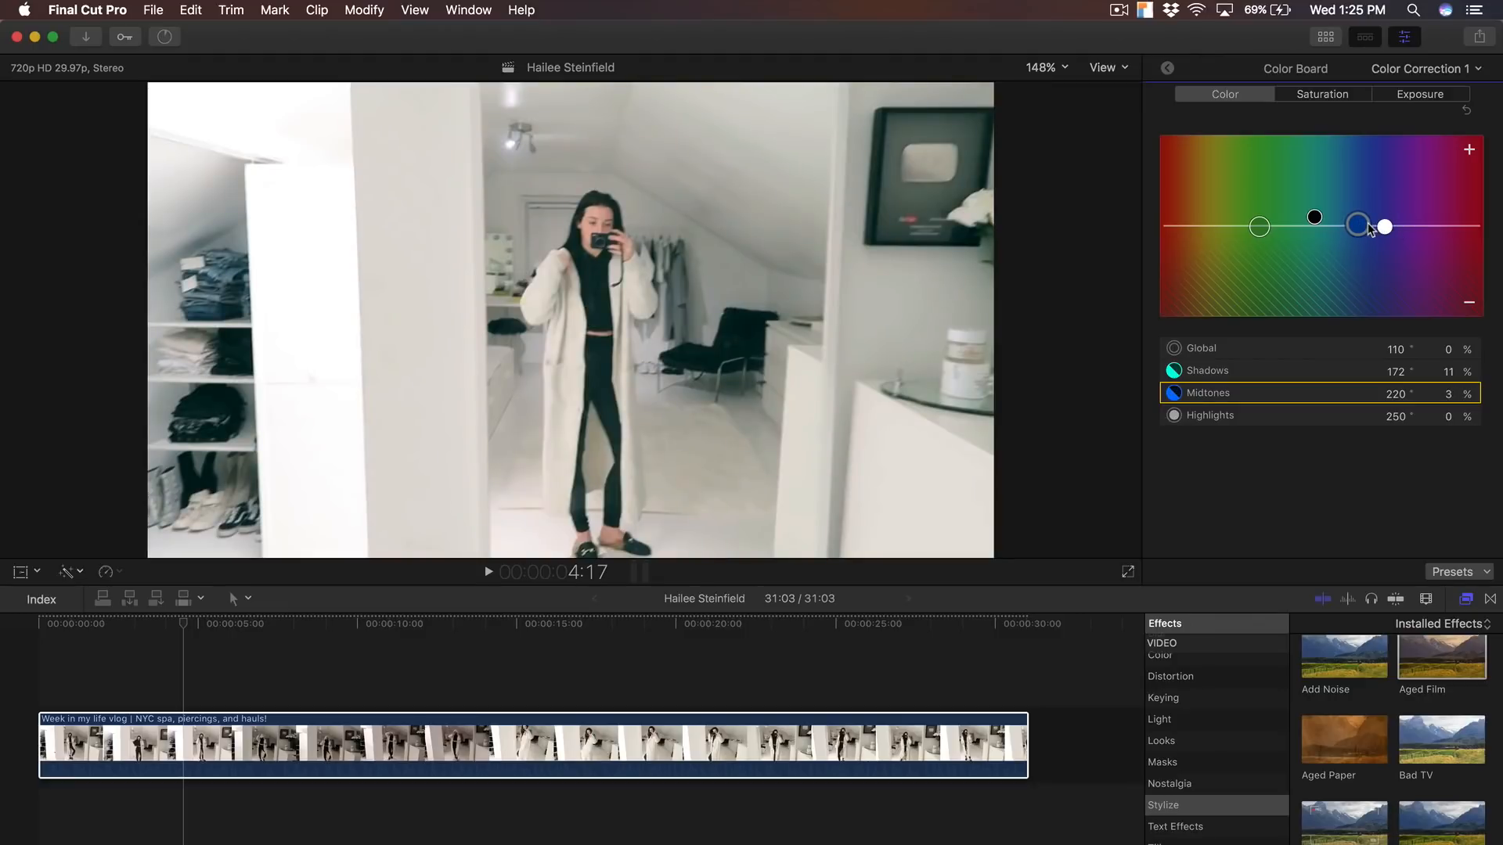
pyautogui.moveTo(1358, 225); pyautogui.dragTo(1358, 228)
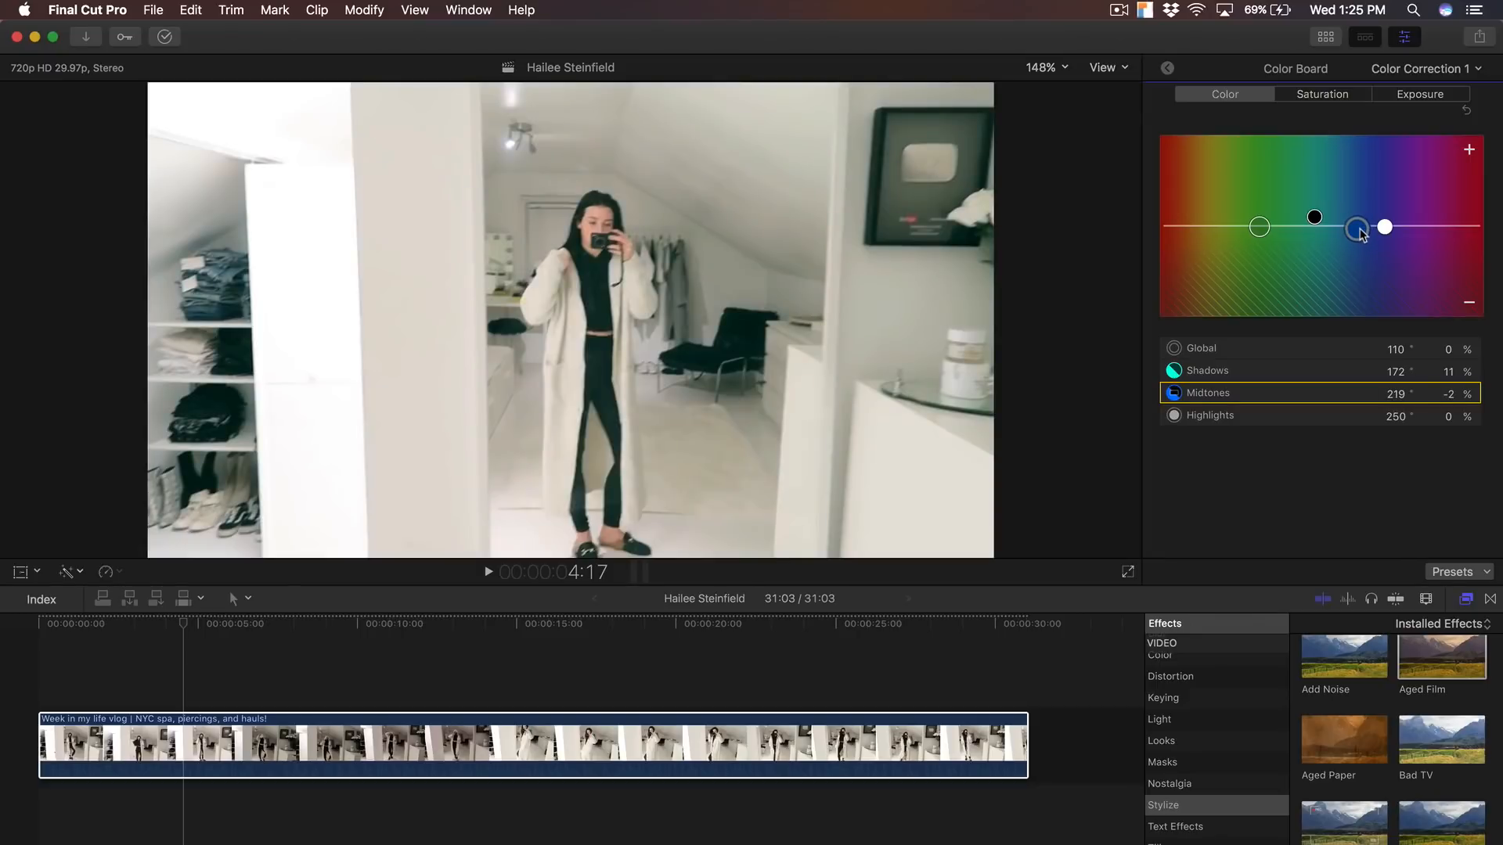
pyautogui.moveTo(1358, 228); pyautogui.dragTo(1361, 231)
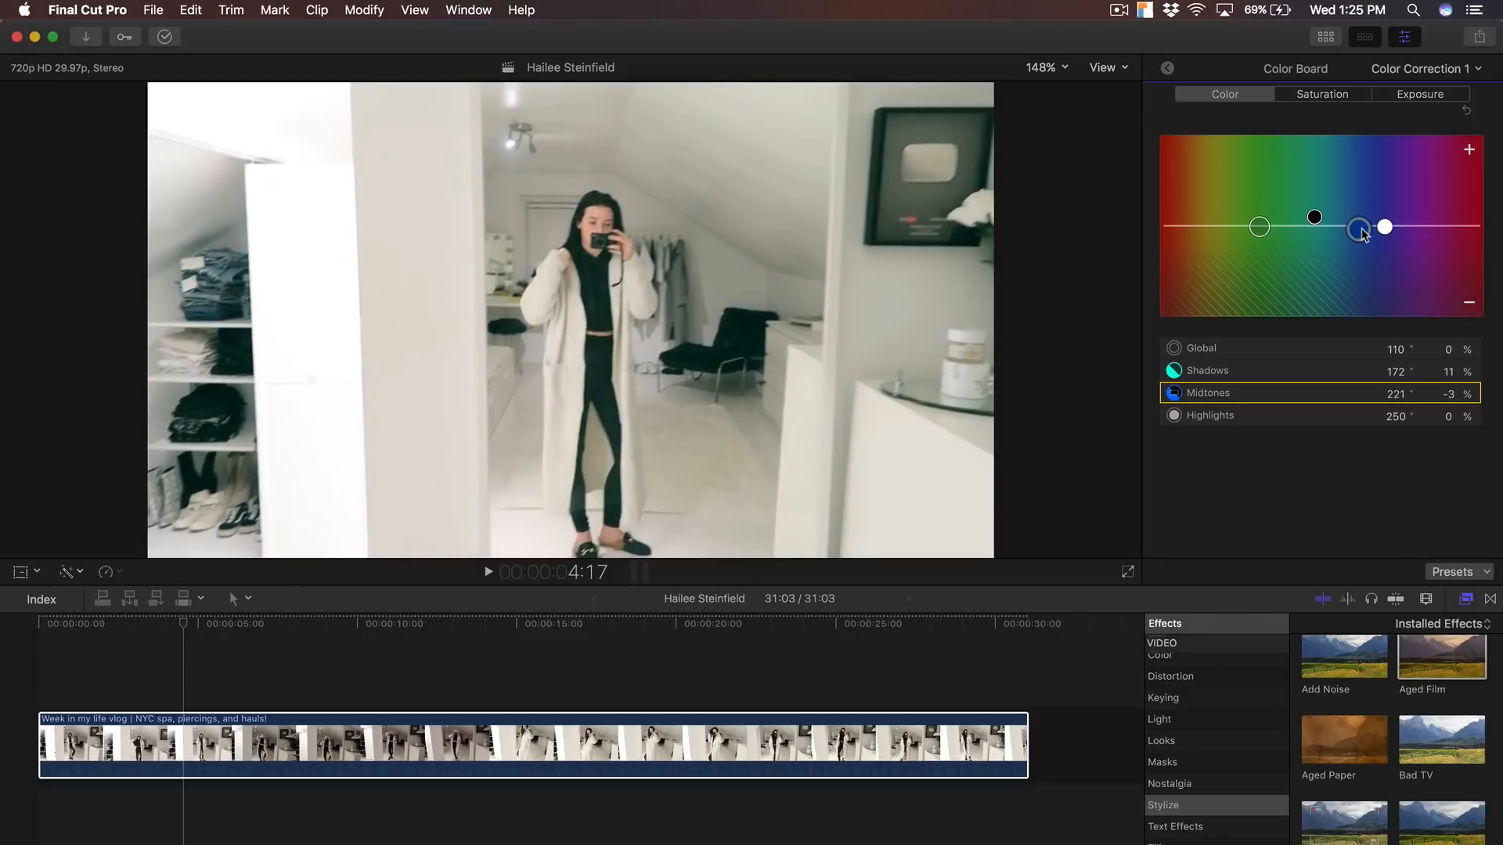
pyautogui.moveTo(1358, 230); pyautogui.dragTo(1361, 230)
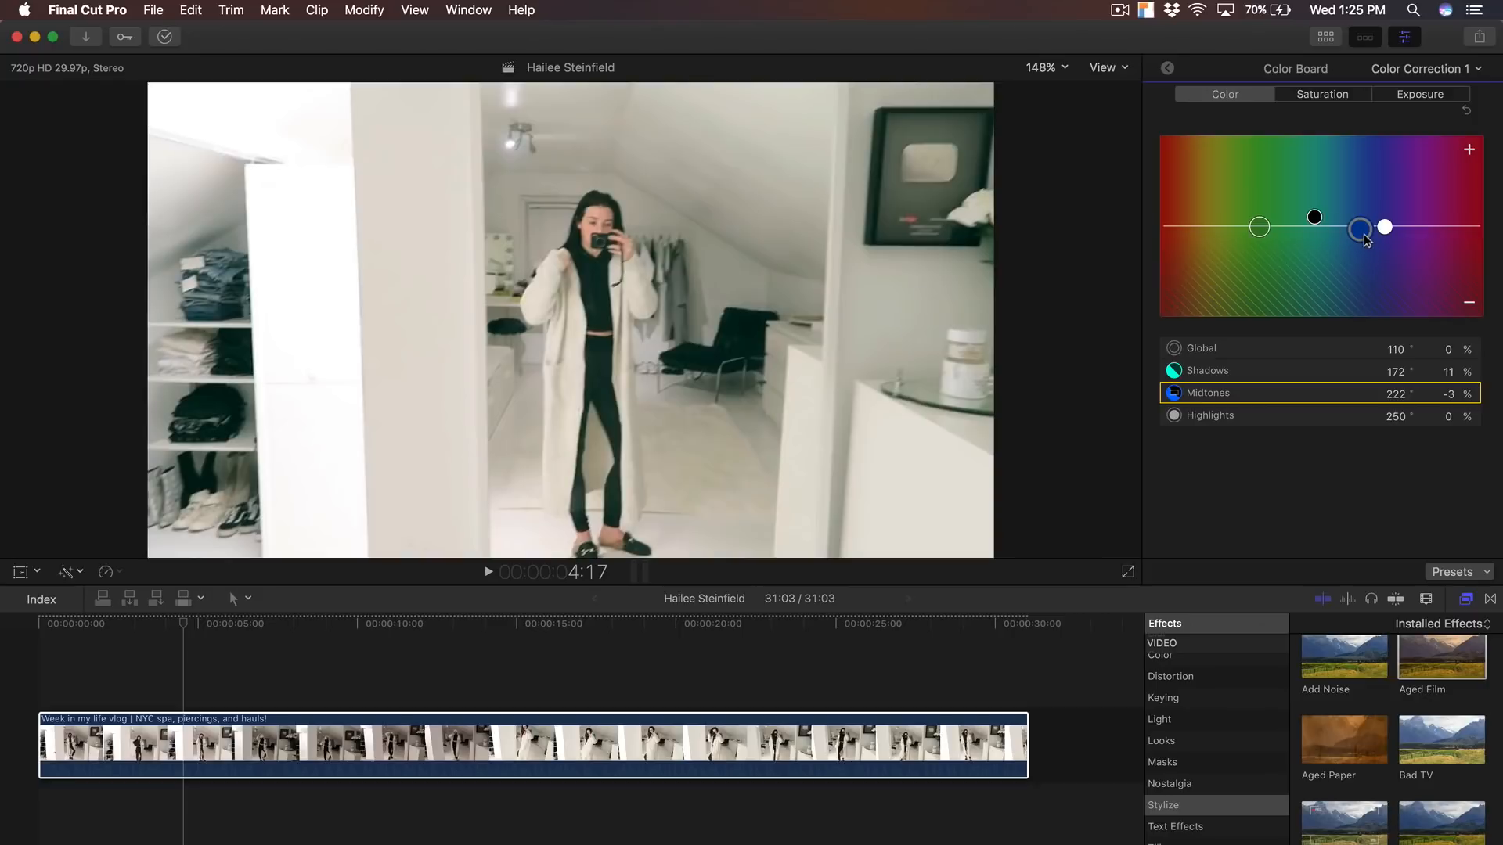
pyautogui.moveTo(1361, 230); pyautogui.dragTo(1357, 232)
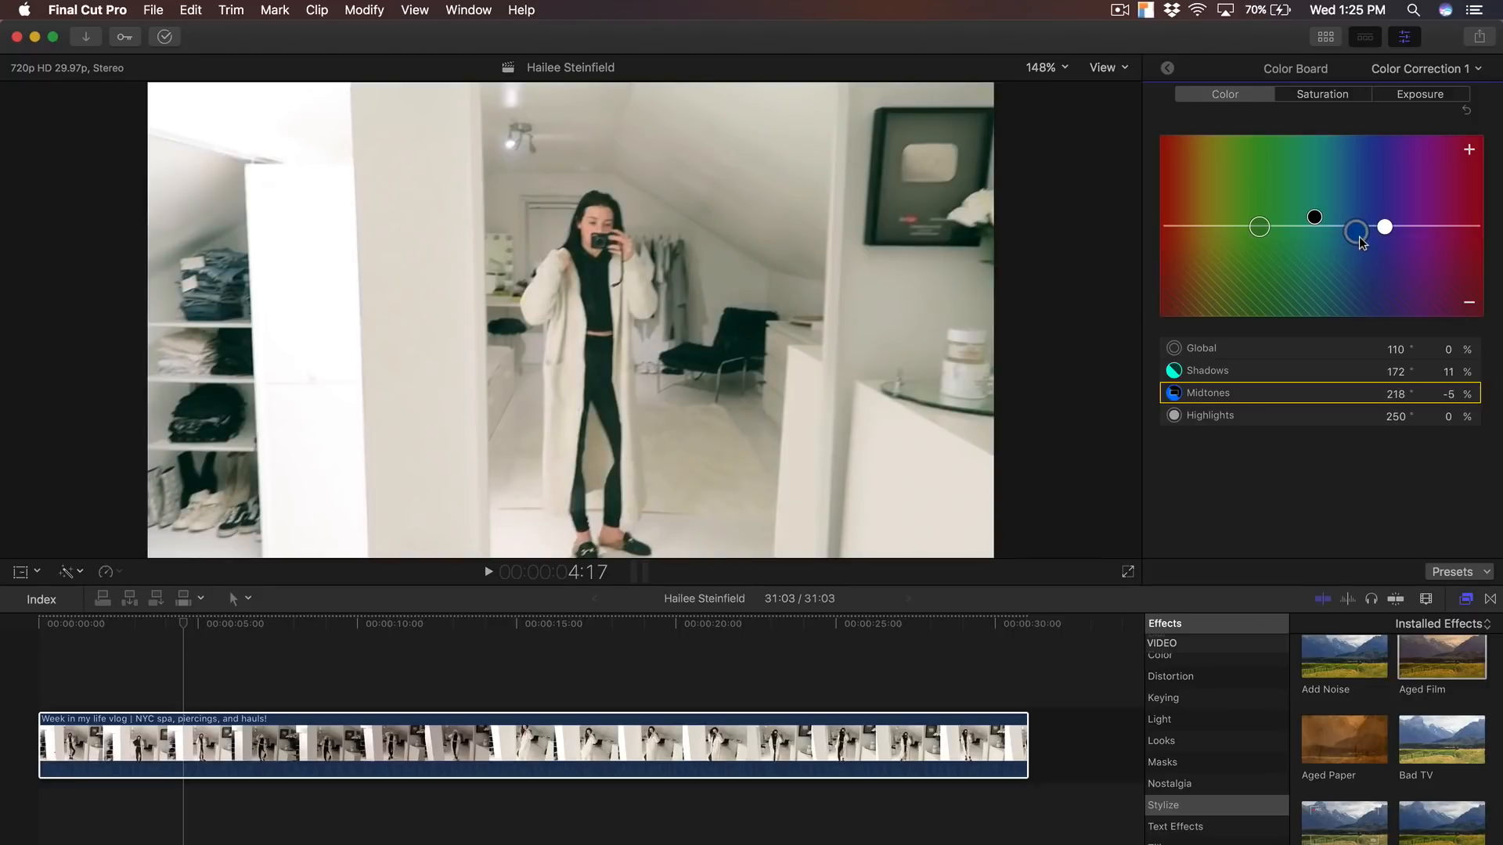
pyautogui.moveTo(1357, 231); pyautogui.dragTo(1357, 231)
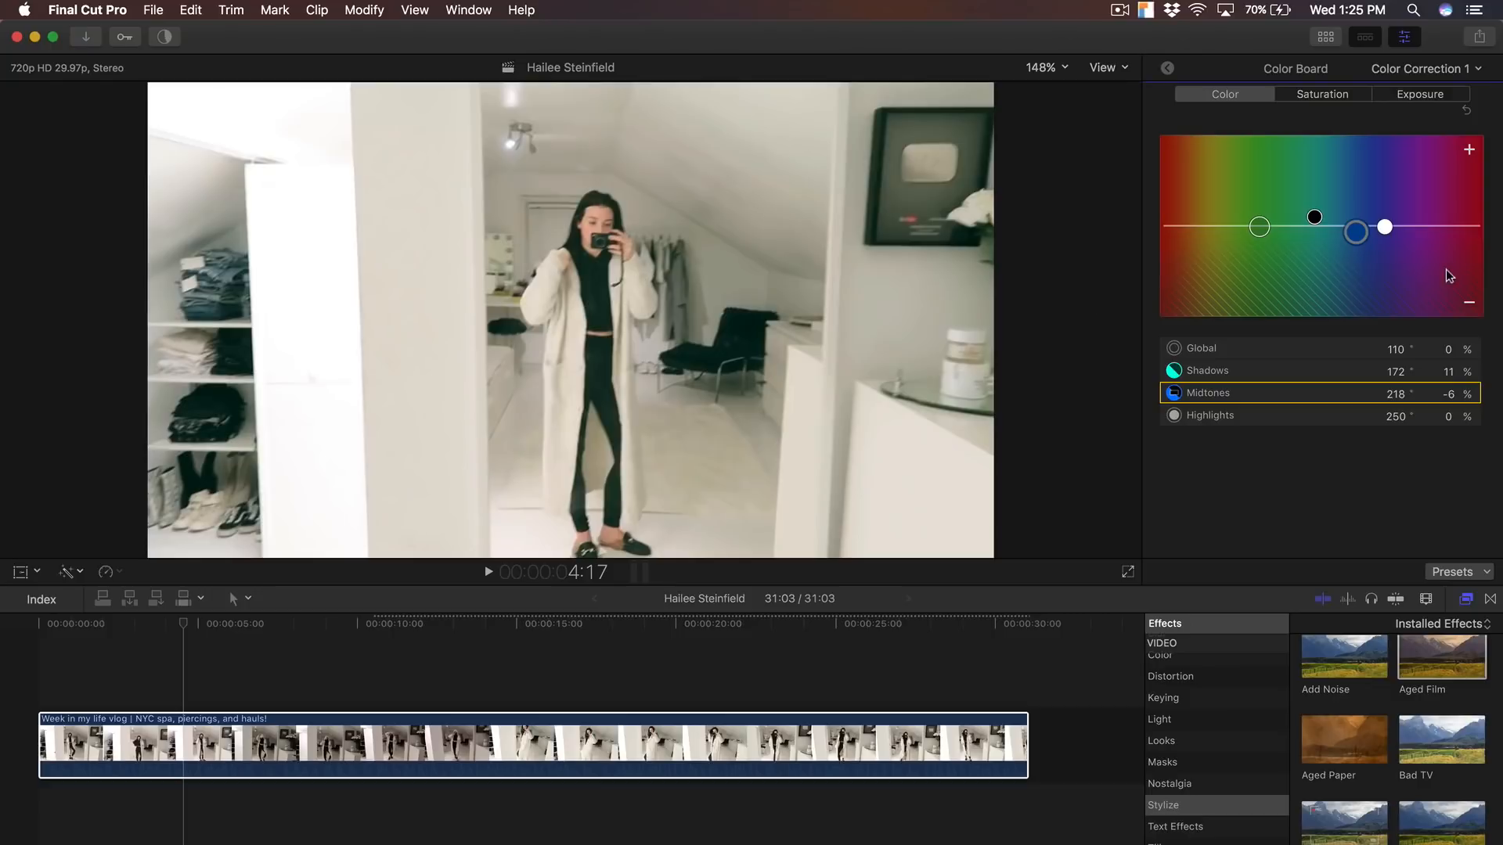
# Step: Push the Highlights puck from neutral toward a strong pinkish-purple tint
pyautogui.moveTo(1383, 227); pyautogui.dragTo(1383, 220)
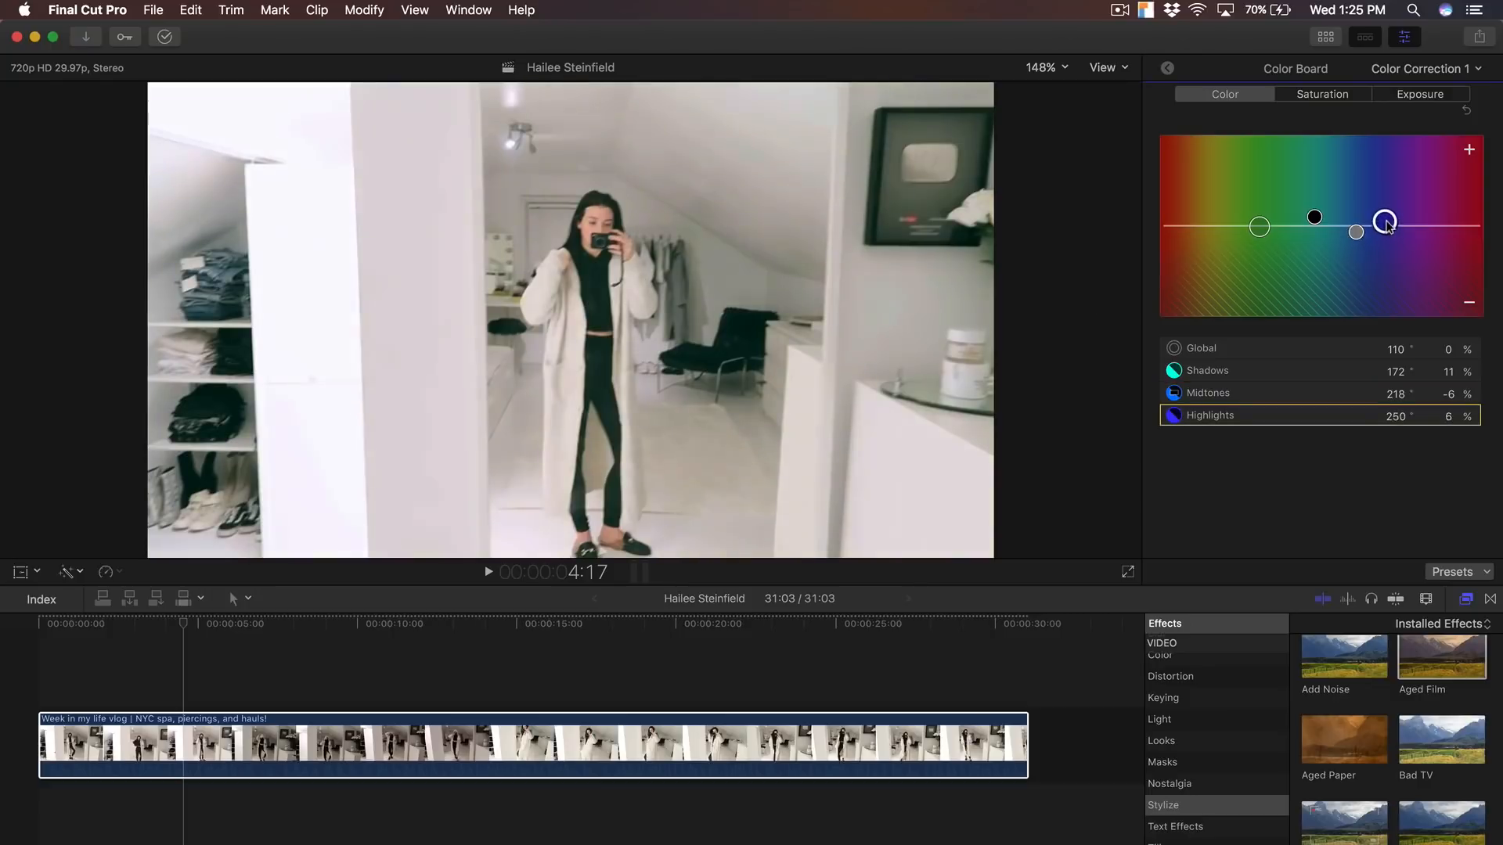
pyautogui.moveTo(1386, 222); pyautogui.dragTo(1387, 231)
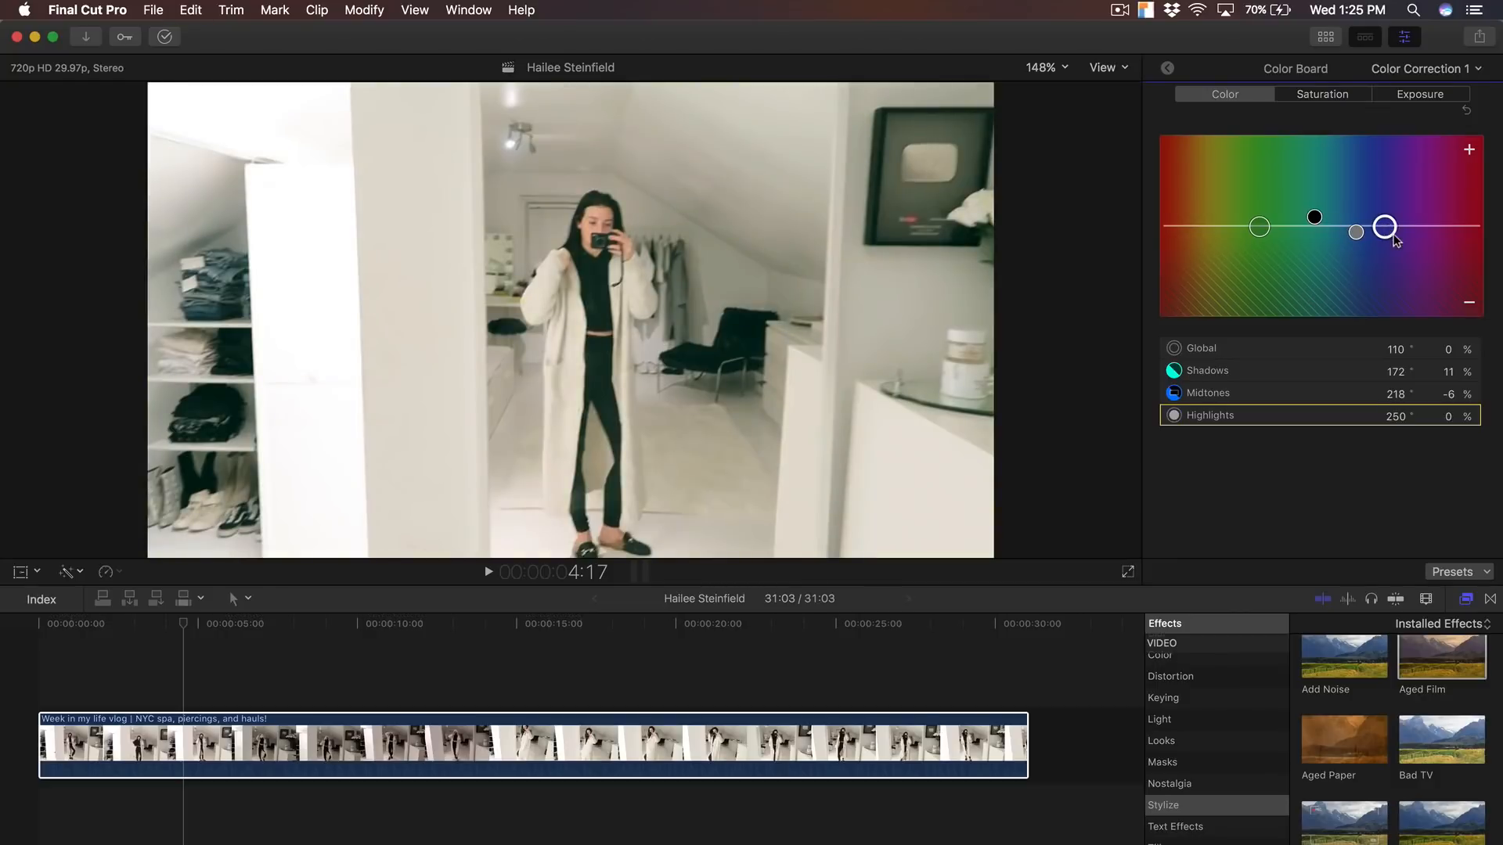
pyautogui.moveTo(1384, 227); pyautogui.dragTo(1387, 213)
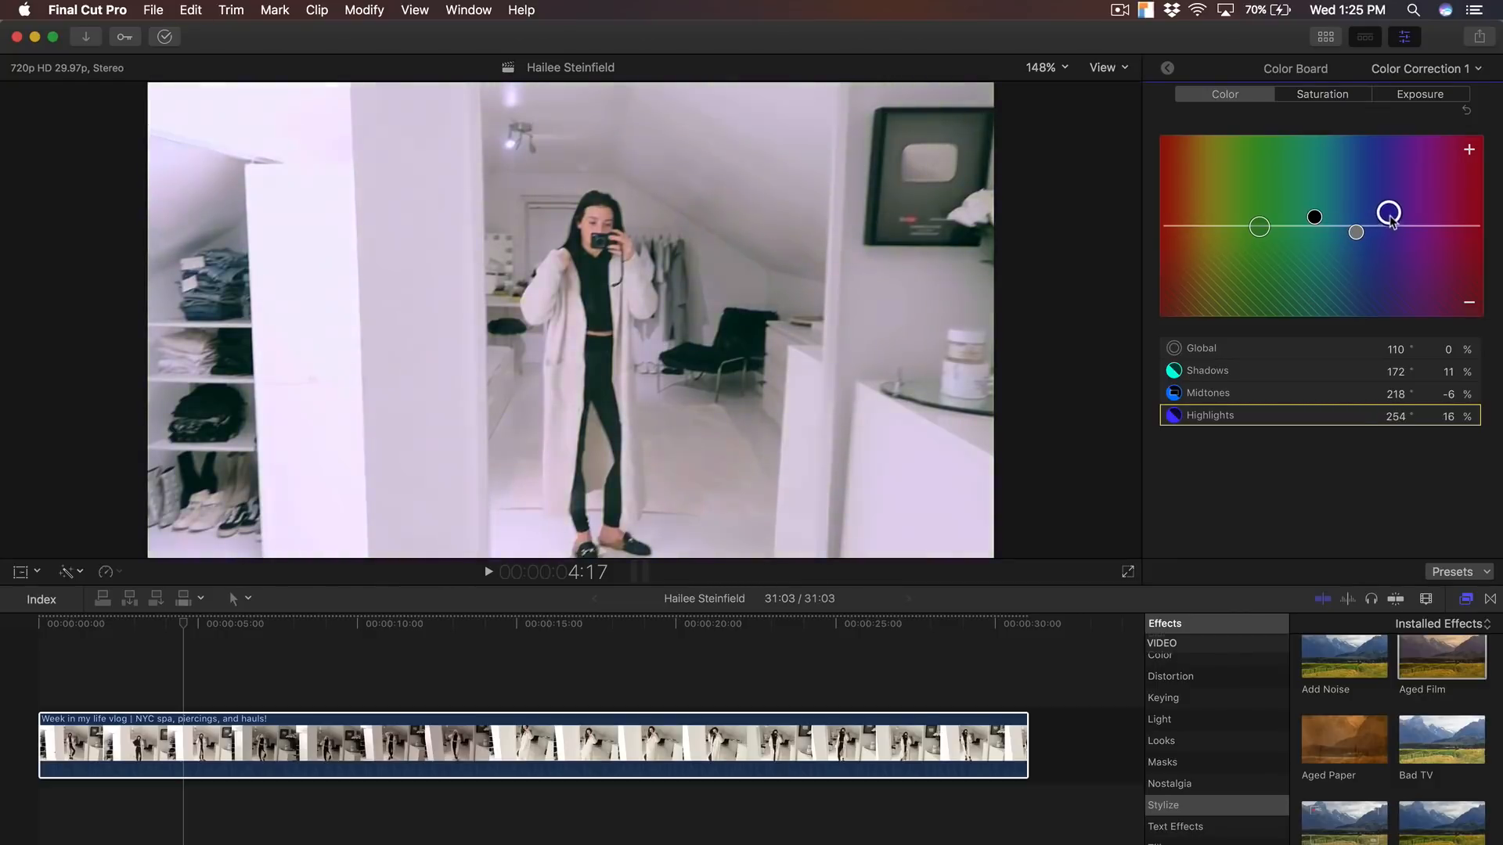
pyautogui.moveTo(1388, 212); pyautogui.dragTo(1397, 212)
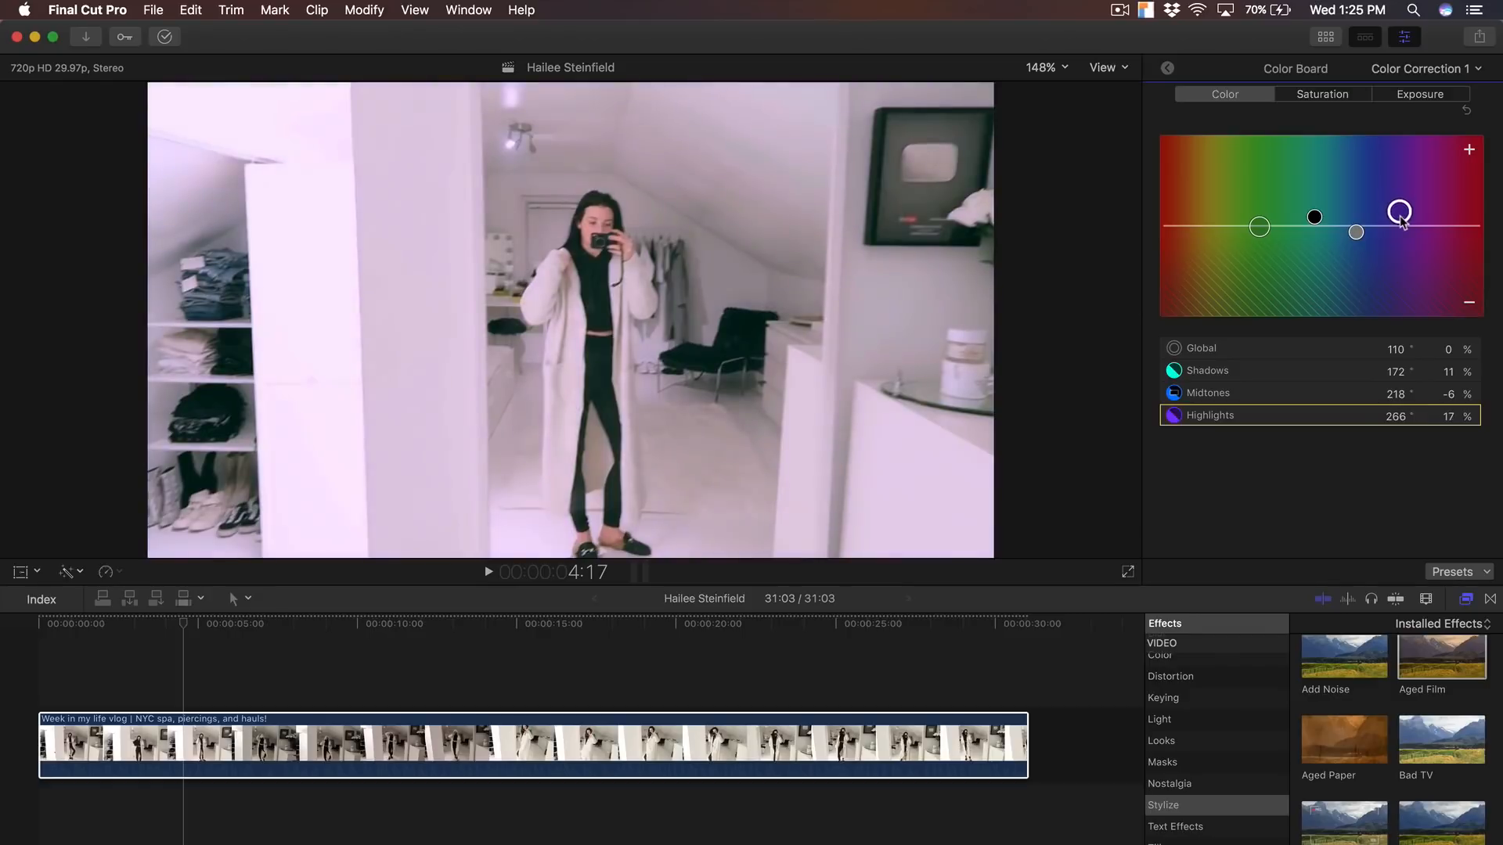
pyautogui.moveTo(1397, 210); pyautogui.dragTo(1400, 204)
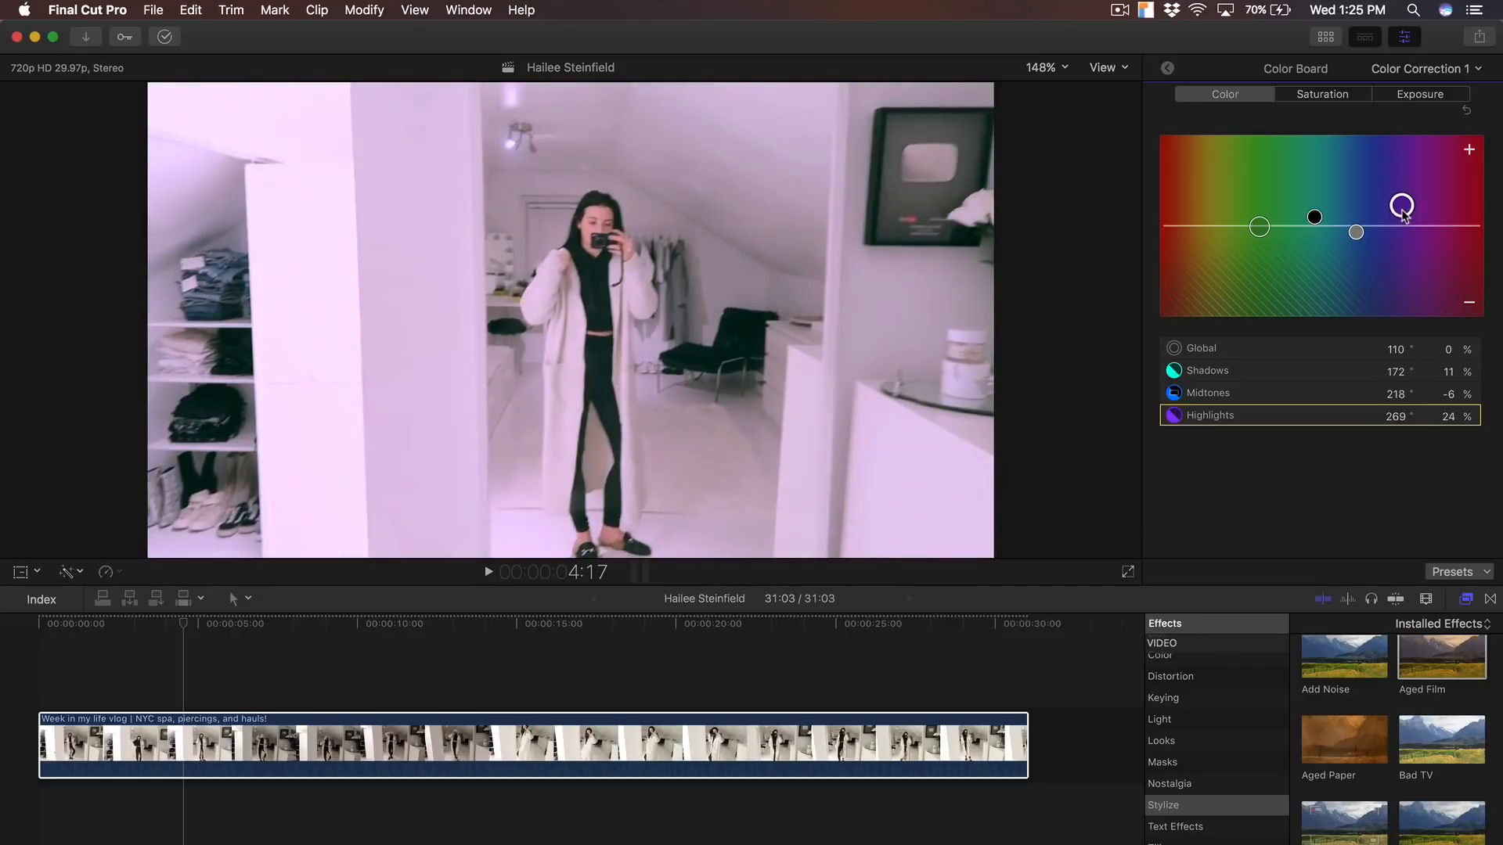
pyautogui.moveTo(1401, 204); pyautogui.dragTo(1413, 191)
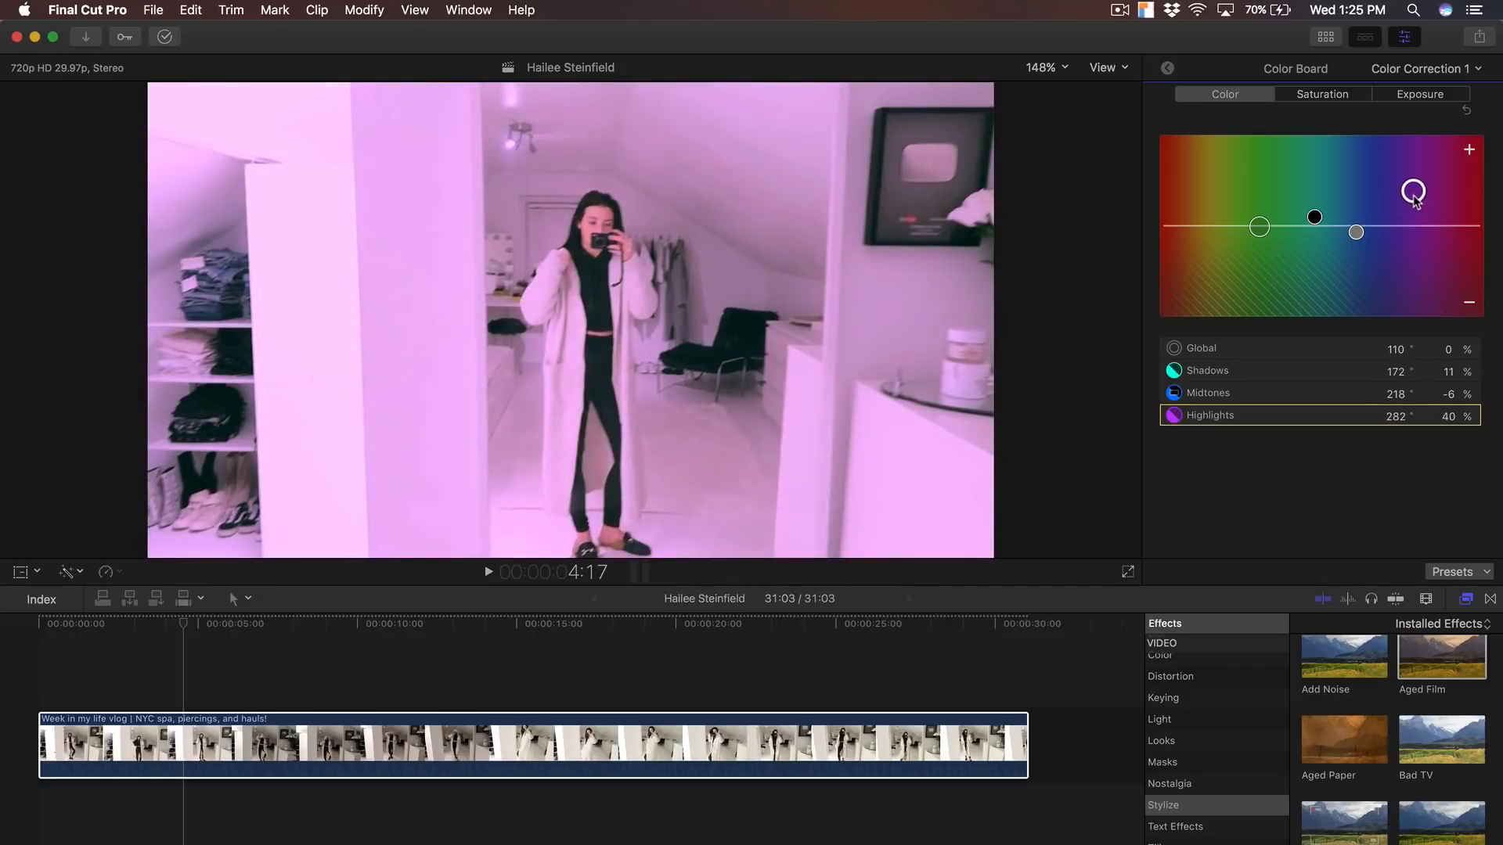
pyautogui.moveTo(1413, 191); pyautogui.dragTo(1409, 207)
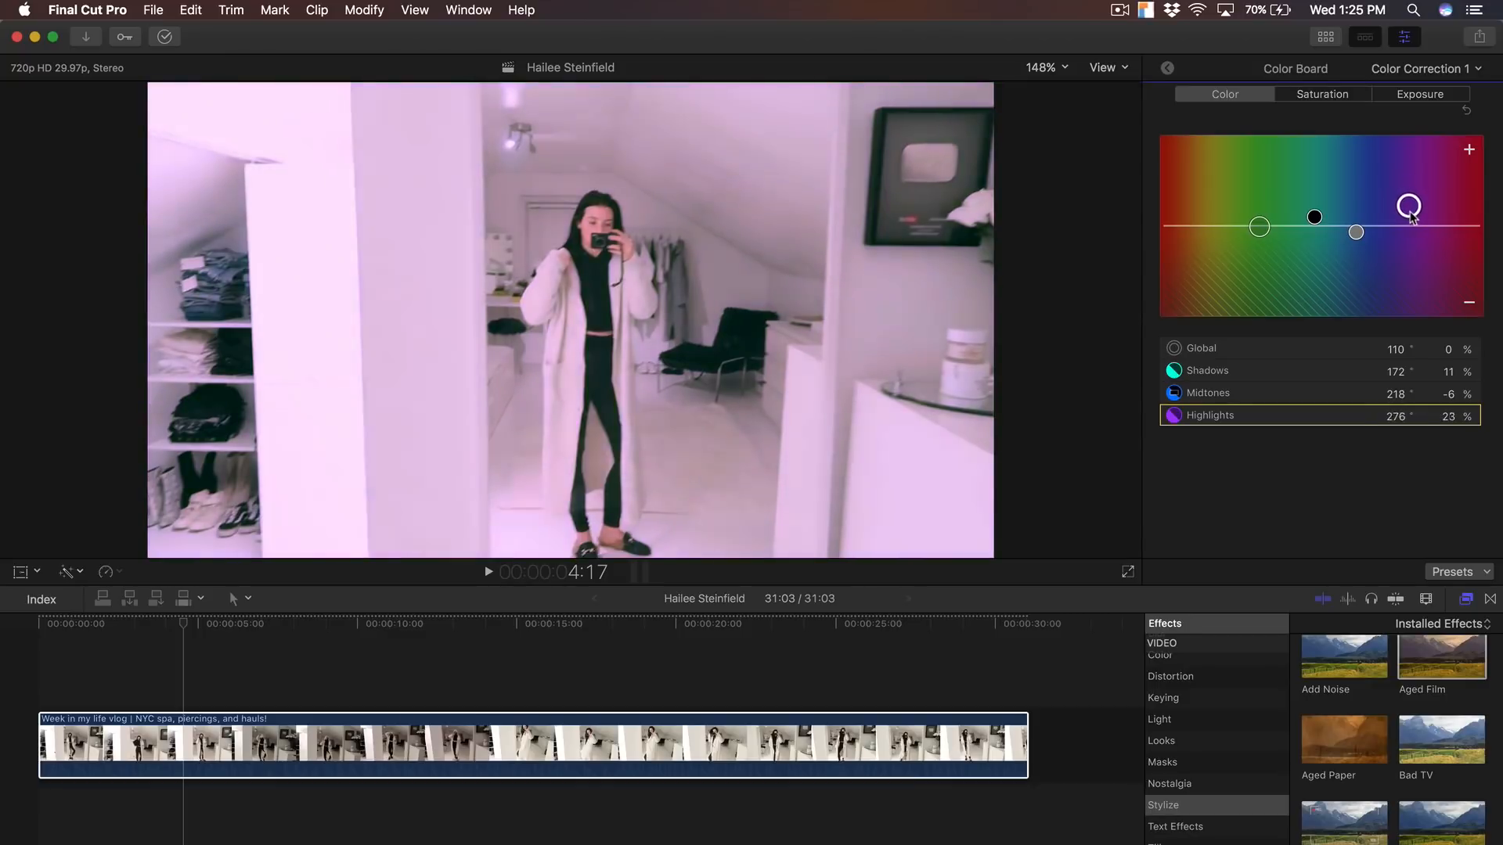
pyautogui.moveTo(1409, 205); pyautogui.dragTo(1403, 206)
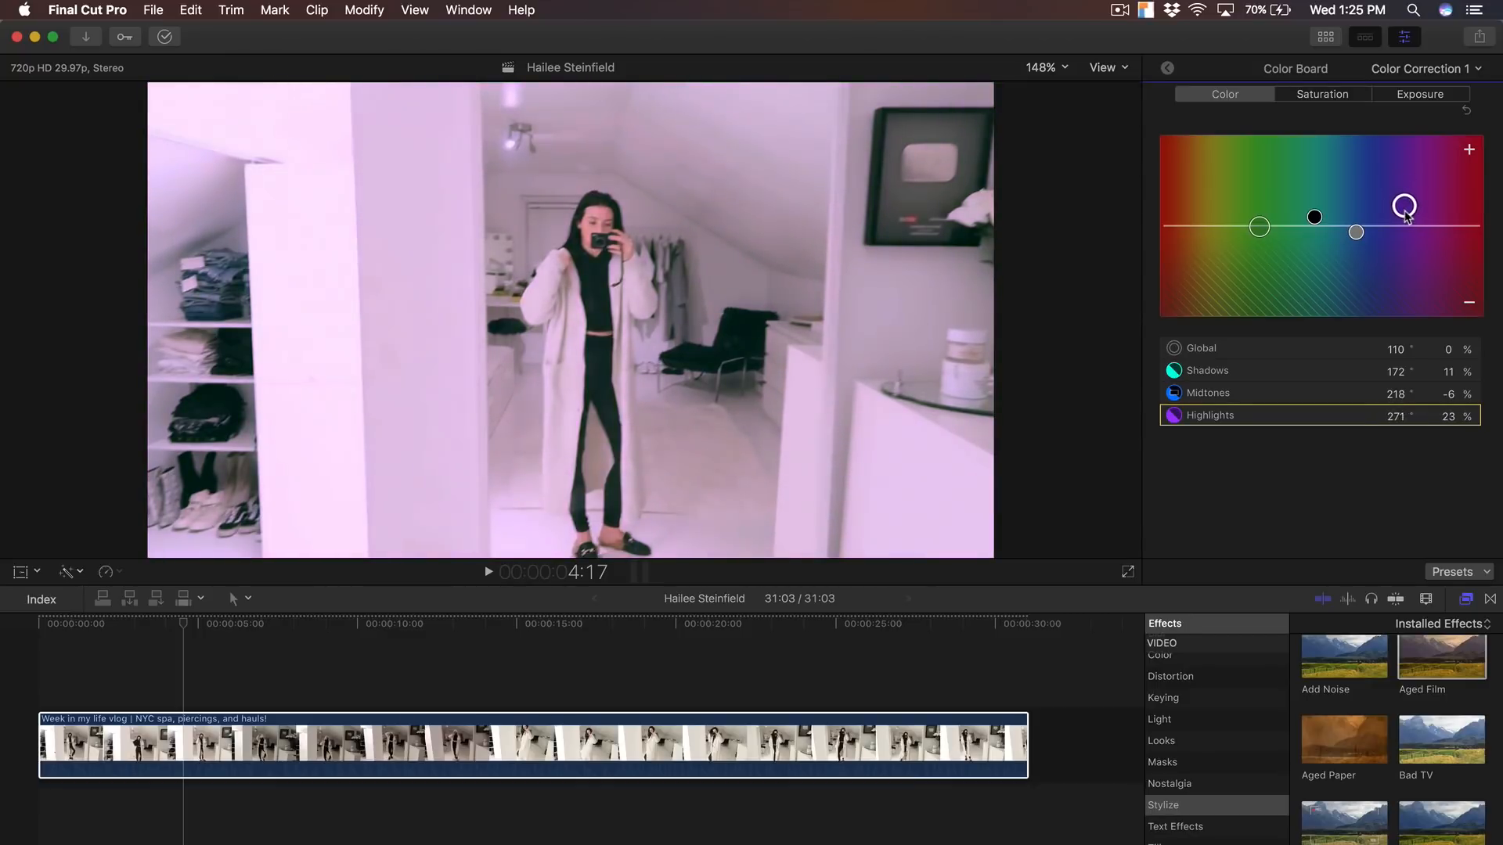
pyautogui.moveTo(1405, 205); pyautogui.dragTo(1408, 201)
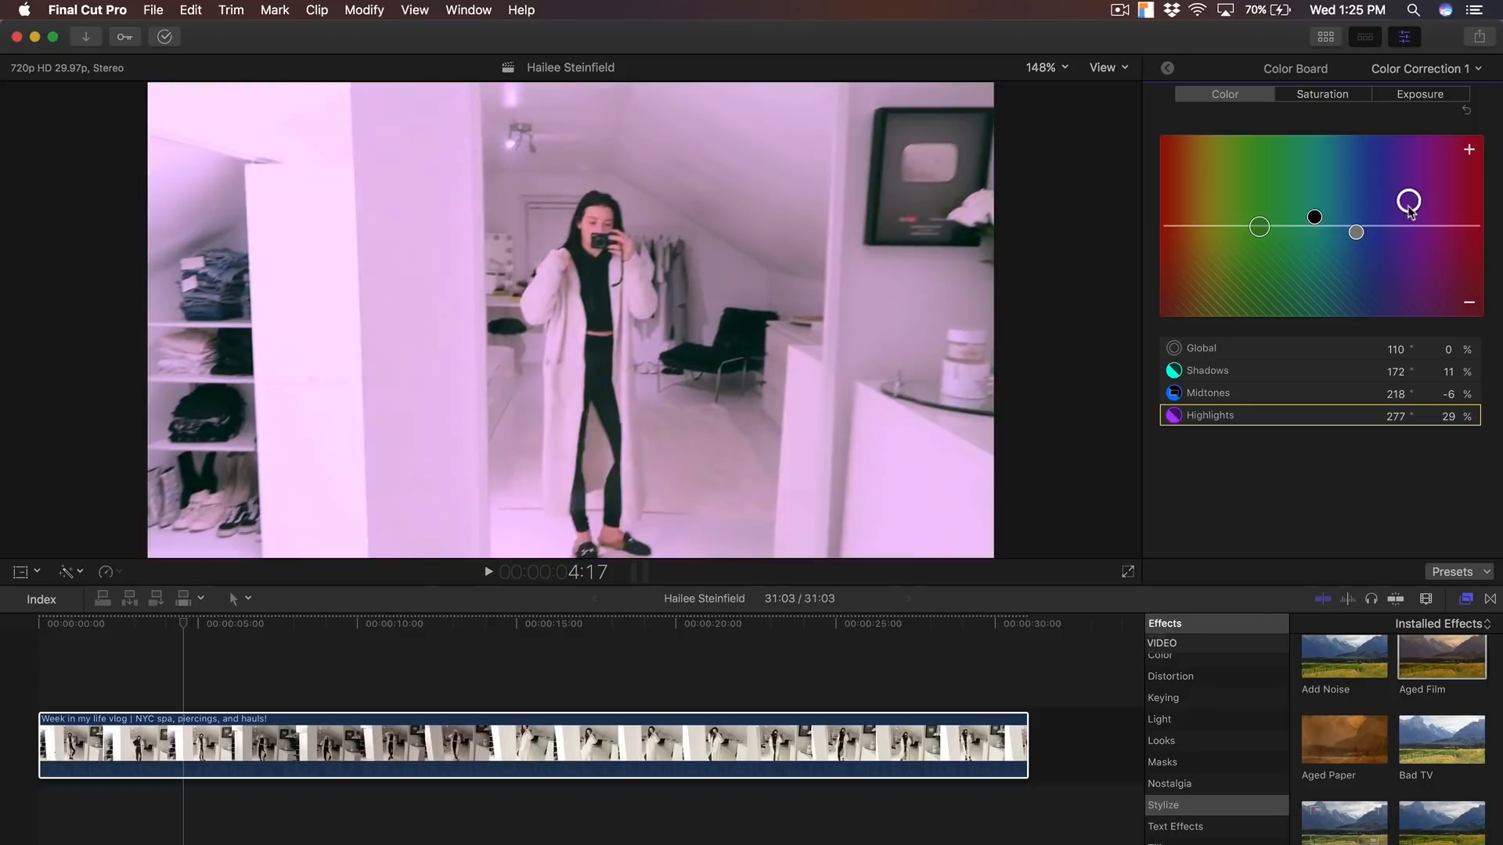
pyautogui.moveTo(1409, 202); pyautogui.dragTo(1410, 205)
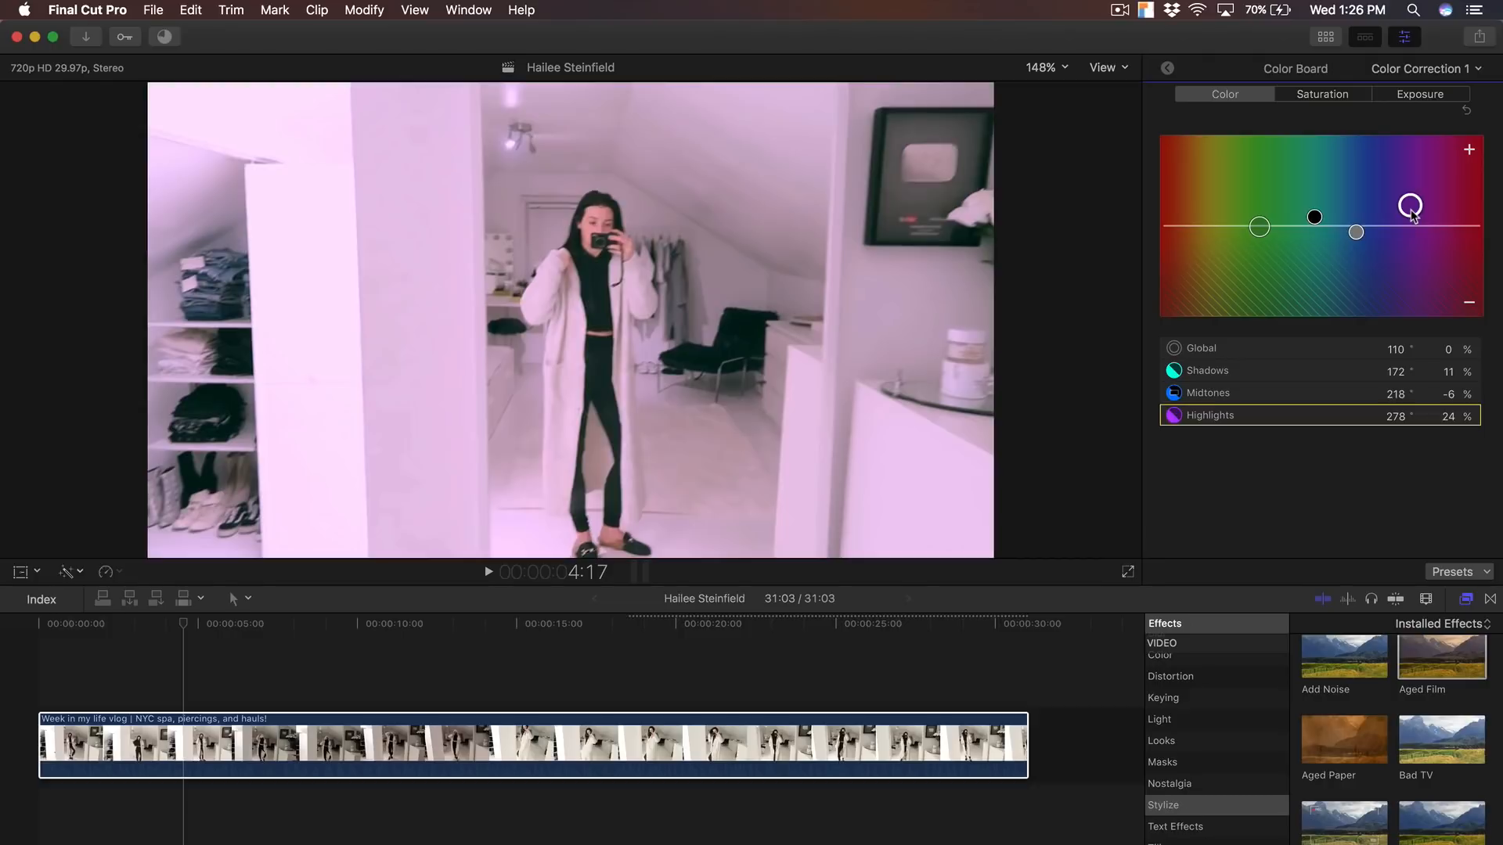
# Step: Refine the highlights tint after testing stronger pink, settling near 286° at 28%
pyautogui.moveTo(1410, 207); pyautogui.dragTo(1405, 209)
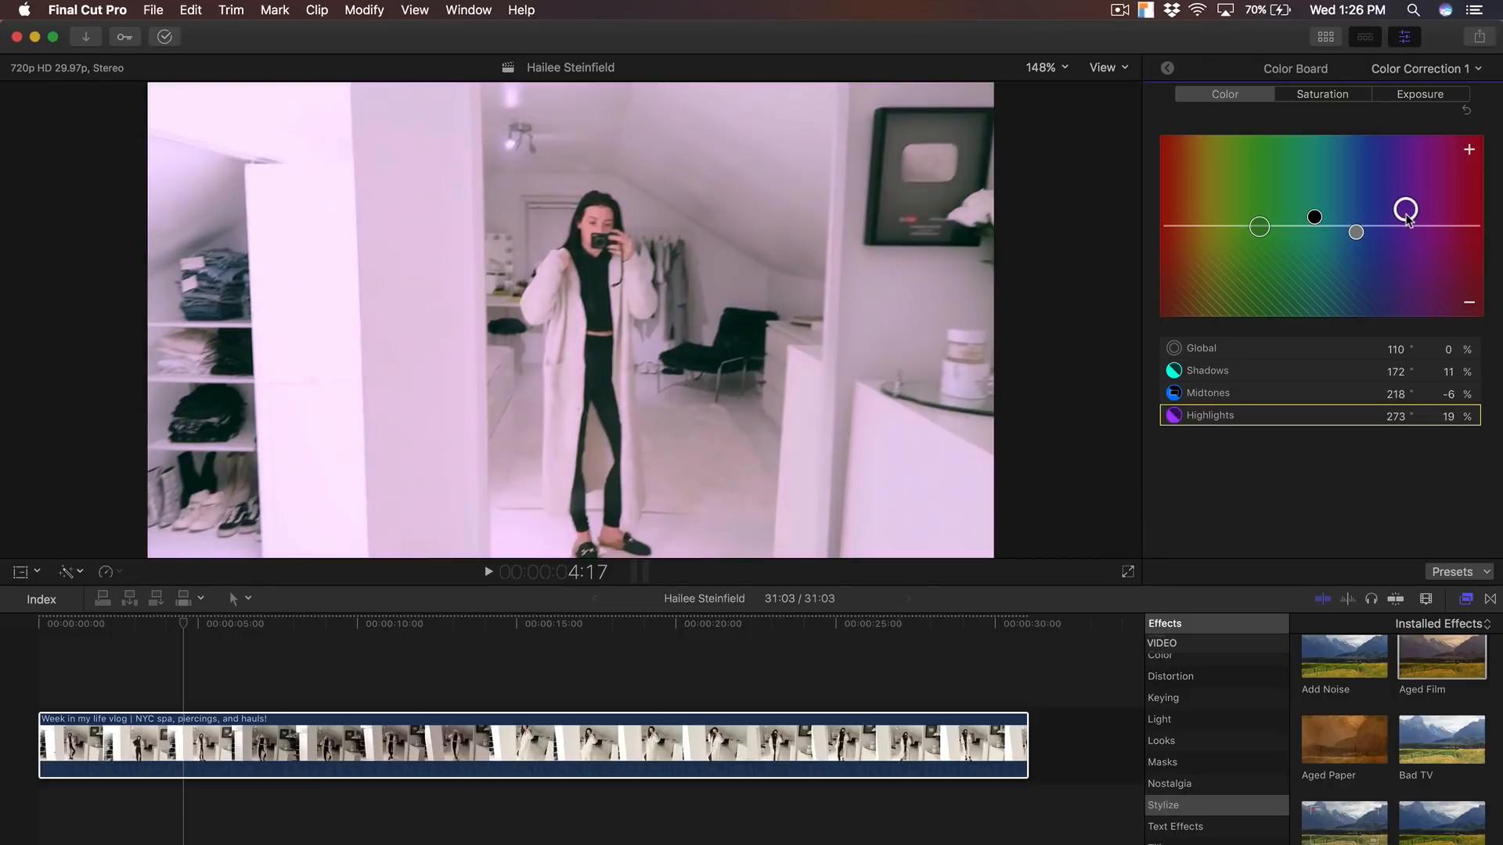
pyautogui.moveTo(1404, 210); pyautogui.dragTo(1423, 192)
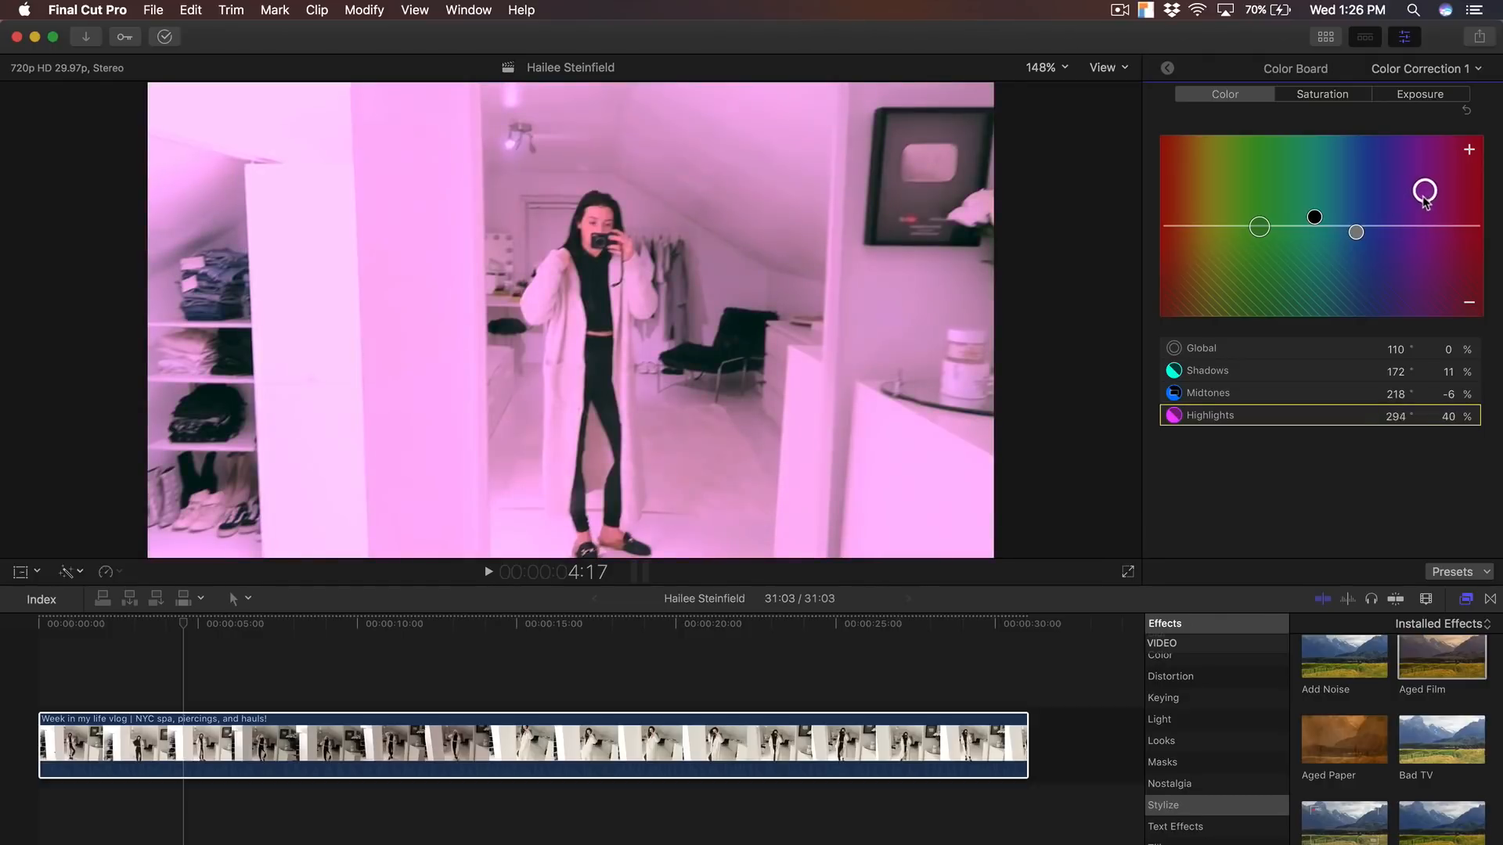
pyautogui.moveTo(1422, 192); pyautogui.dragTo(1400, 201)
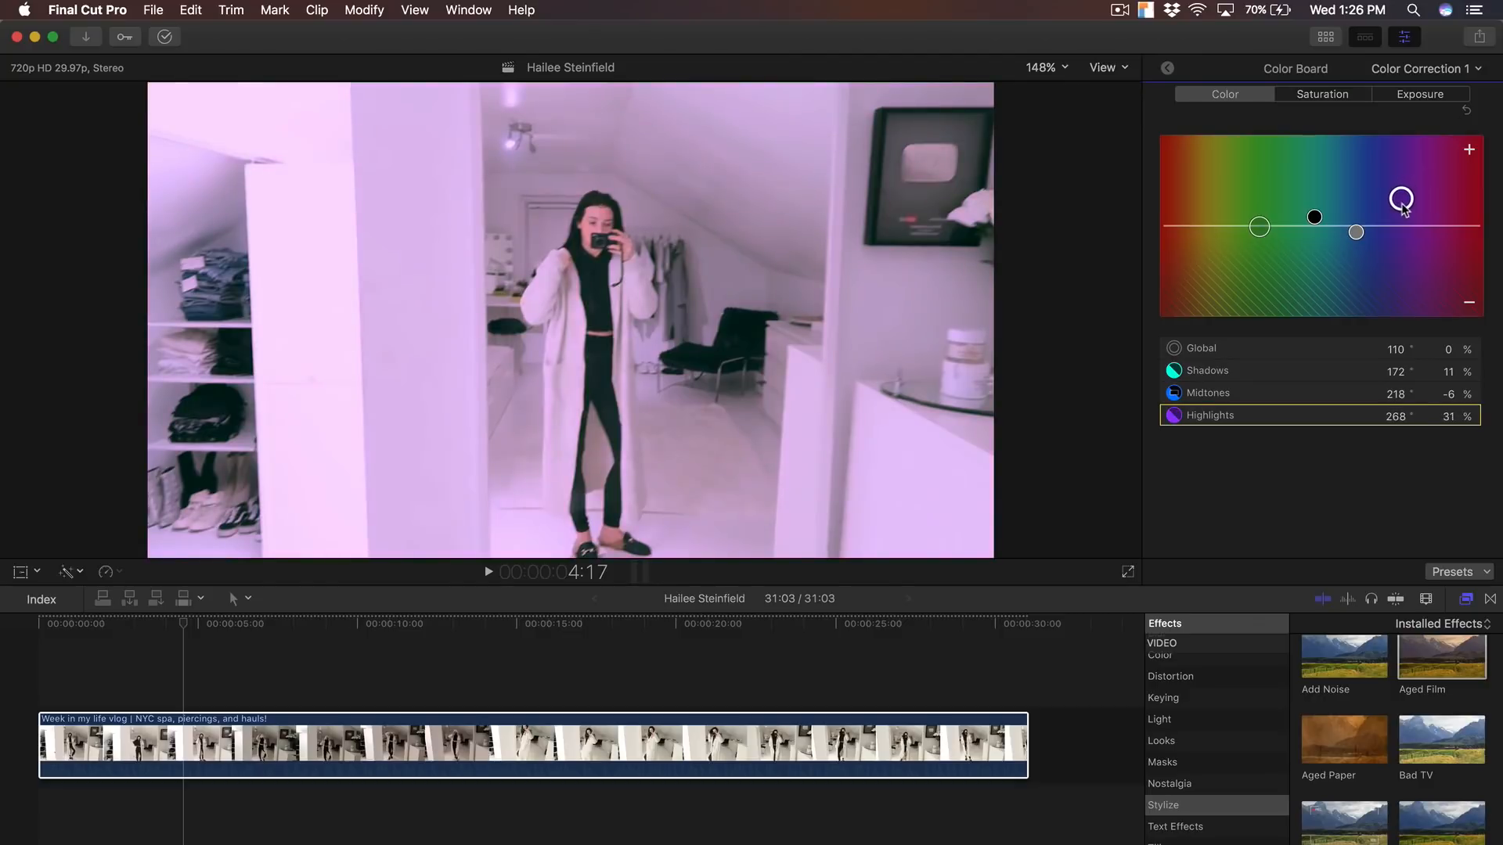
pyautogui.moveTo(1401, 200); pyautogui.dragTo(1401, 201)
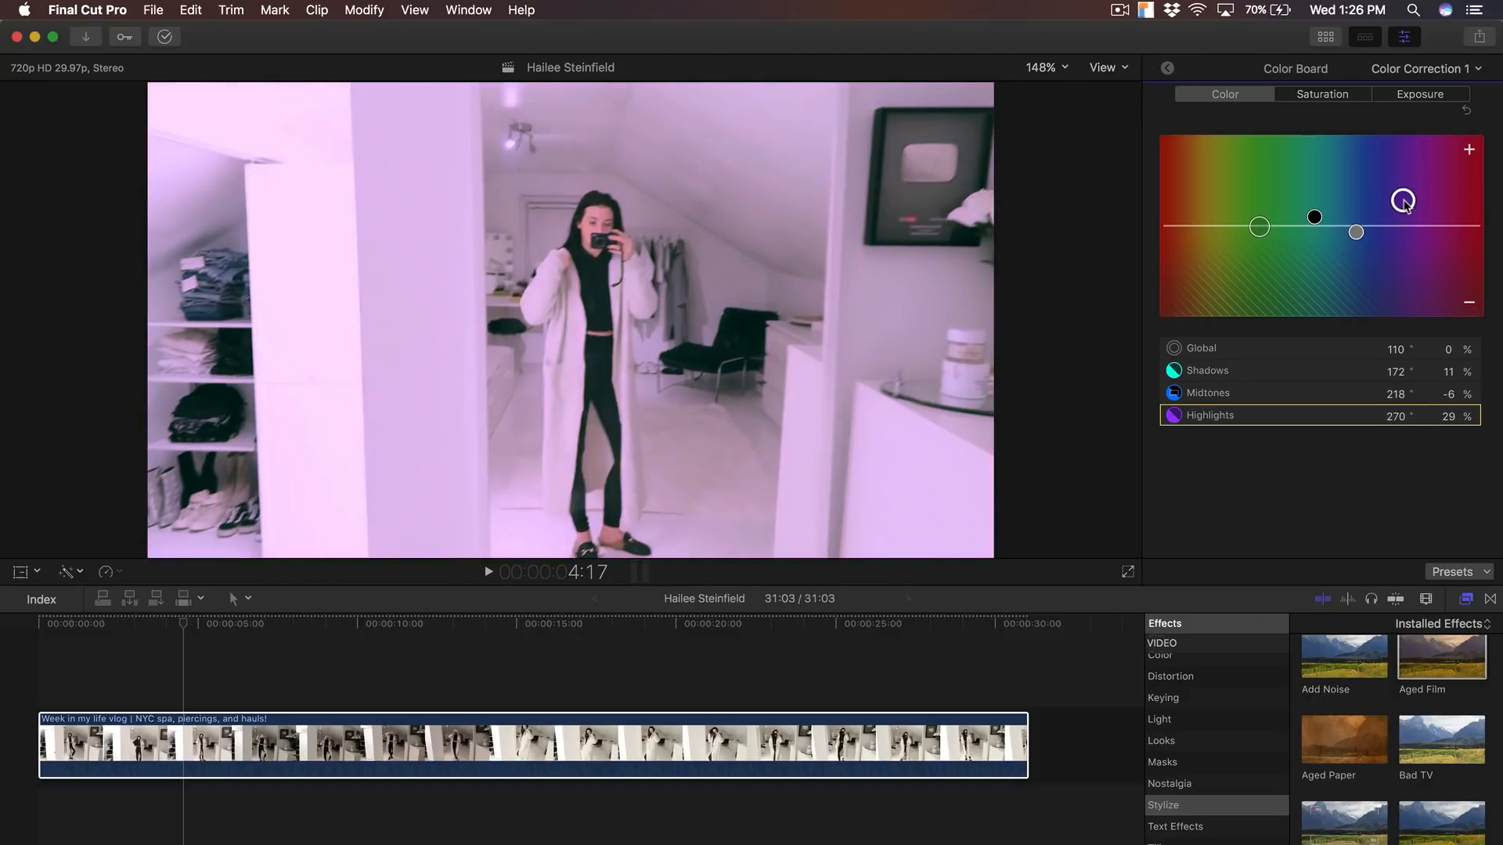
pyautogui.moveTo(1402, 201); pyautogui.dragTo(1401, 207)
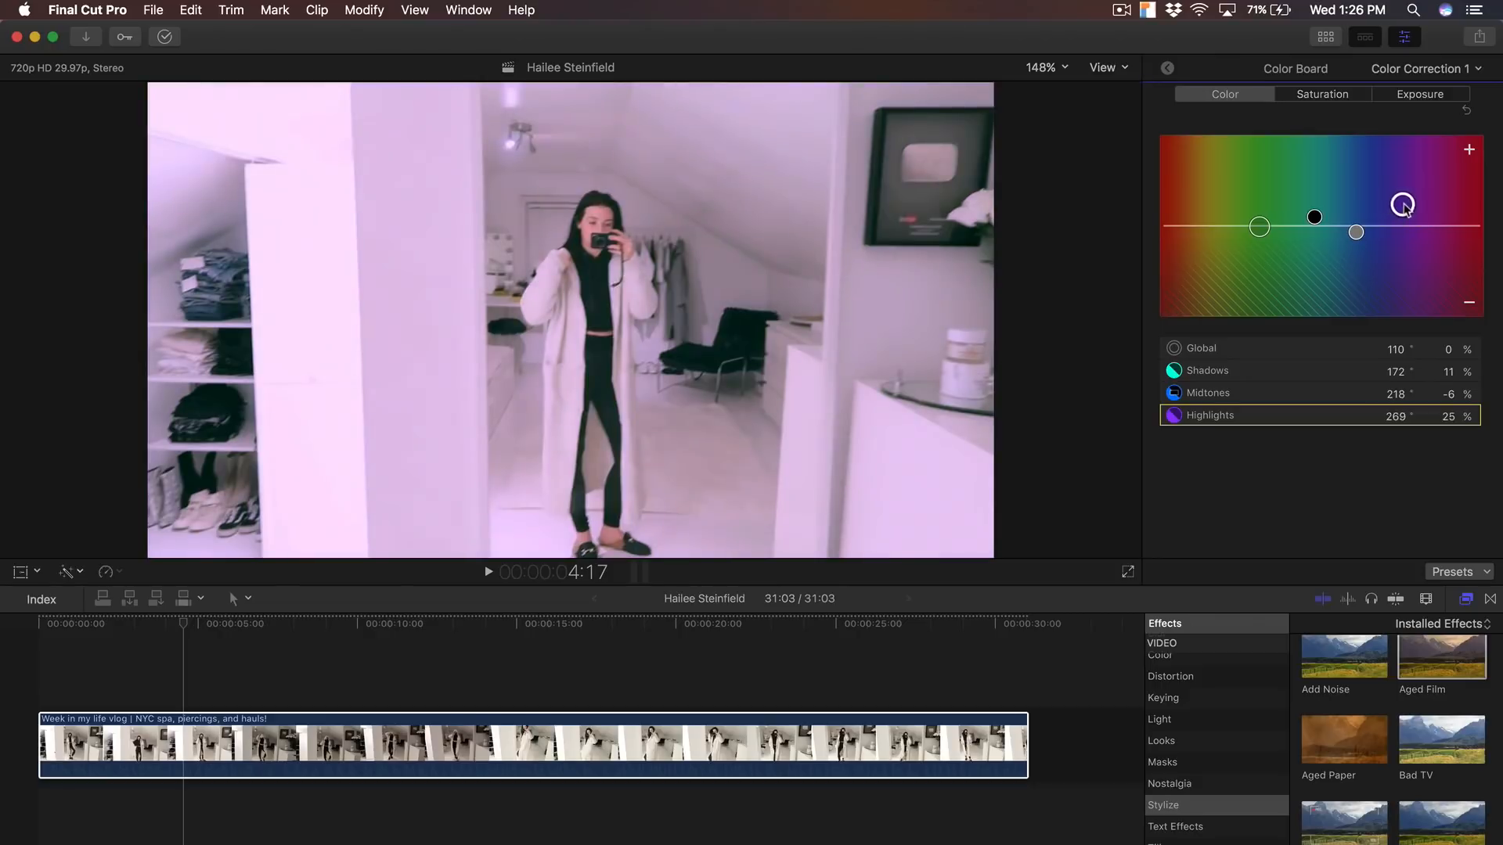
pyautogui.moveTo(1404, 205); pyautogui.dragTo(1405, 203)
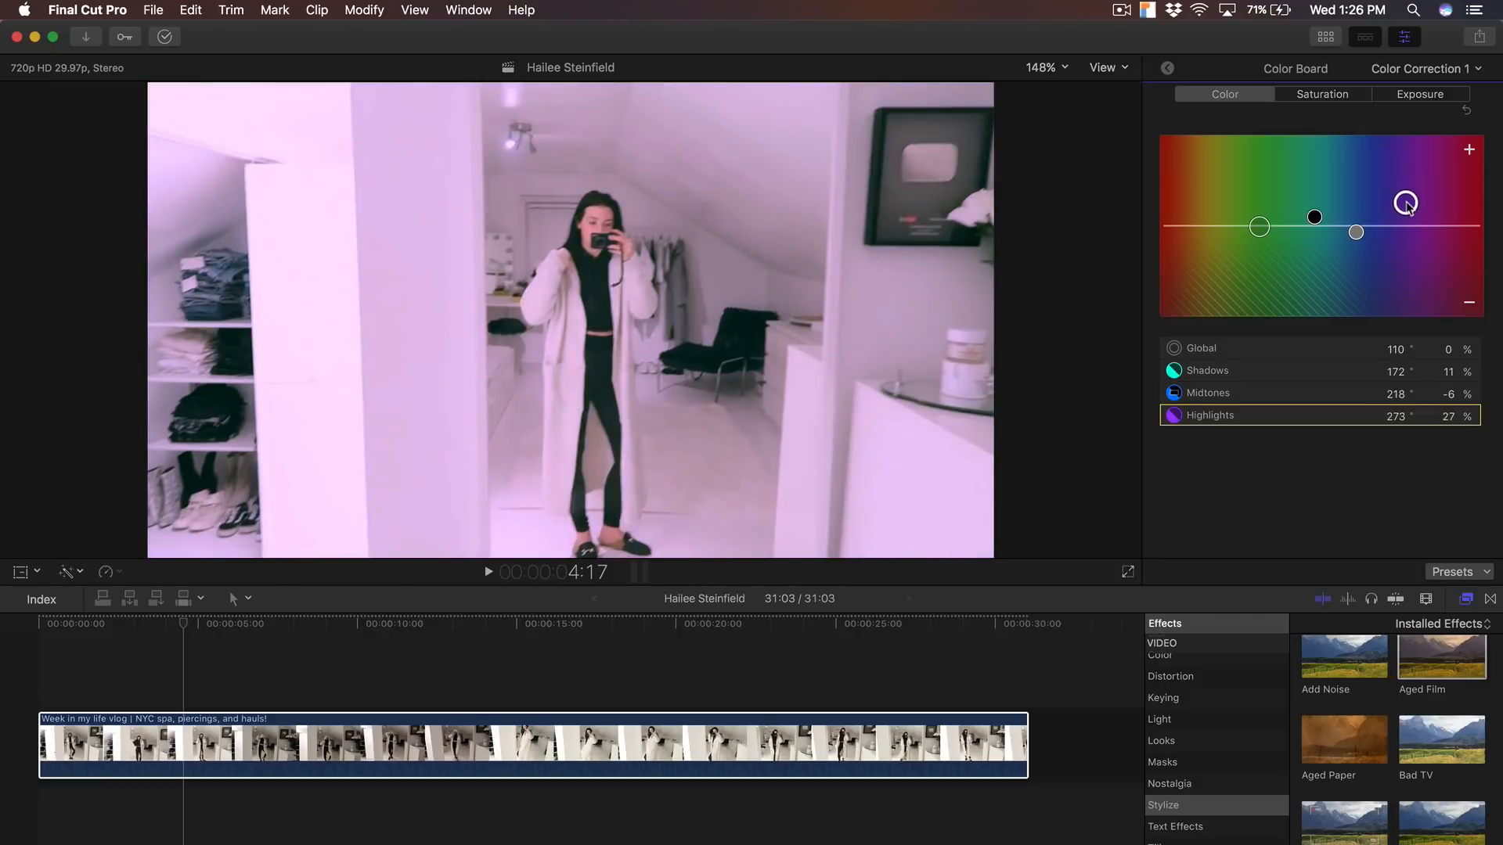
pyautogui.moveTo(1405, 204); pyautogui.dragTo(1417, 201)
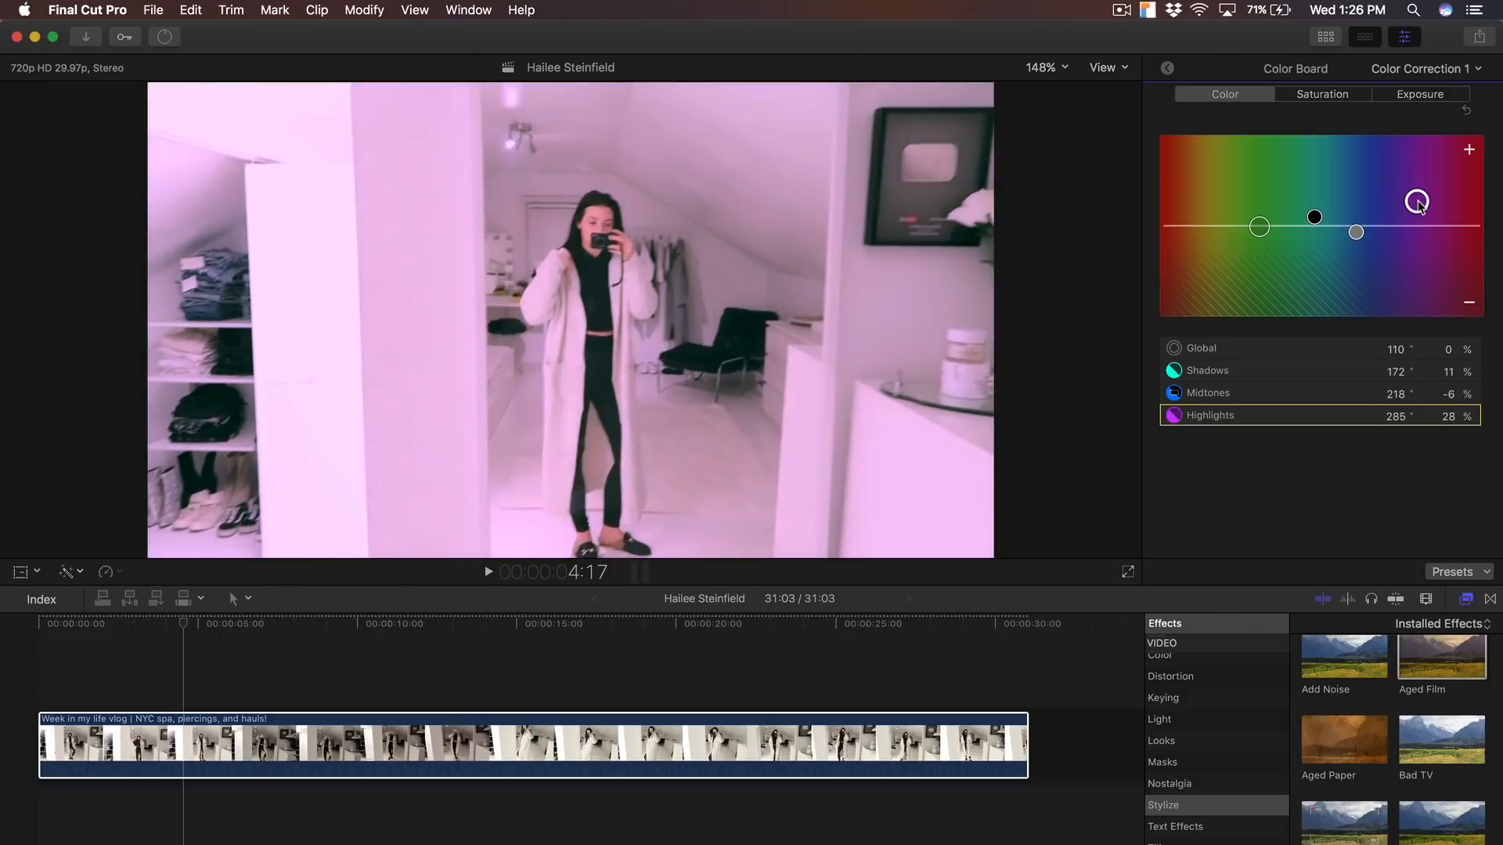
pyautogui.moveTo(1417, 201); pyautogui.dragTo(1419, 209)
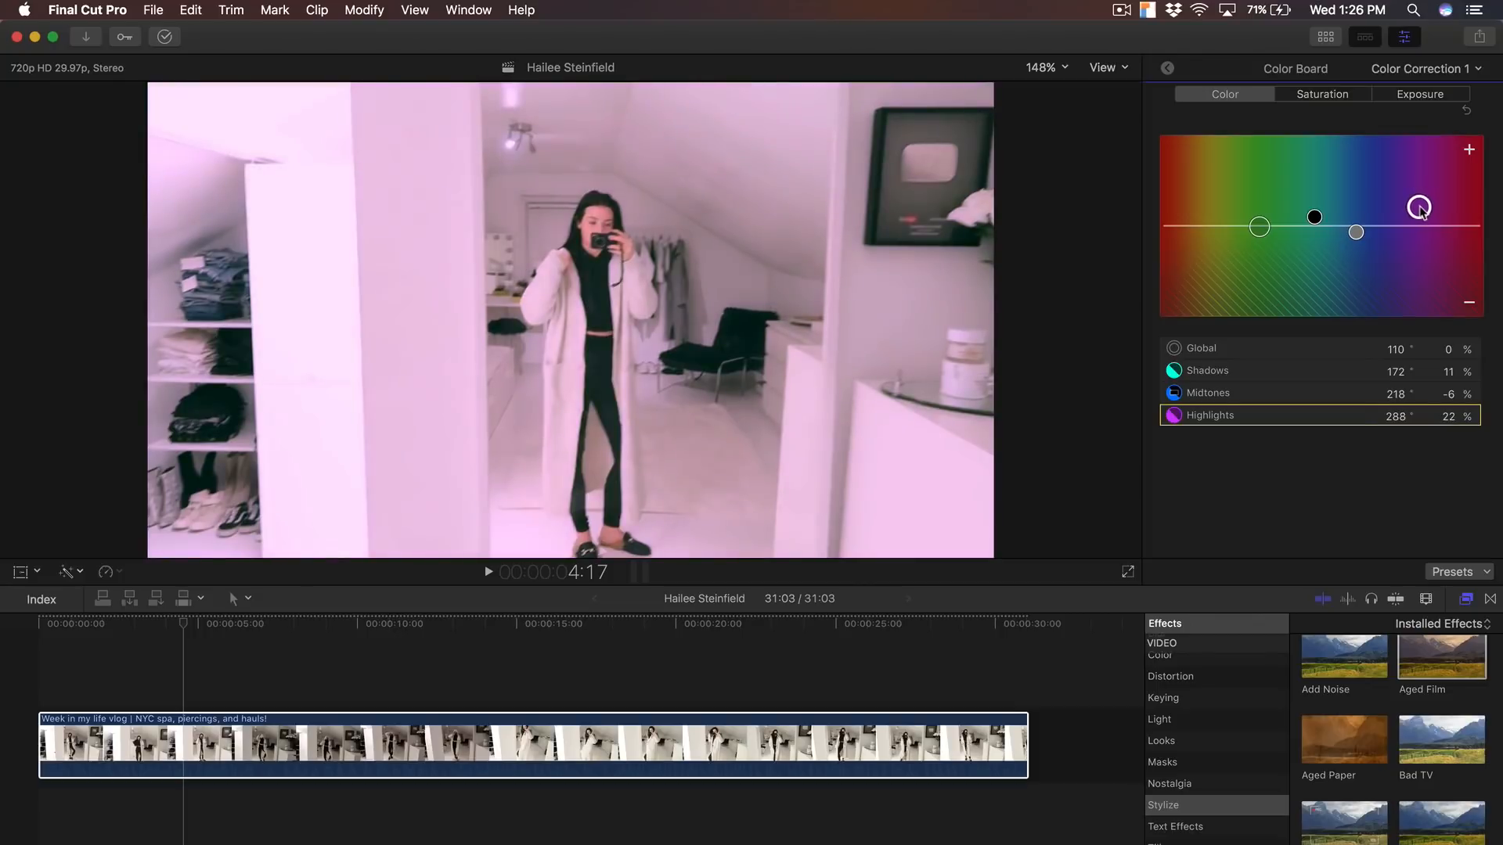
pyautogui.moveTo(1418, 208); pyautogui.dragTo(1418, 202)
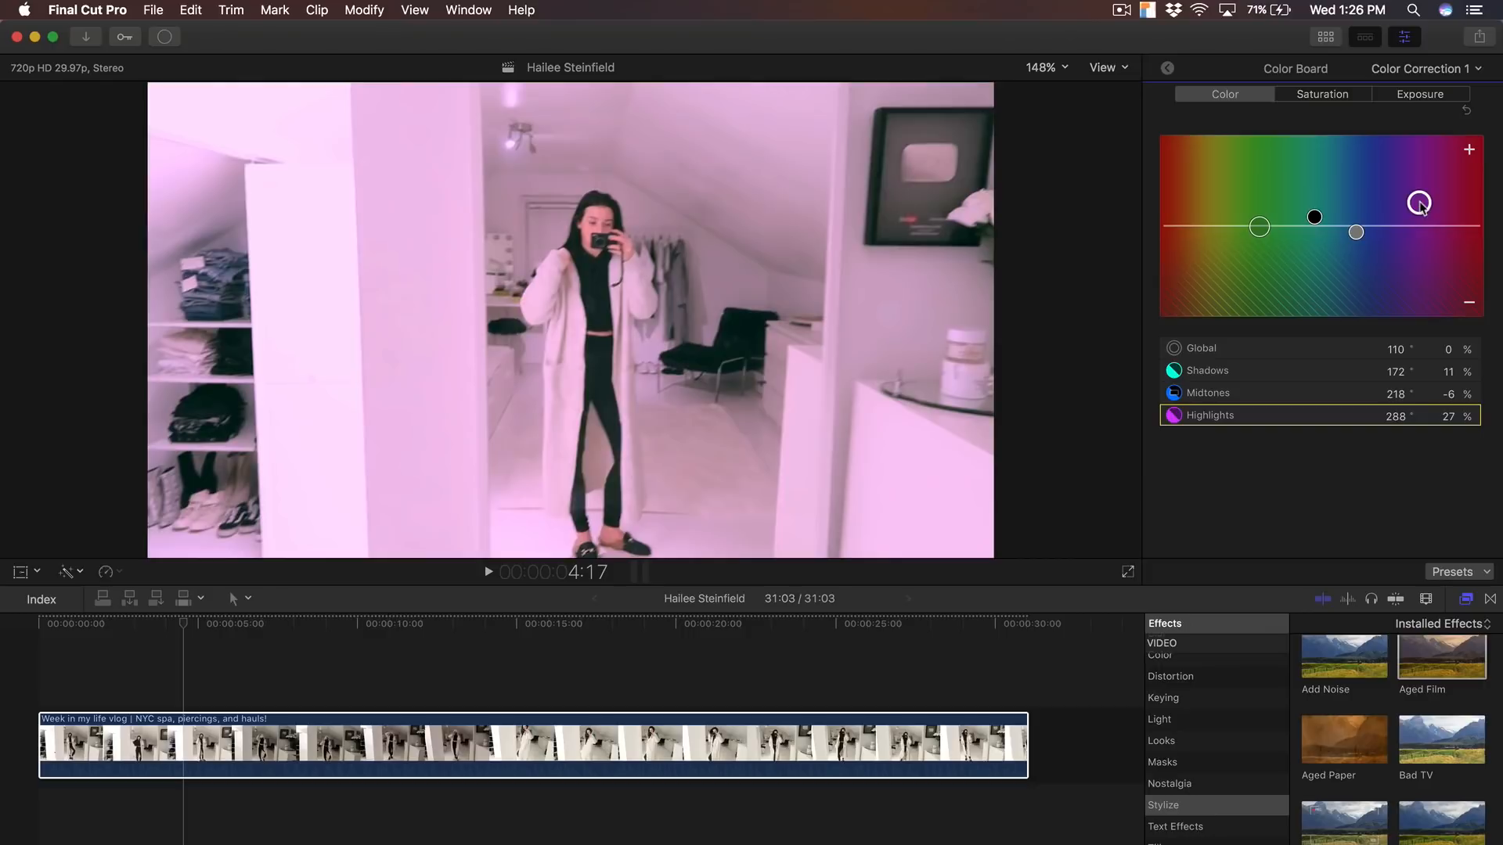
pyautogui.moveTo(1419, 202); pyautogui.dragTo(1420, 201)
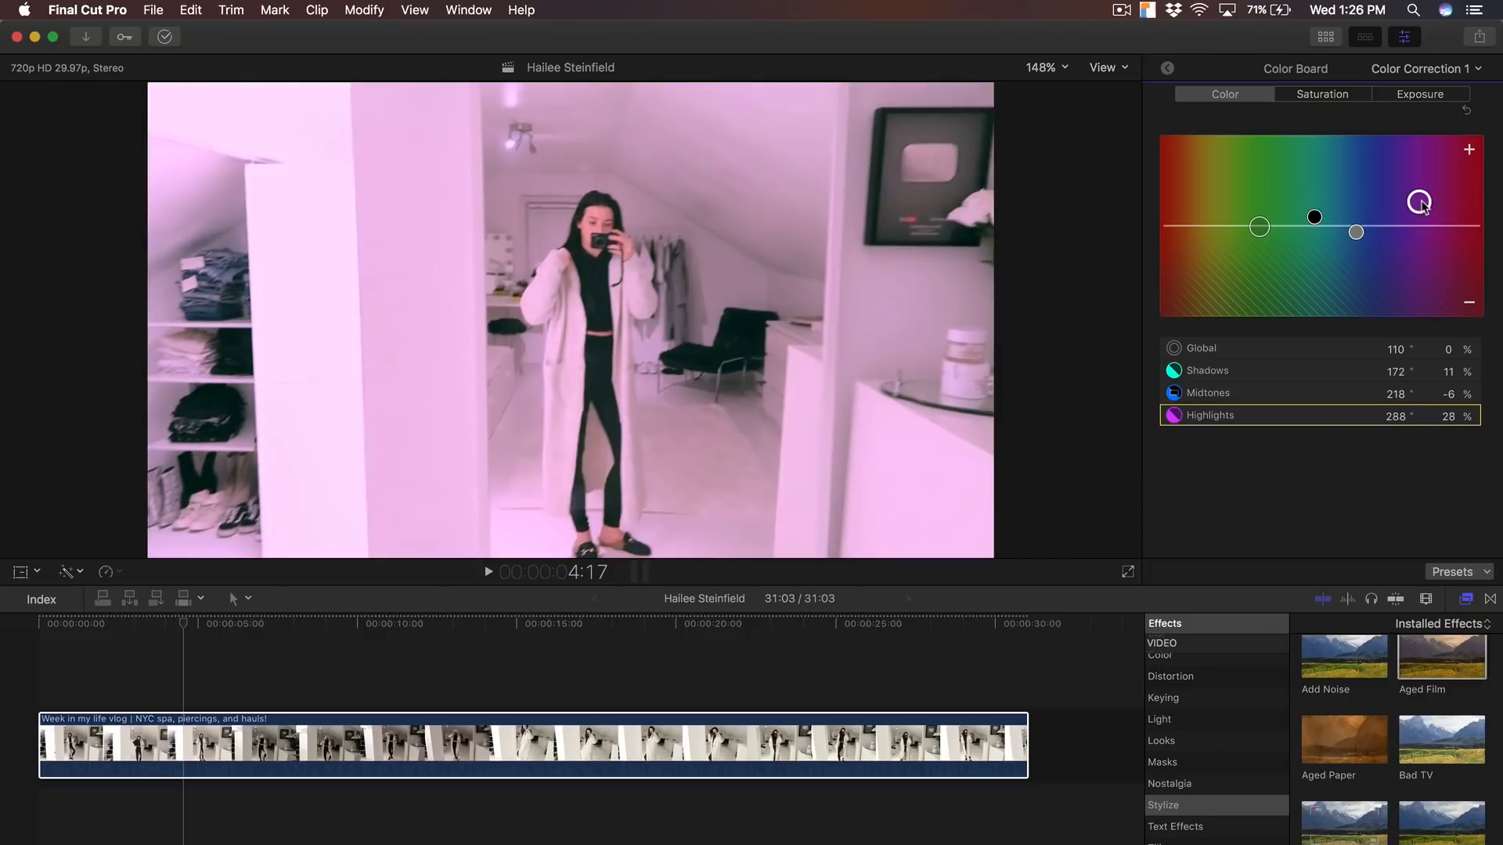
pyautogui.moveTo(1419, 202); pyautogui.dragTo(1419, 200)
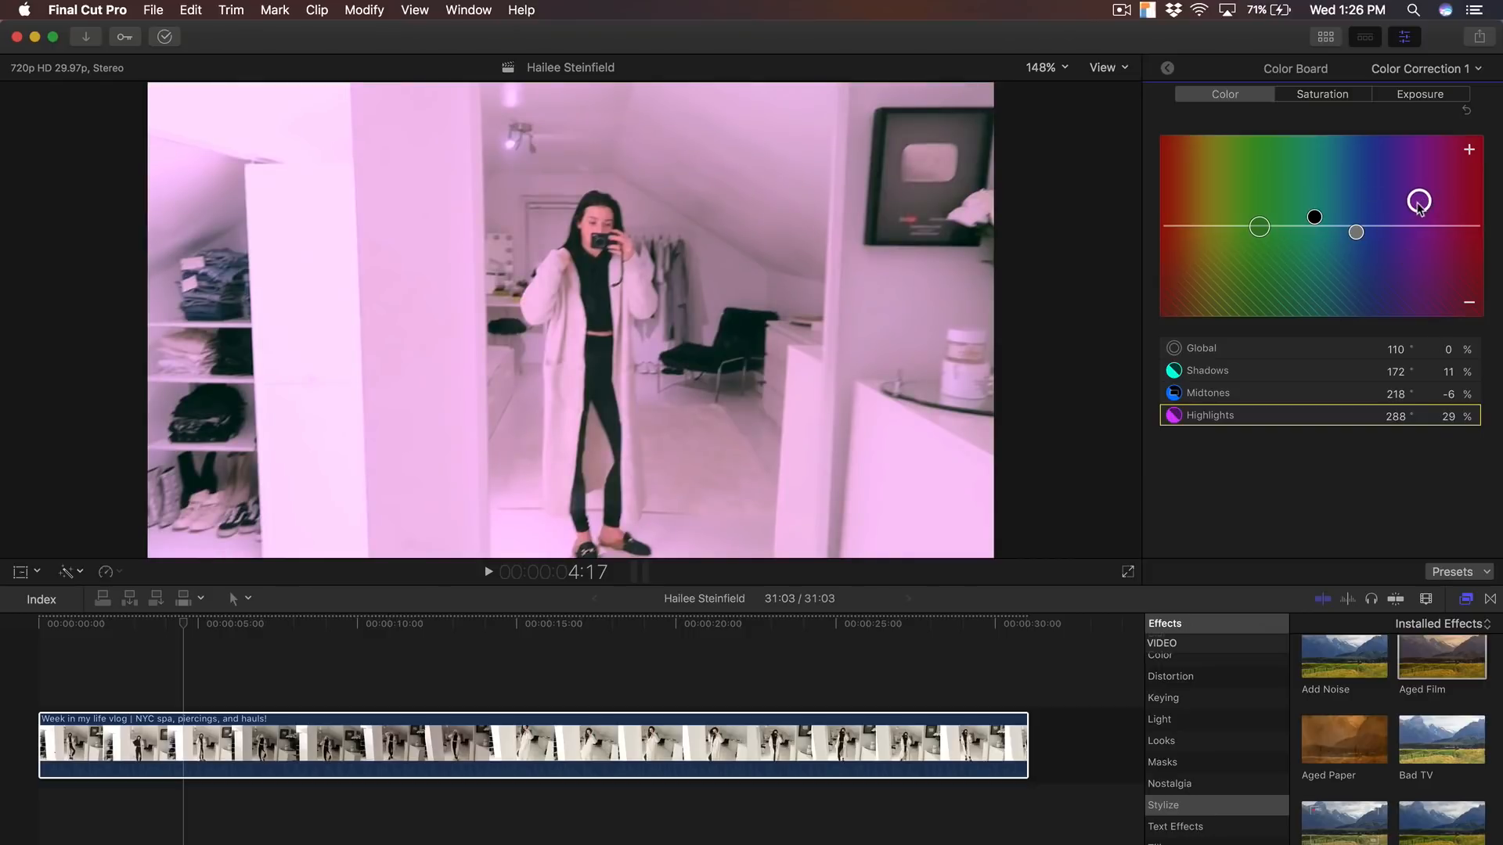
pyautogui.moveTo(1419, 201); pyautogui.dragTo(1418, 202)
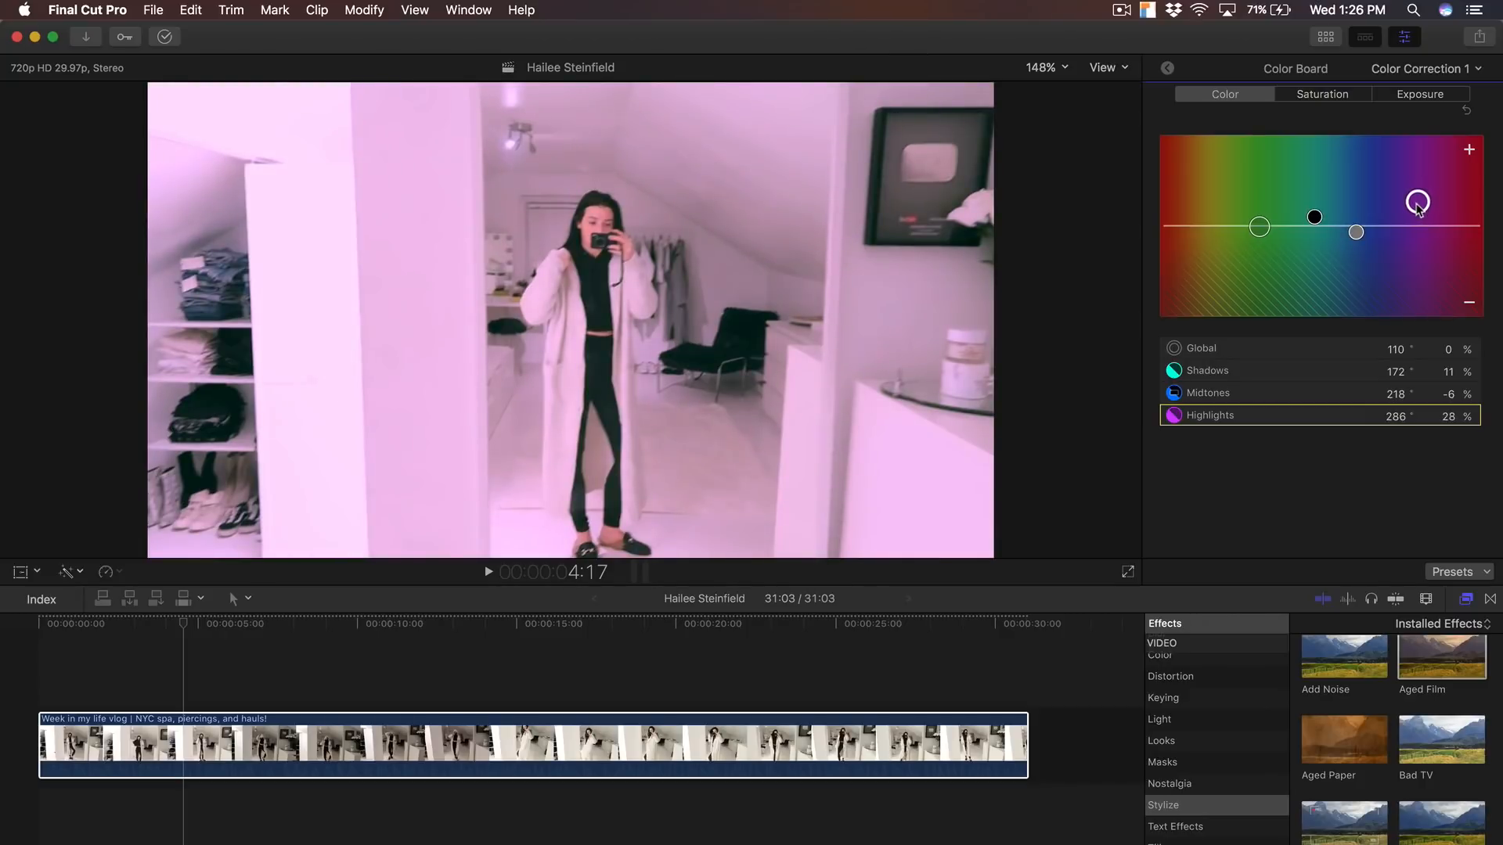
# Step: Test brighter and darker shadow exposure, leave the shadows lifted about 3%, and preview a later moment
pyautogui.click(1322, 94)
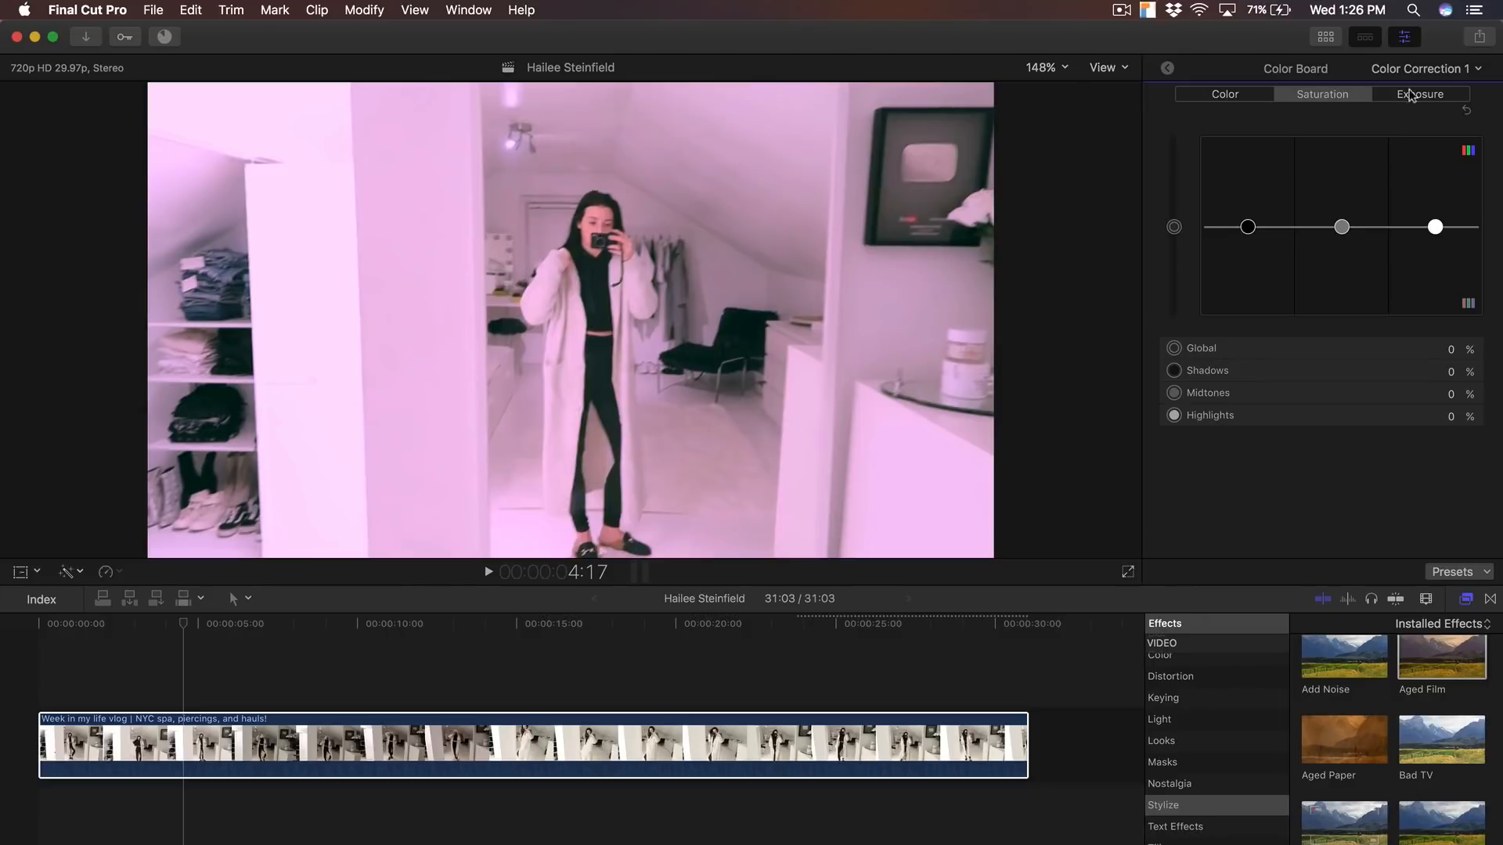
pyautogui.click(1420, 94)
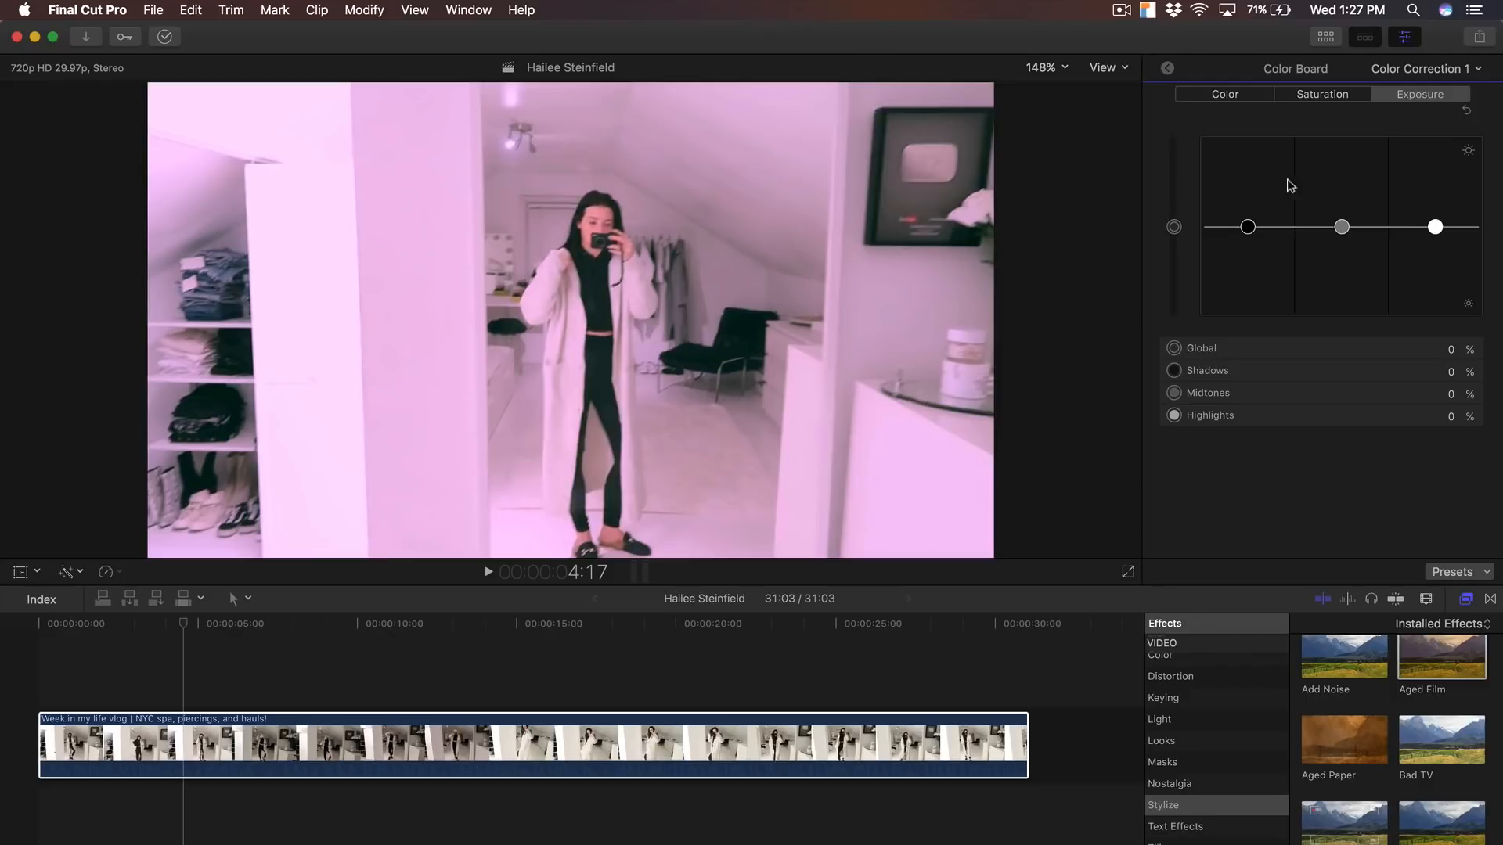
pyautogui.moveTo(1269, 210)
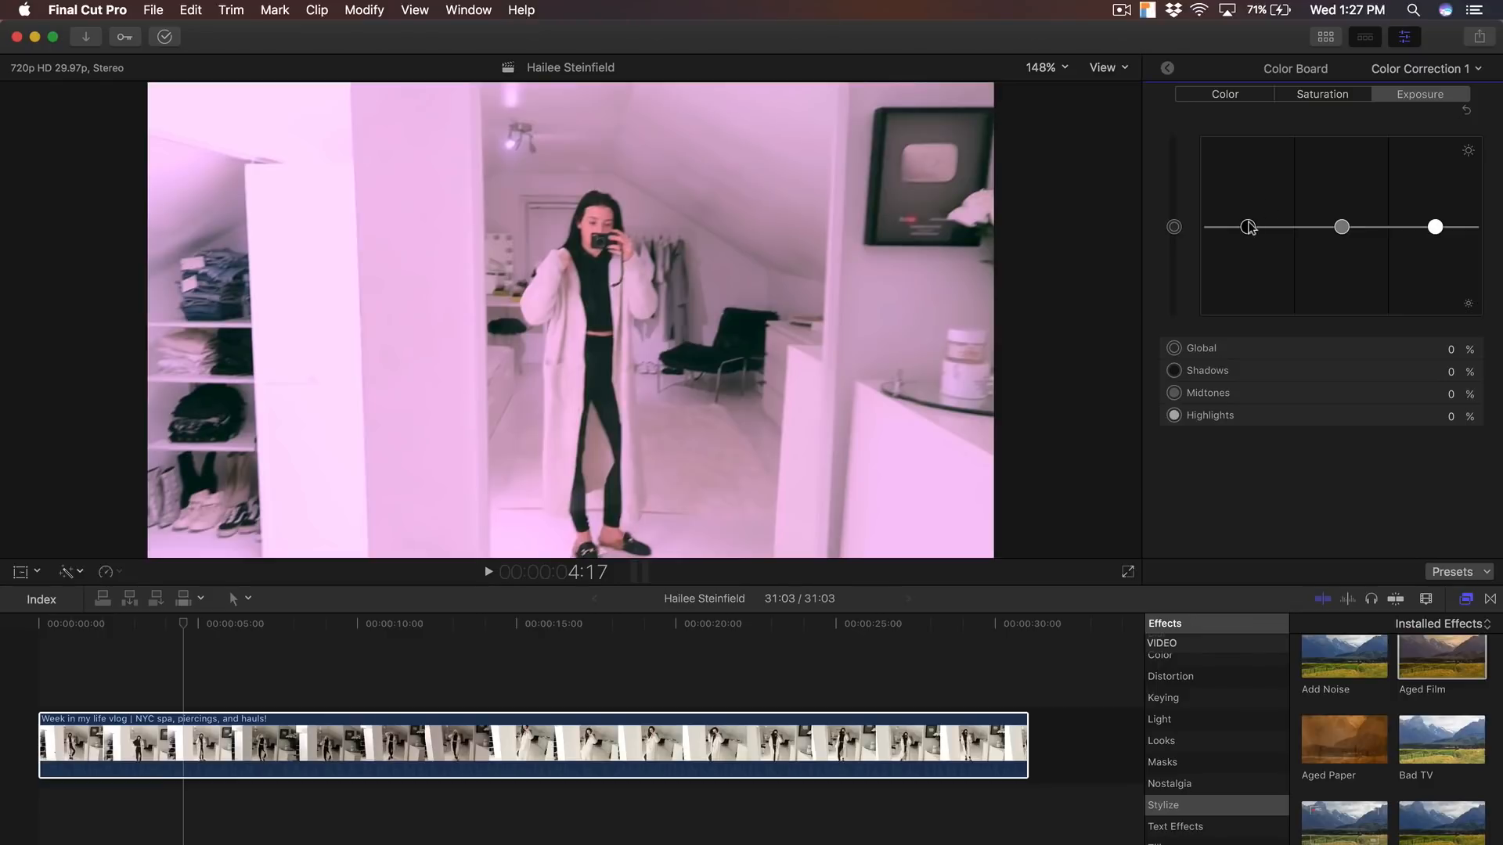
pyautogui.moveTo(1247, 227); pyautogui.dragTo(1247, 220)
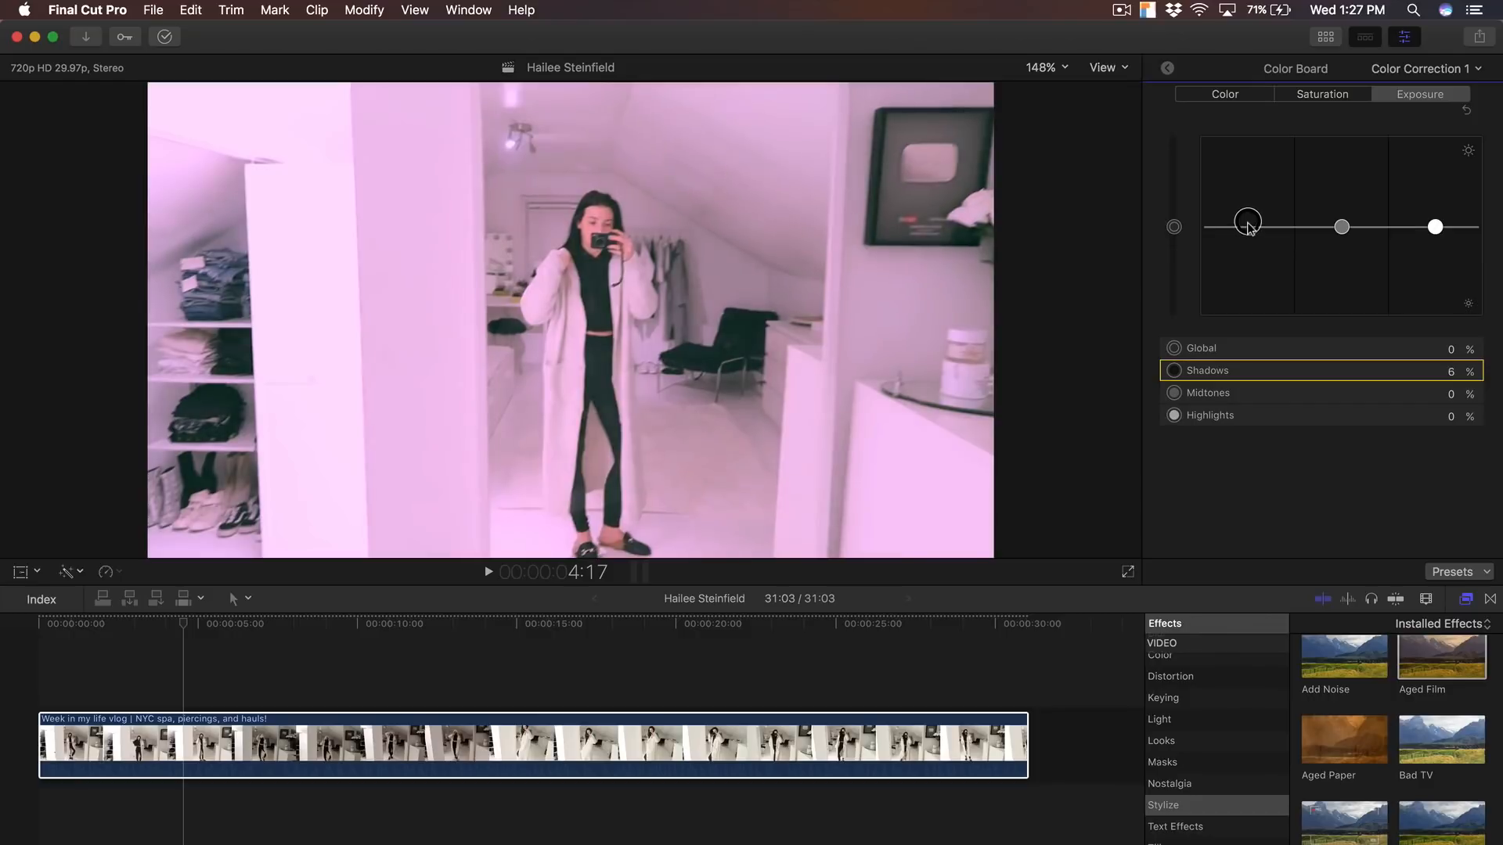
pyautogui.moveTo(1247, 221); pyautogui.dragTo(1247, 206)
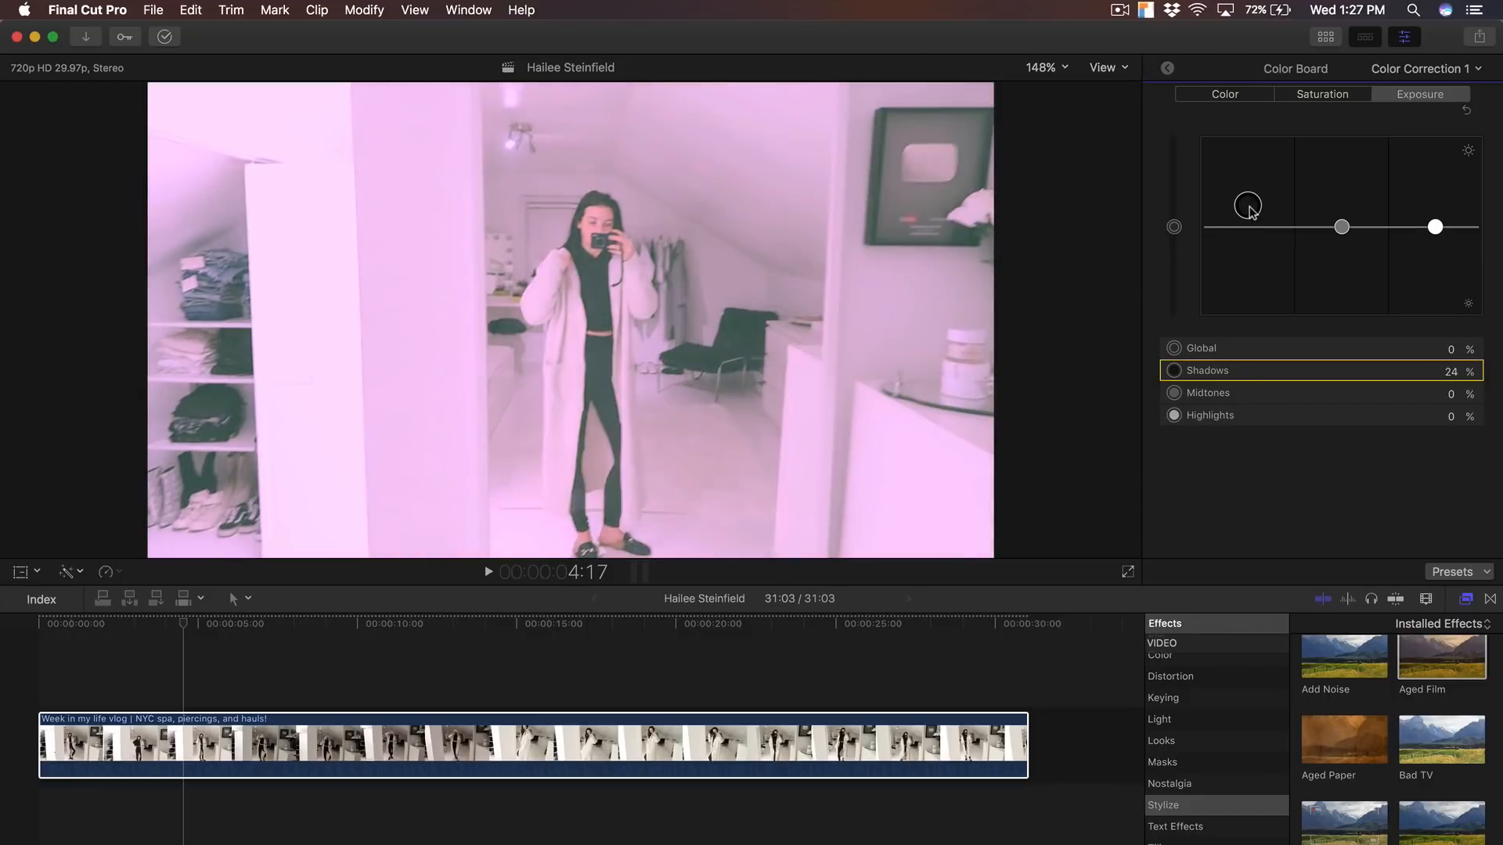
pyautogui.moveTo(1248, 205); pyautogui.dragTo(1248, 251)
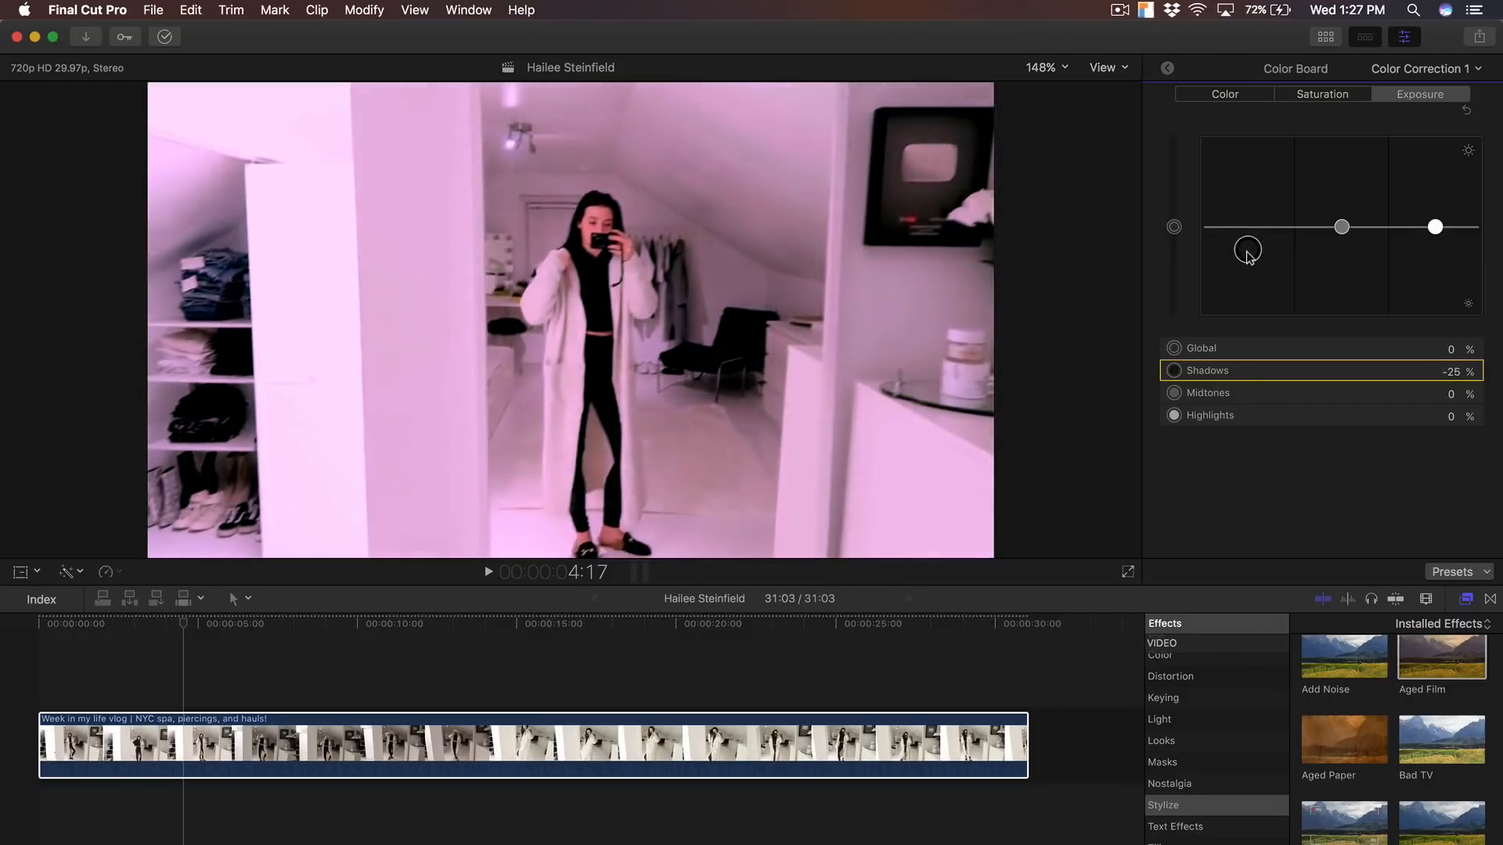
pyautogui.moveTo(1248, 256); pyautogui.dragTo(1248, 236)
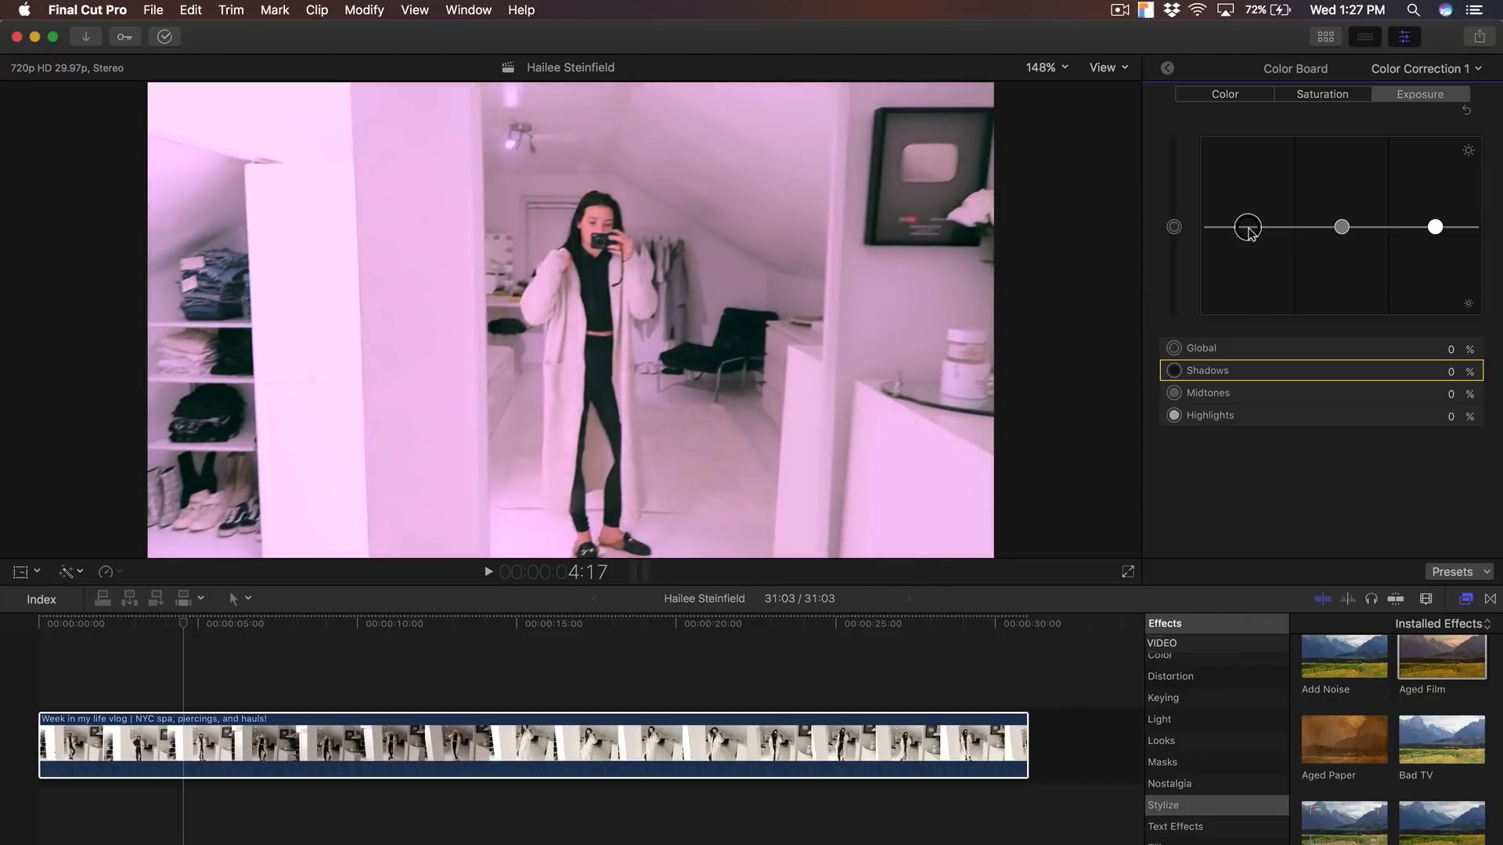
pyautogui.moveTo(1248, 227); pyautogui.dragTo(1247, 216)
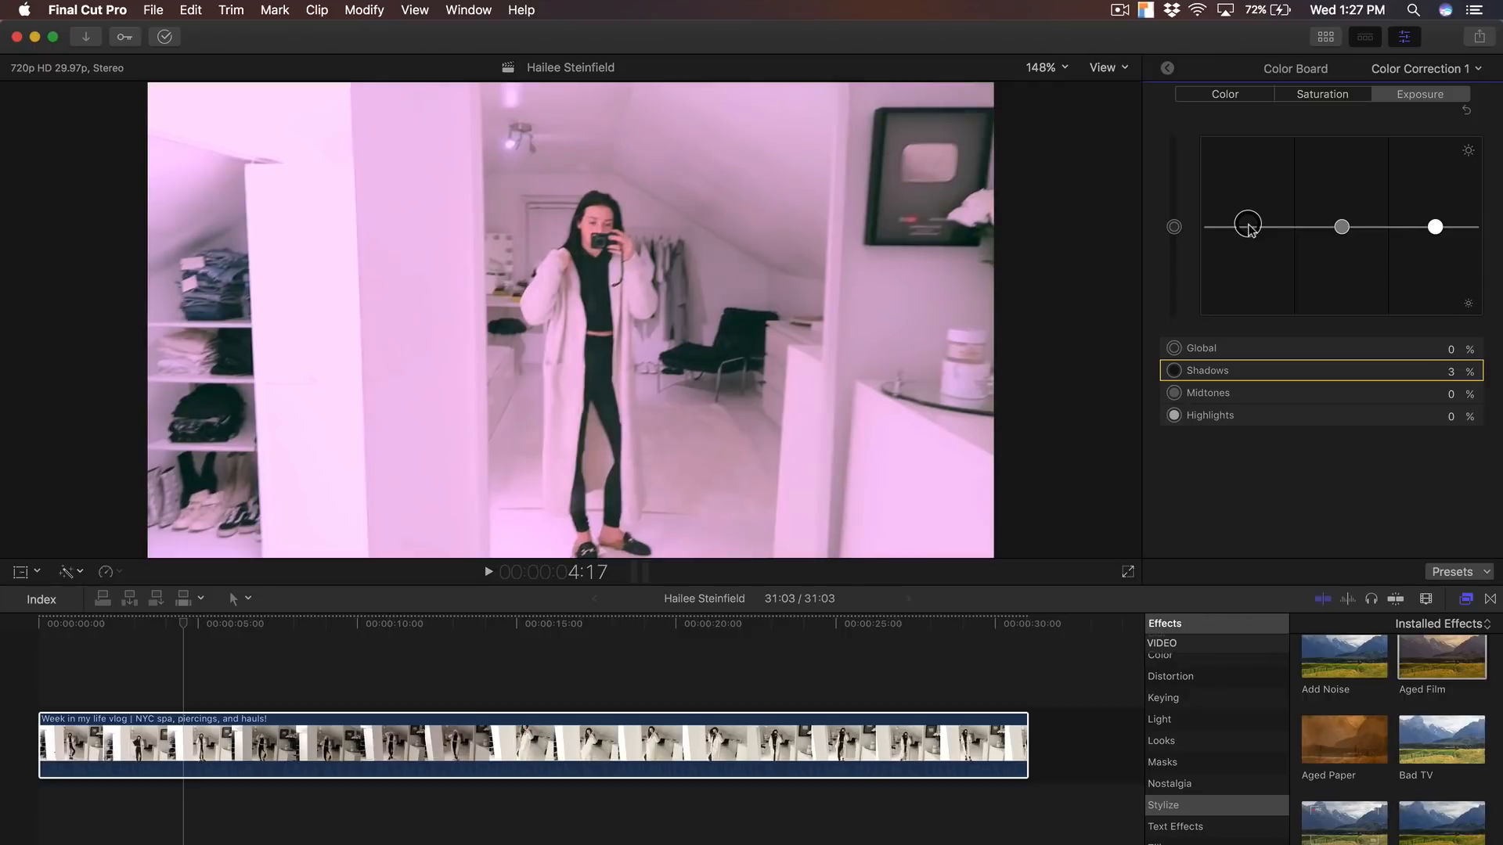
pyautogui.click(385, 624)
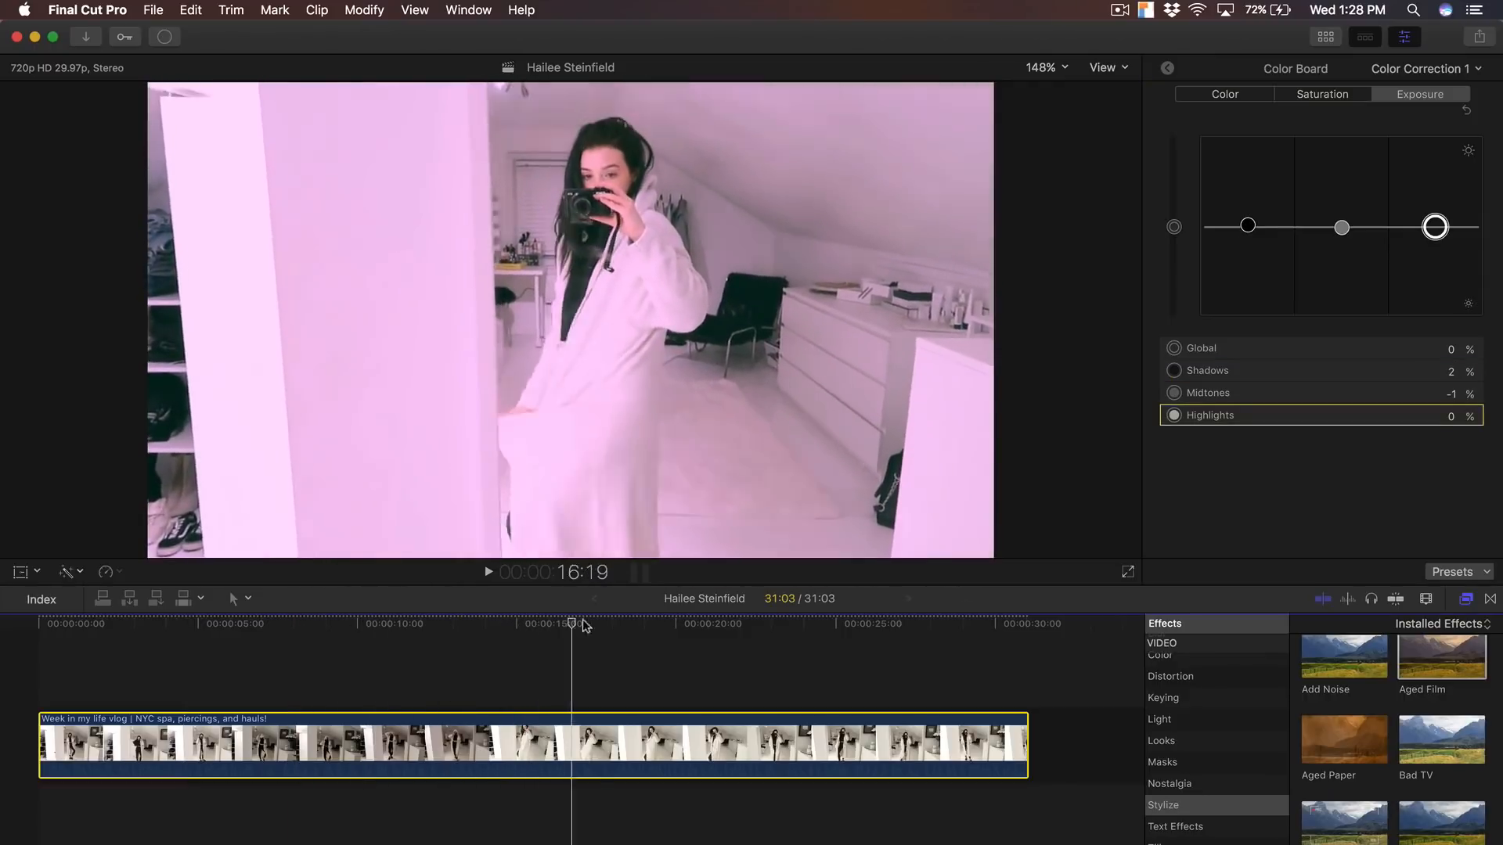
pyautogui.click(678, 623)
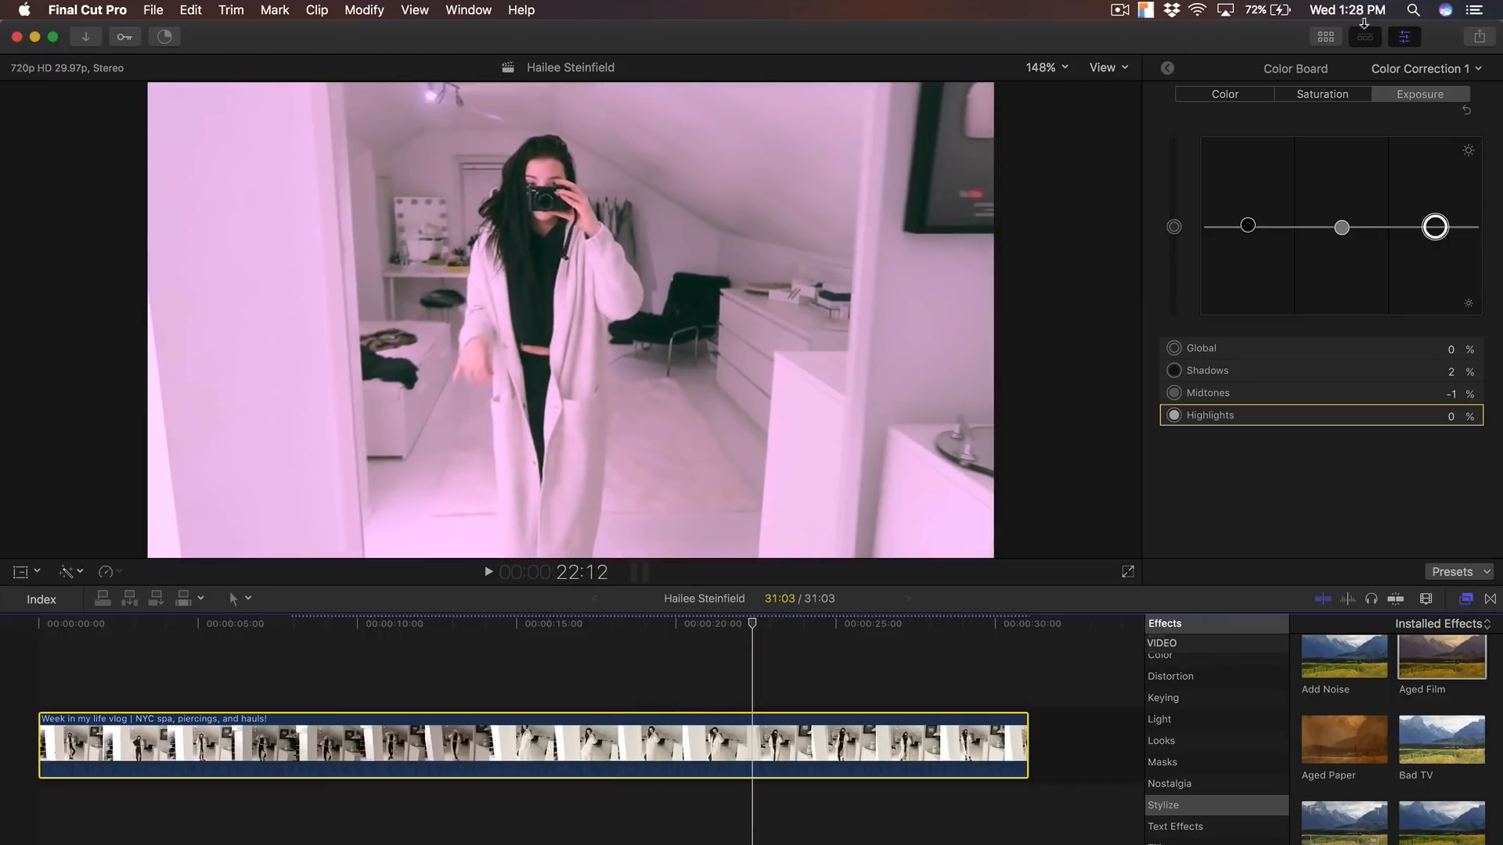
pyautogui.click(1166, 68)
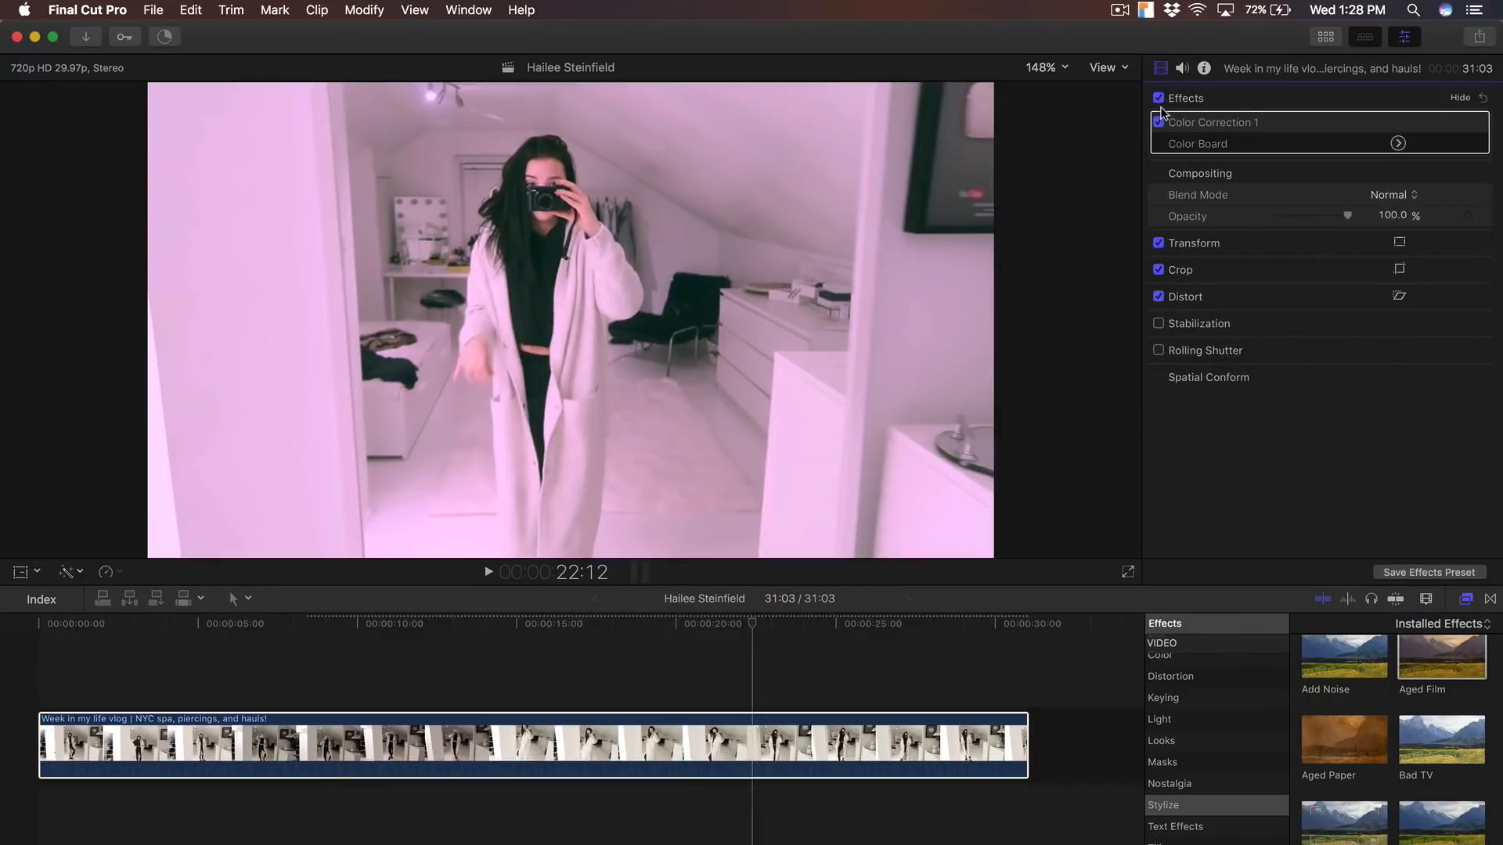
pyautogui.click(1159, 122)
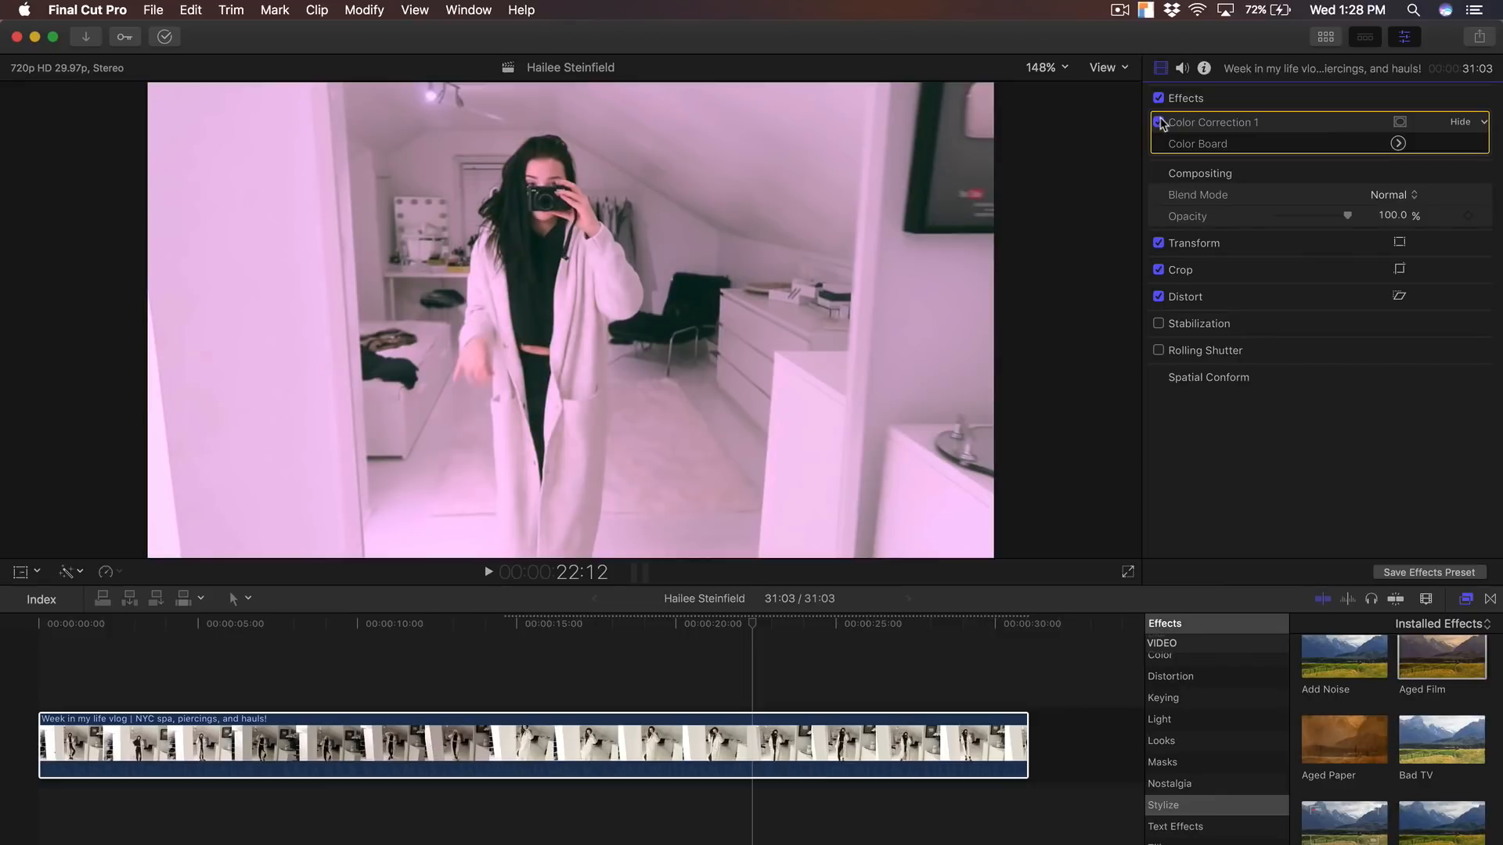
pyautogui.click(1158, 122)
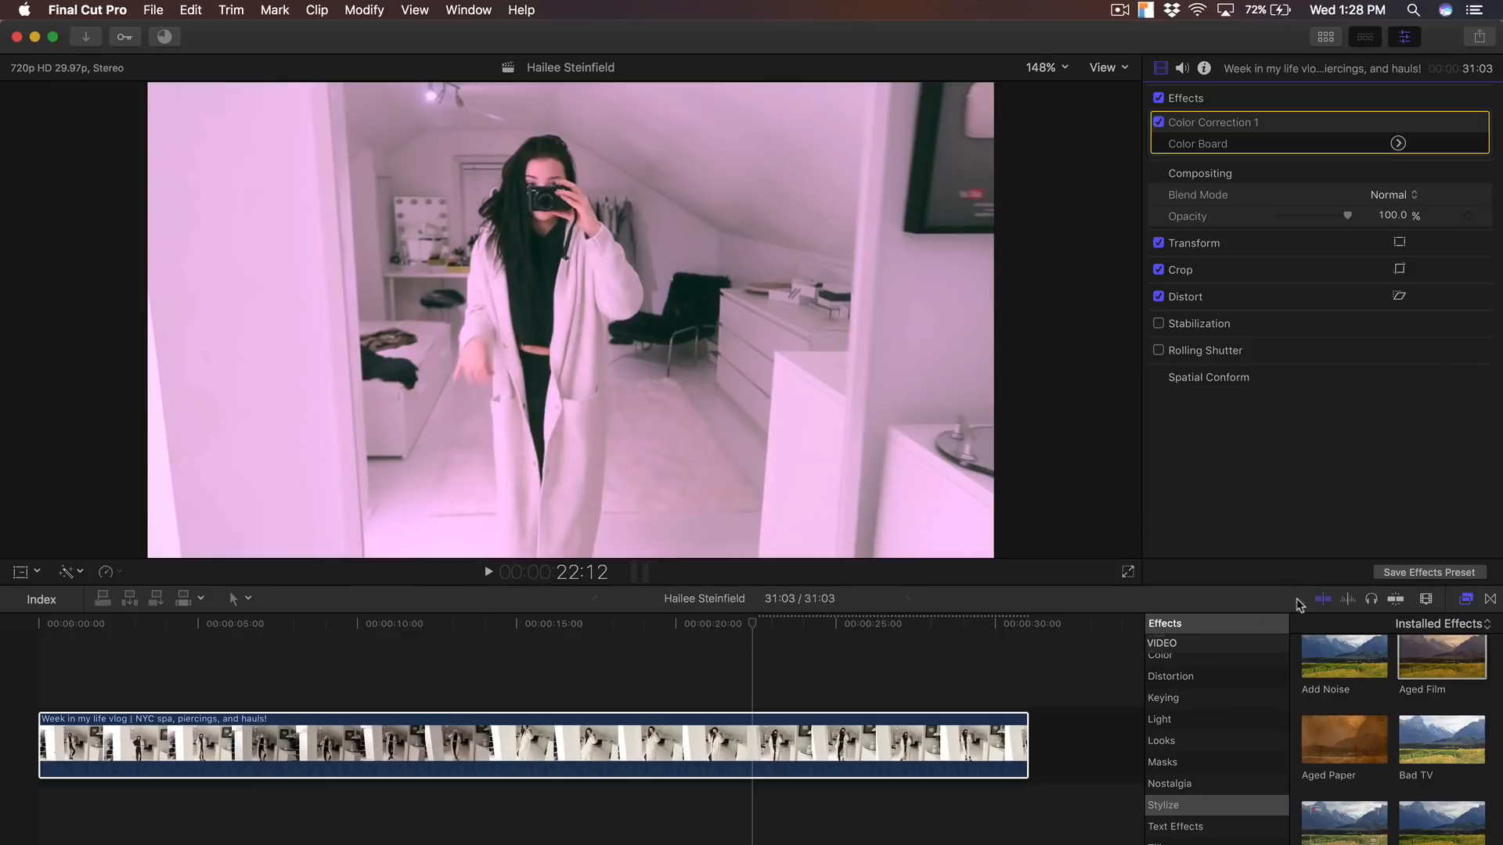
# Step: Set the Aged Film Color Adjust to 0 and keep Grain at 100
pyautogui.scroll(-3)
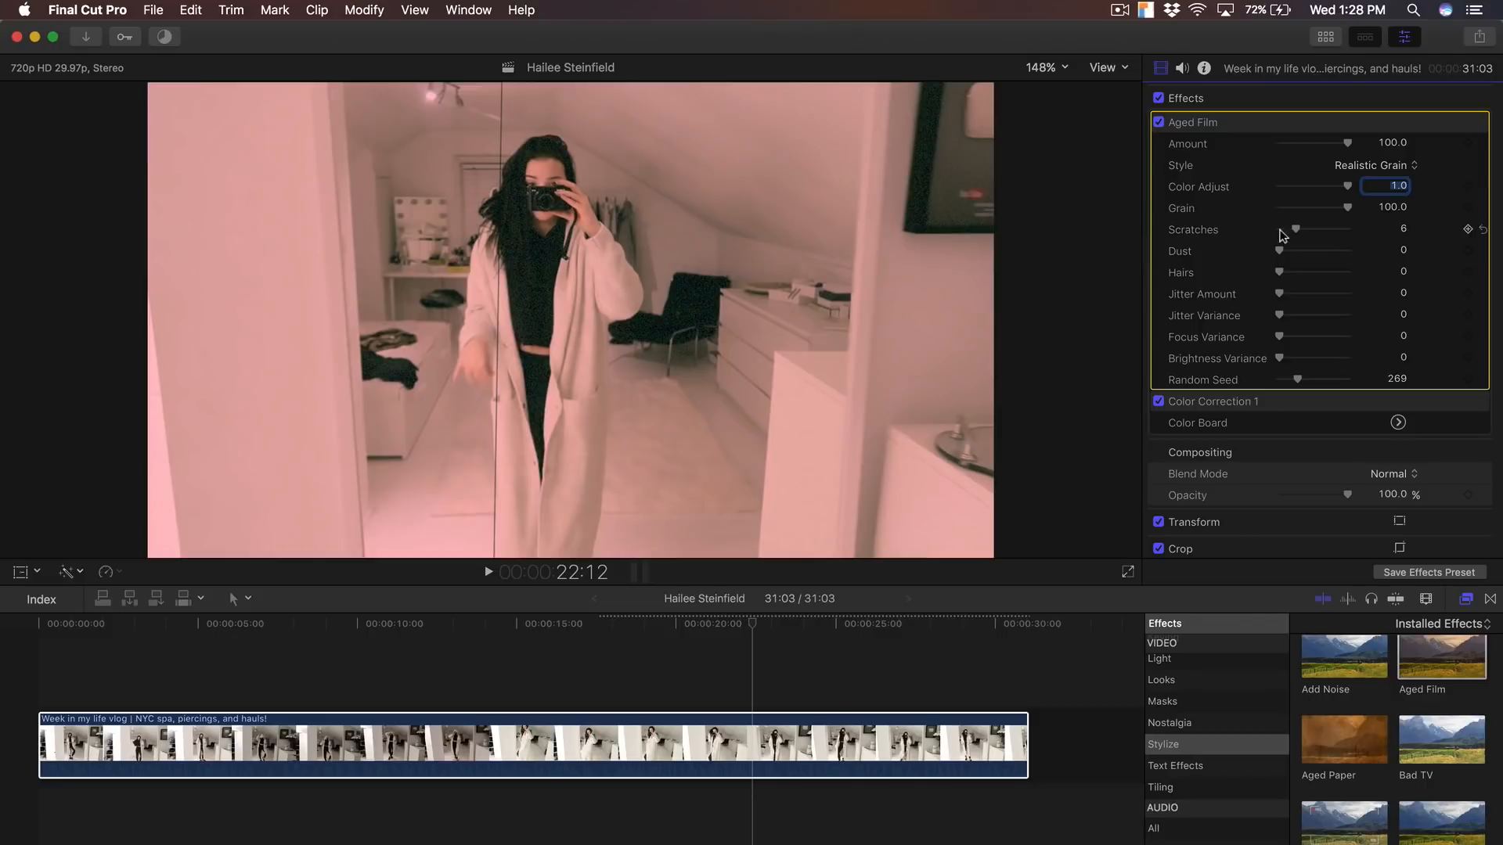
pyautogui.moveTo(1350, 186); pyautogui.dragTo(1280, 186)
pyautogui.write('0')
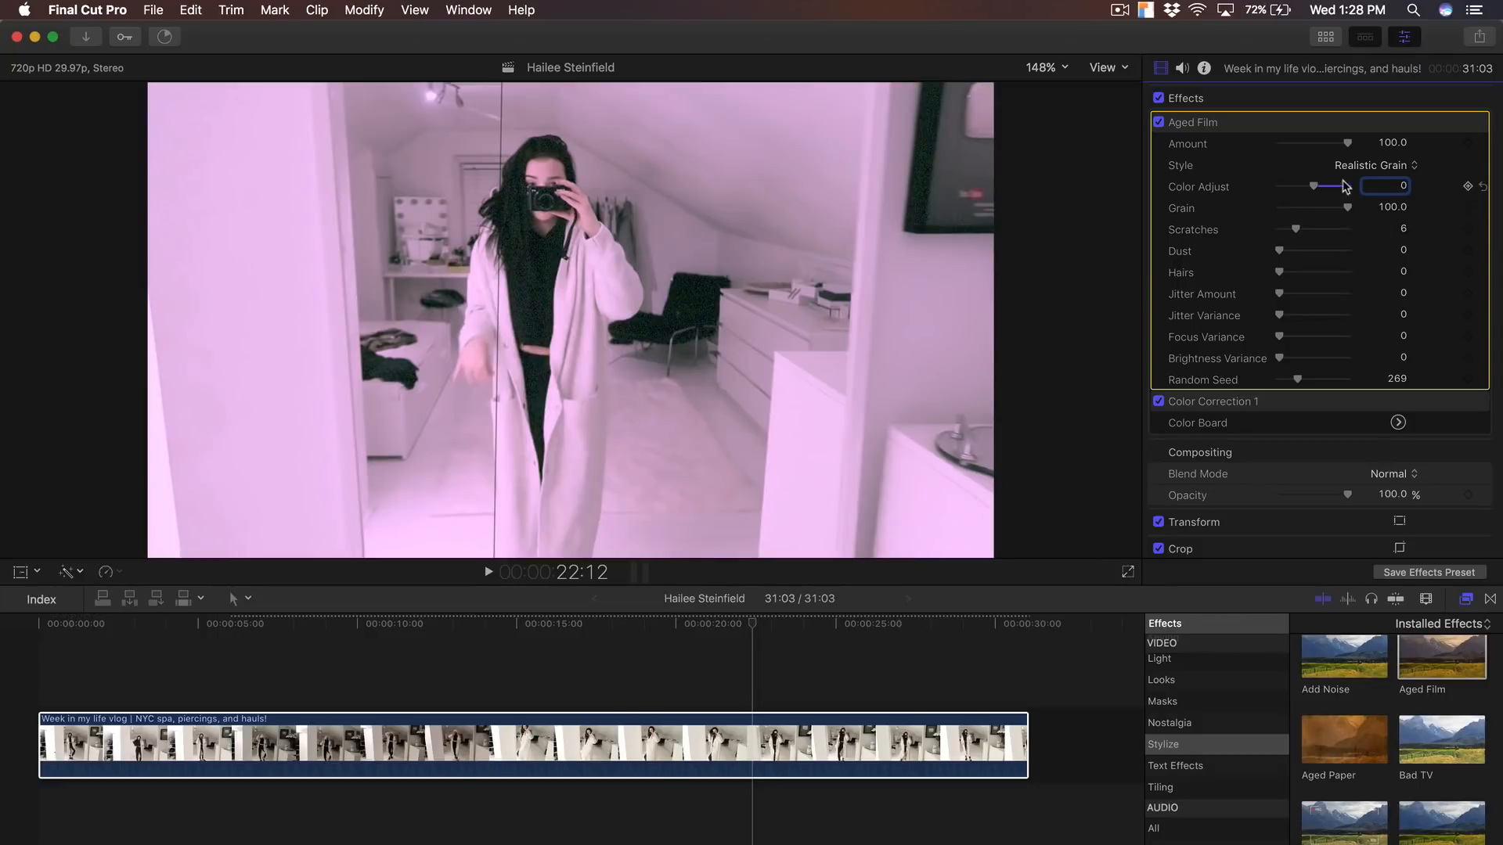
pyautogui.moveTo(1346, 208); pyautogui.dragTo(1342, 208)
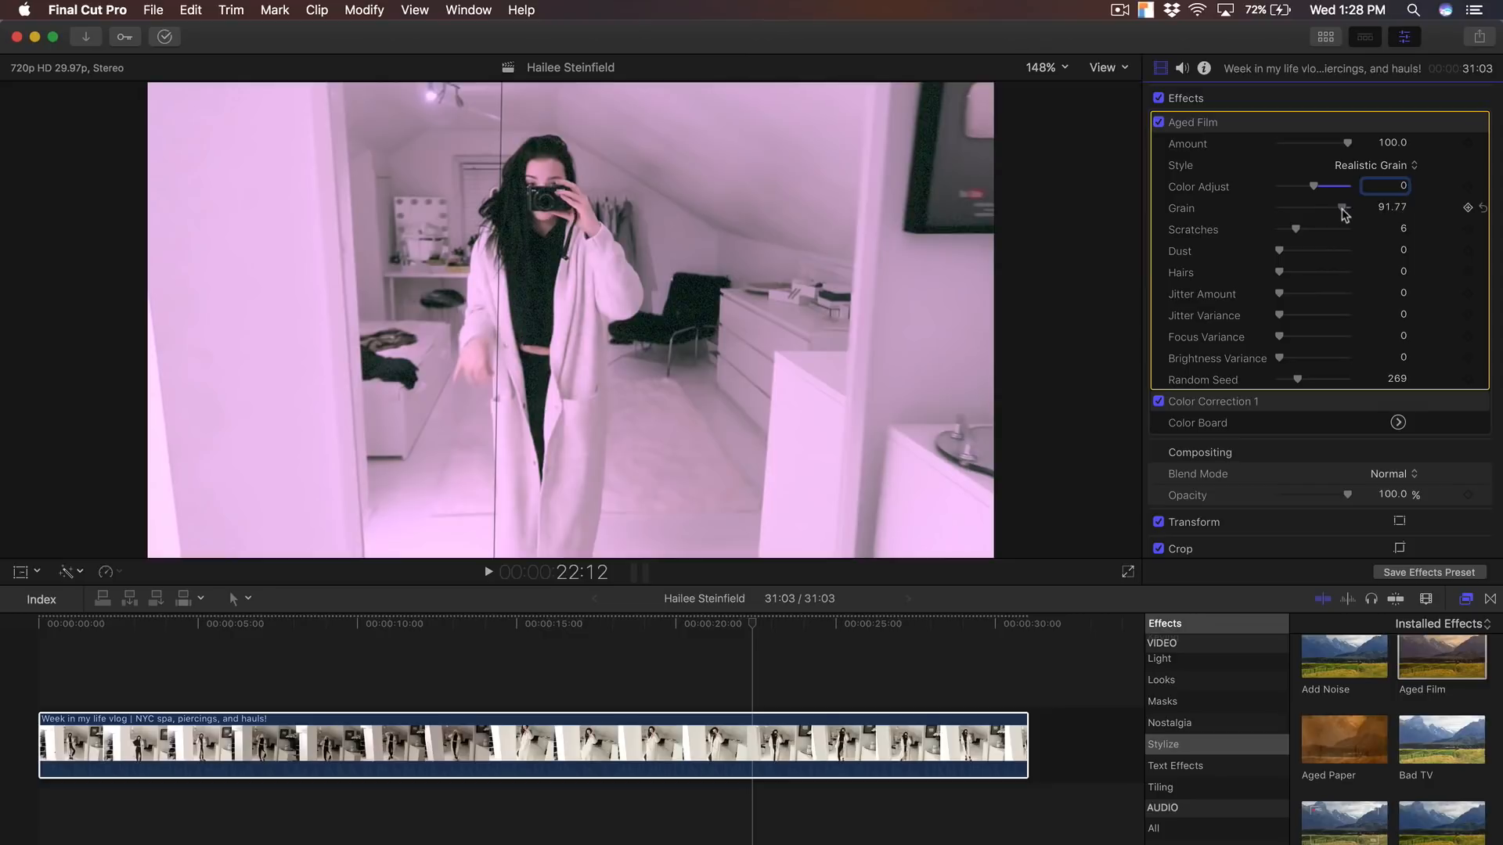
pyautogui.moveTo(1314, 209); pyautogui.dragTo(1353, 209)
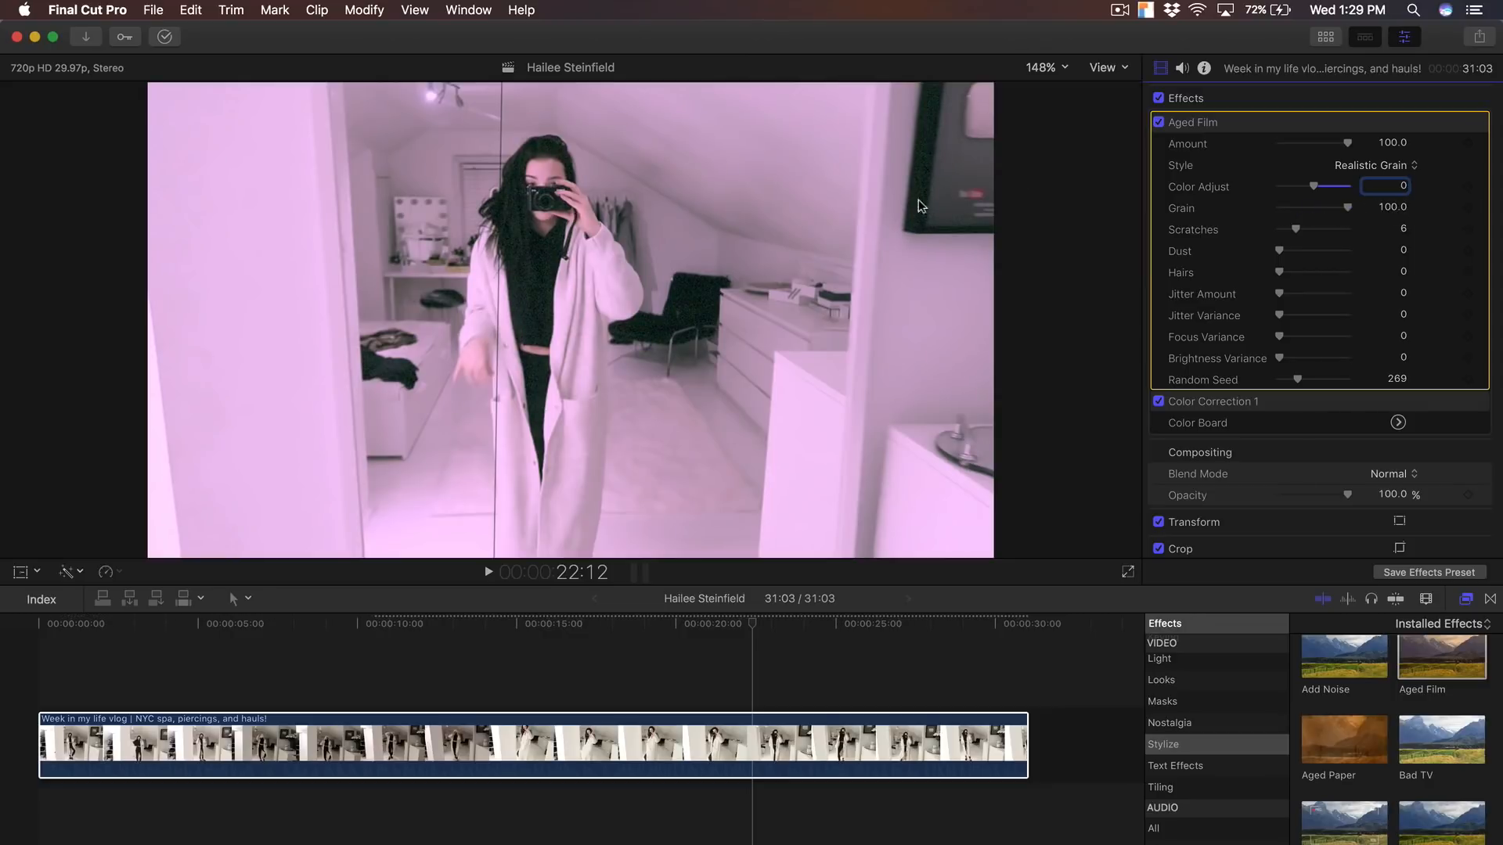
pyautogui.moveTo(1391, 239)
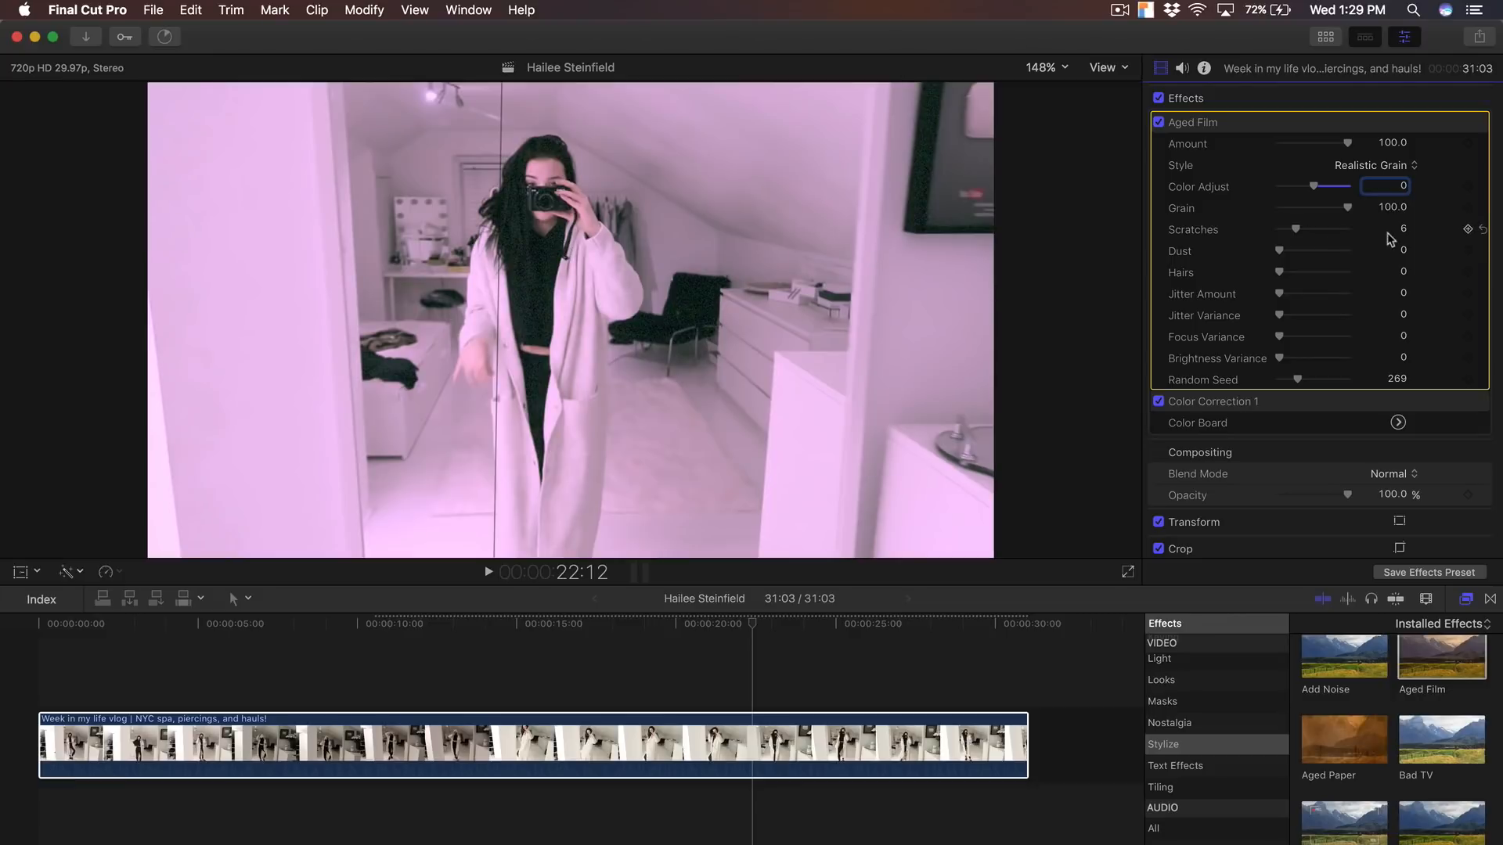
# Step: Lower Aged Film grain to about 9.67, raise Dust to about 42, and preview the clip
pyautogui.moveTo(1347, 207); pyautogui.dragTo(1285, 207)
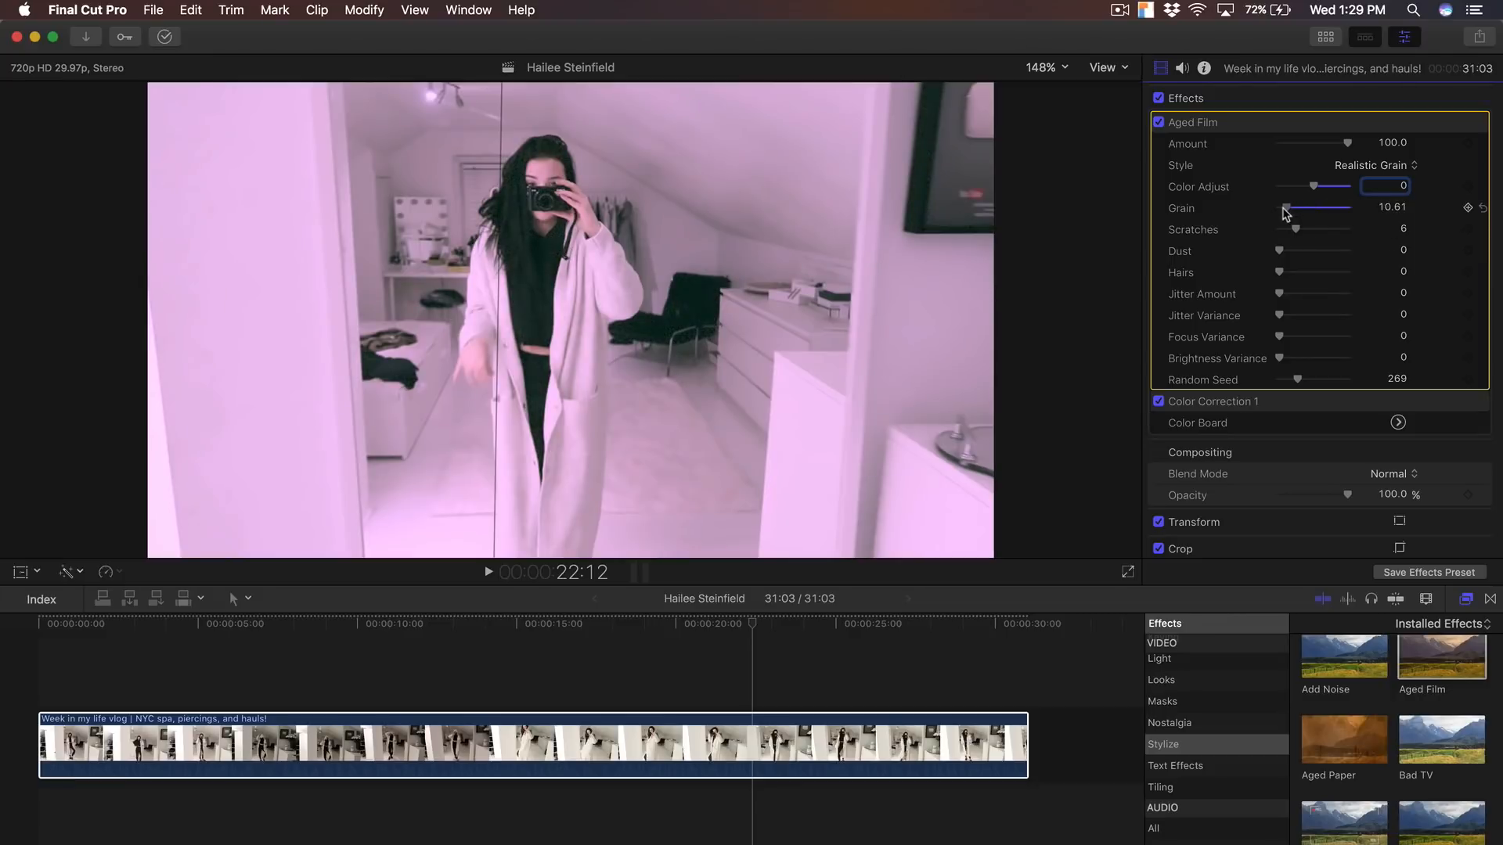
pyautogui.moveTo(1288, 206); pyautogui.dragTo(1285, 207)
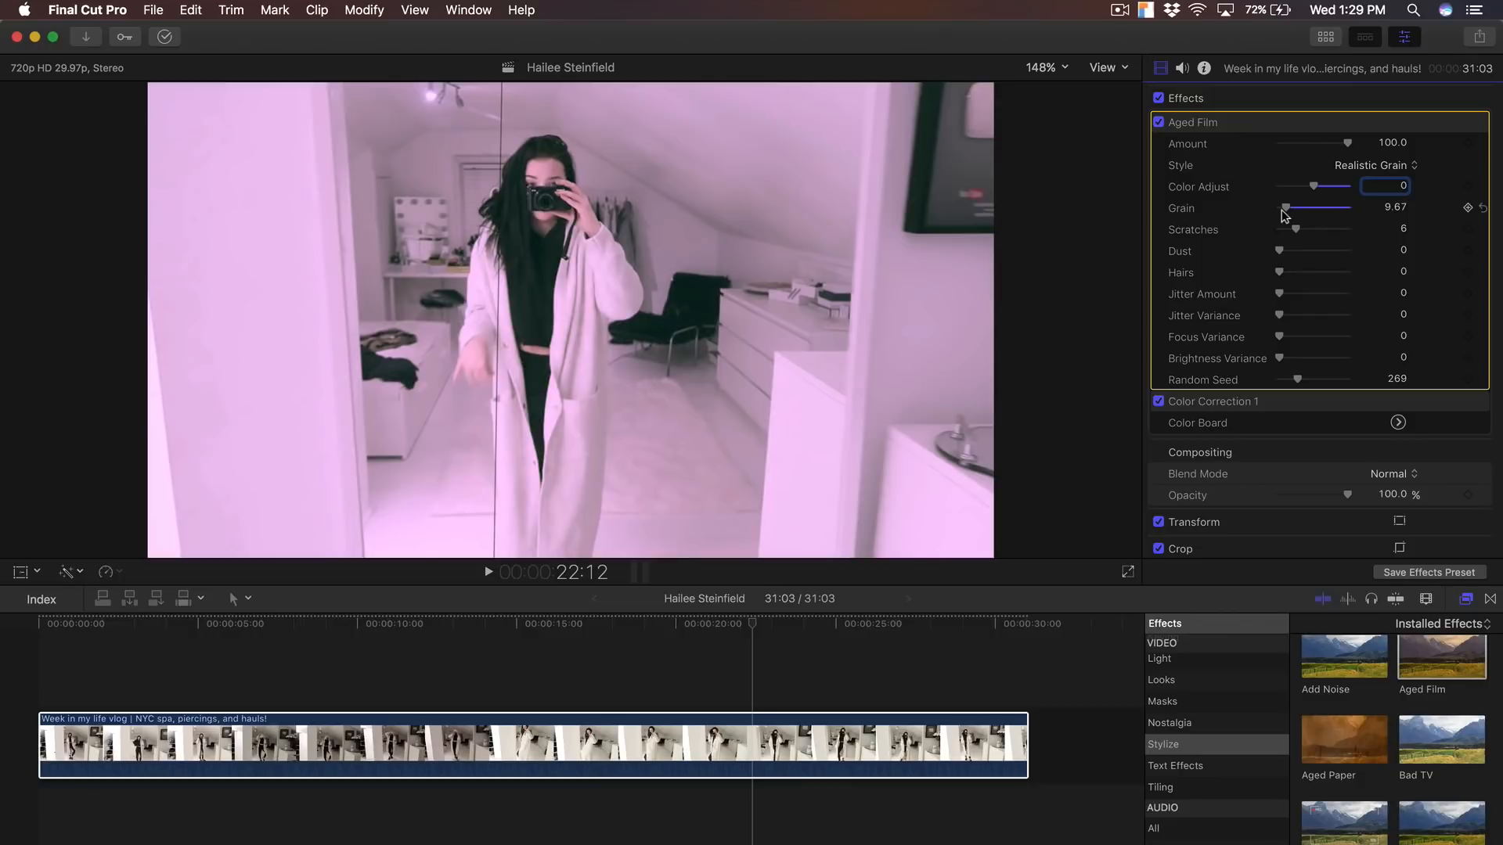
pyautogui.moveTo(1284, 263)
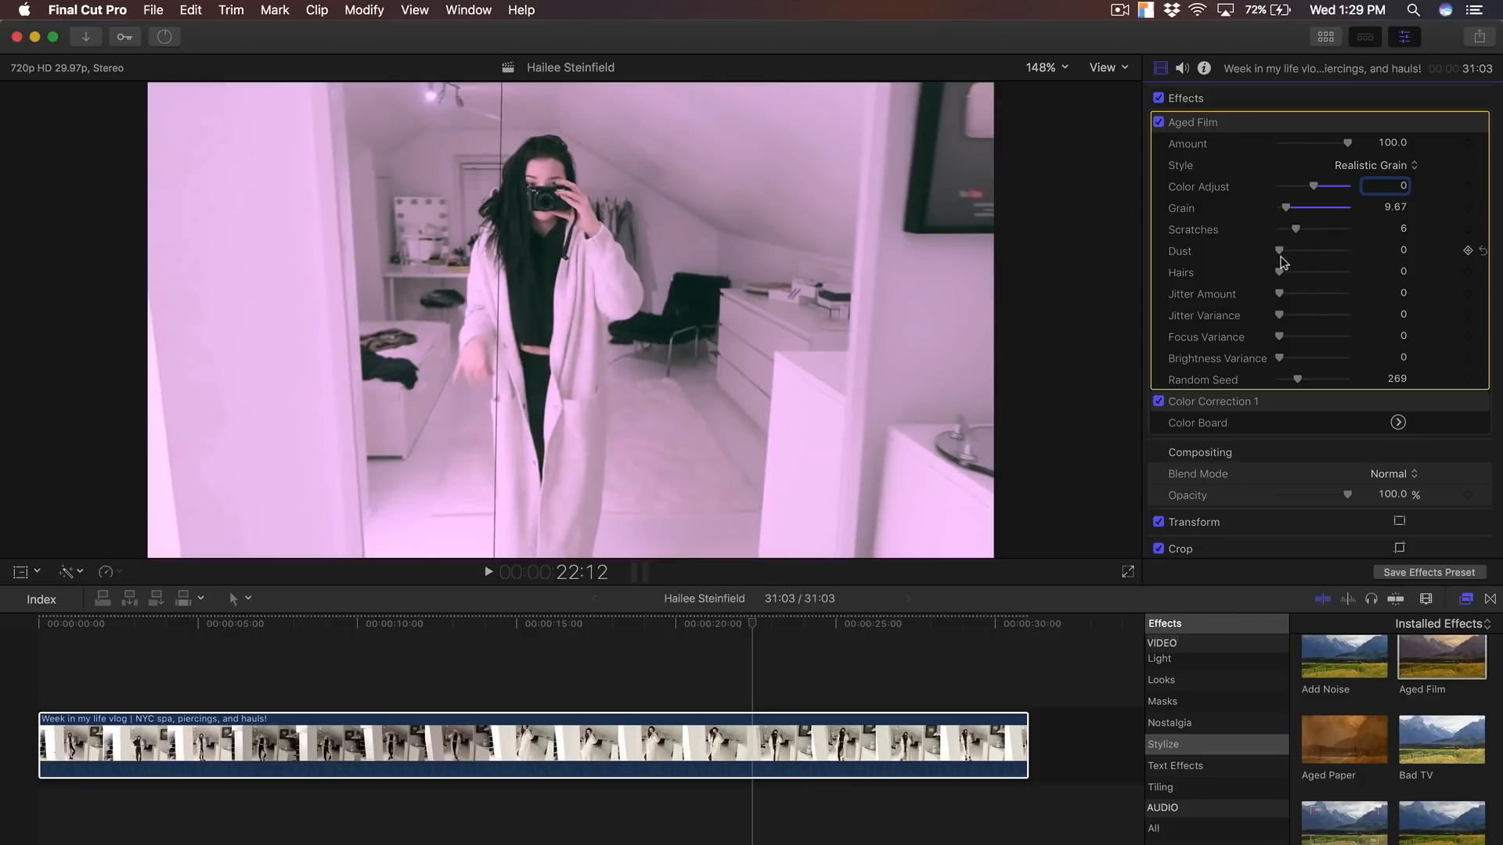
pyautogui.moveTo(1280, 250); pyautogui.dragTo(1306, 250)
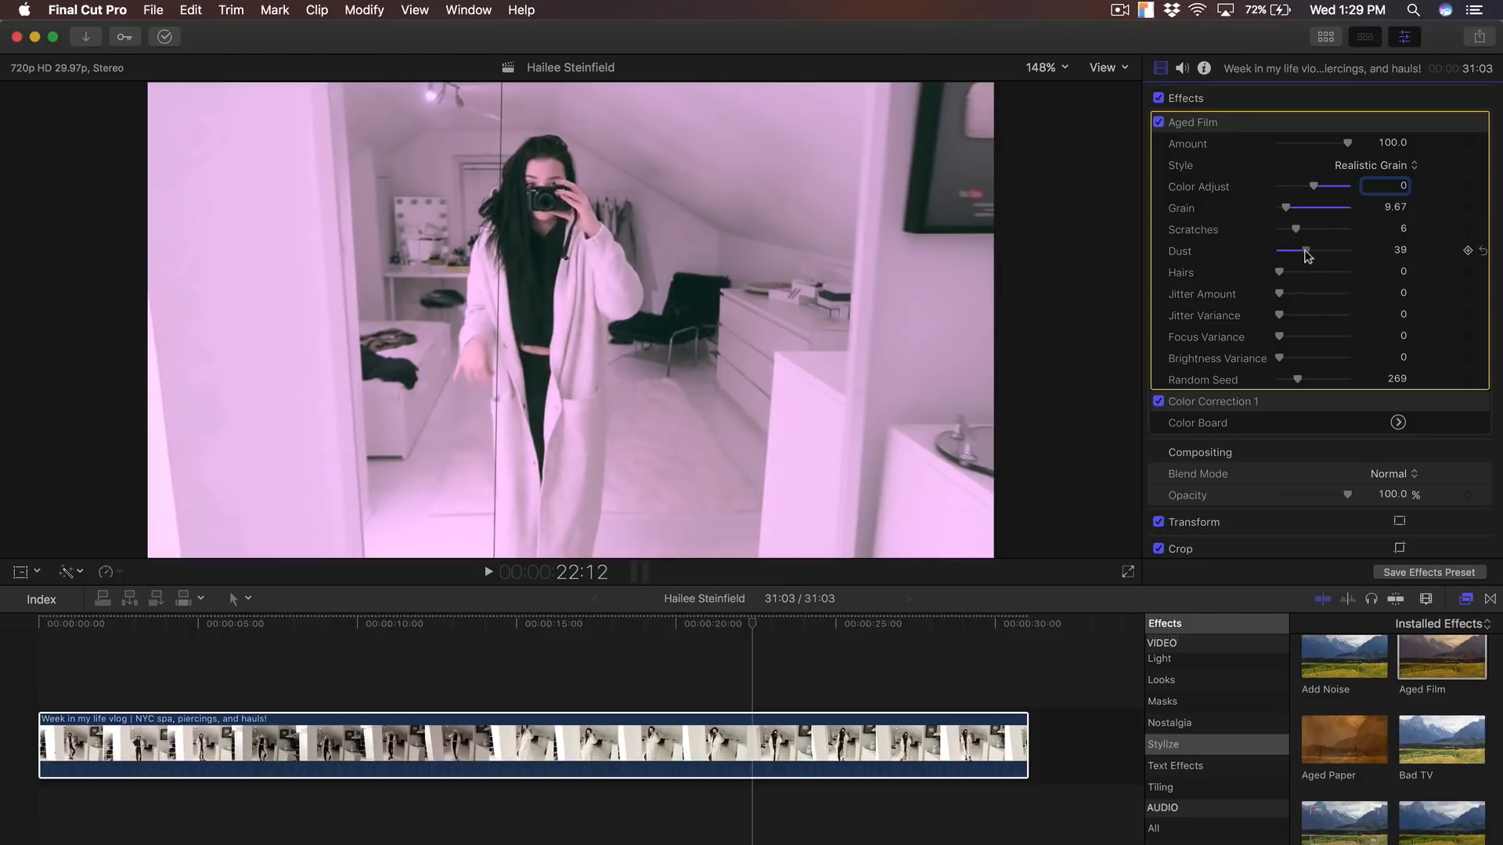
pyautogui.moveTo(1306, 250); pyautogui.dragTo(1304, 250)
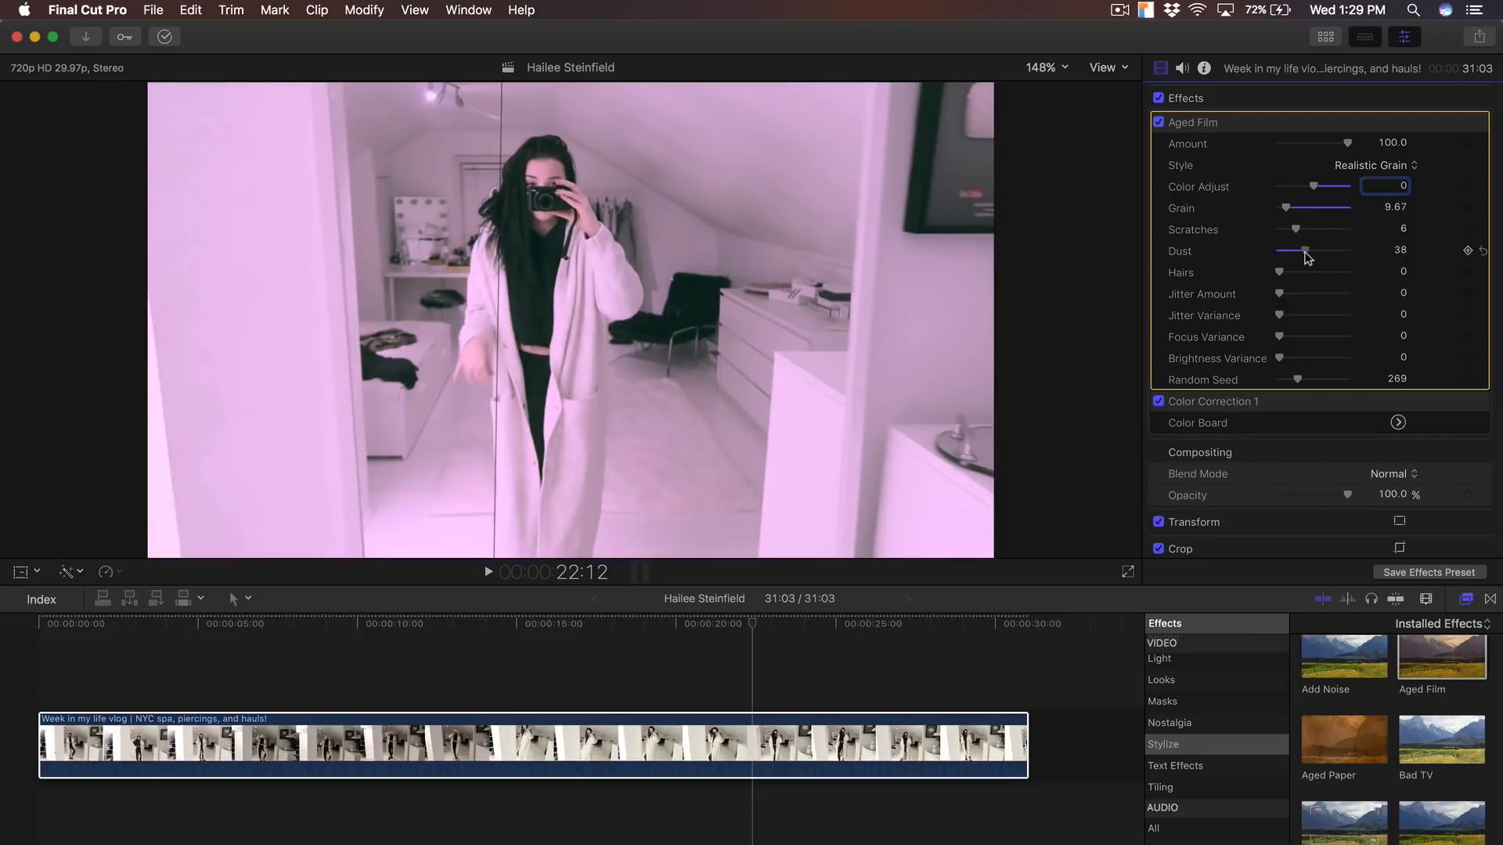
pyautogui.moveTo(1306, 250); pyautogui.dragTo(1318, 251)
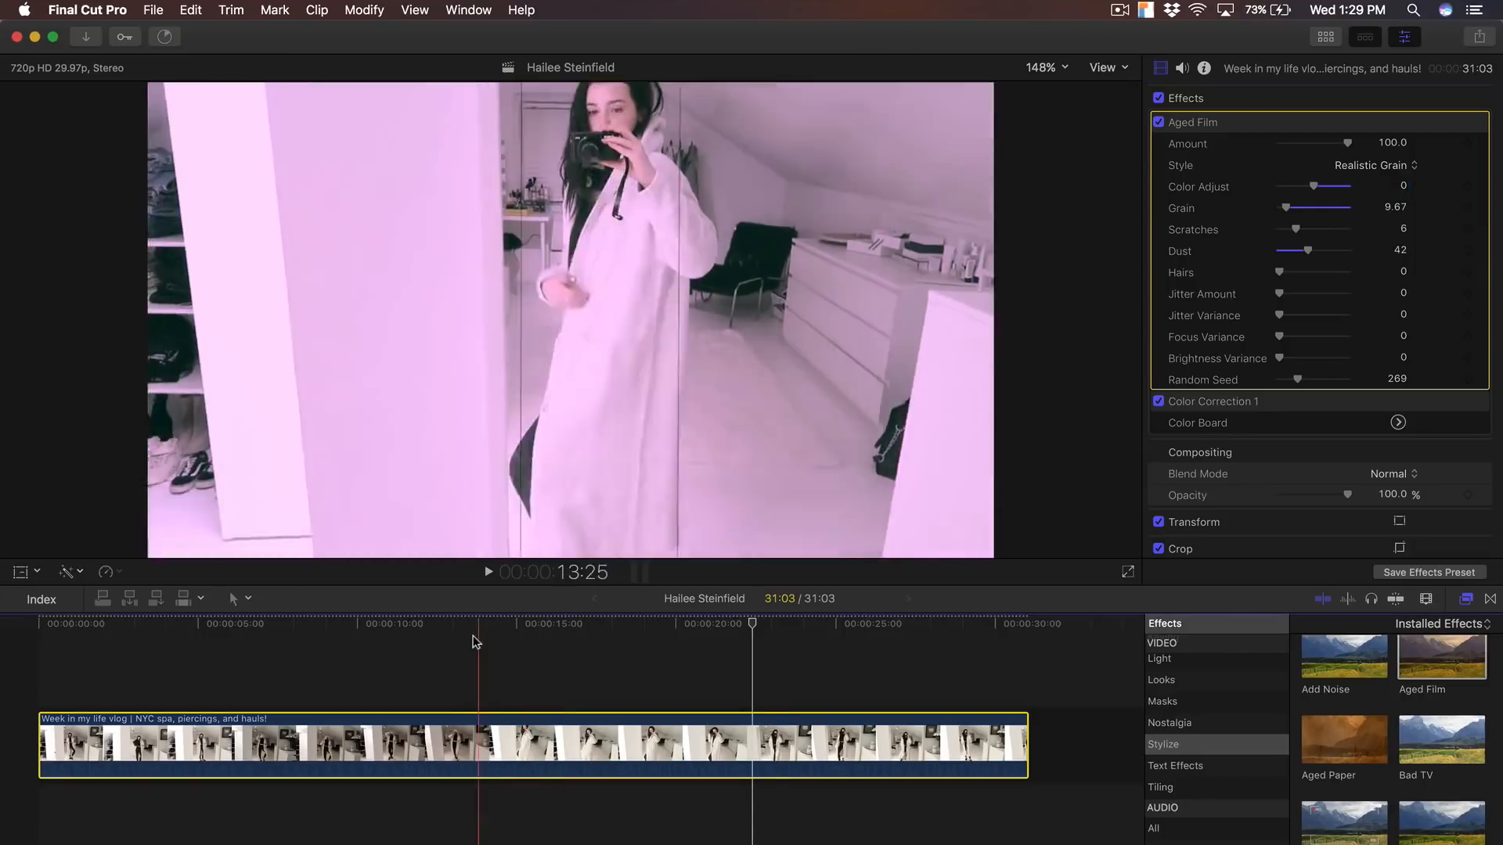
pyautogui.click(488, 572)
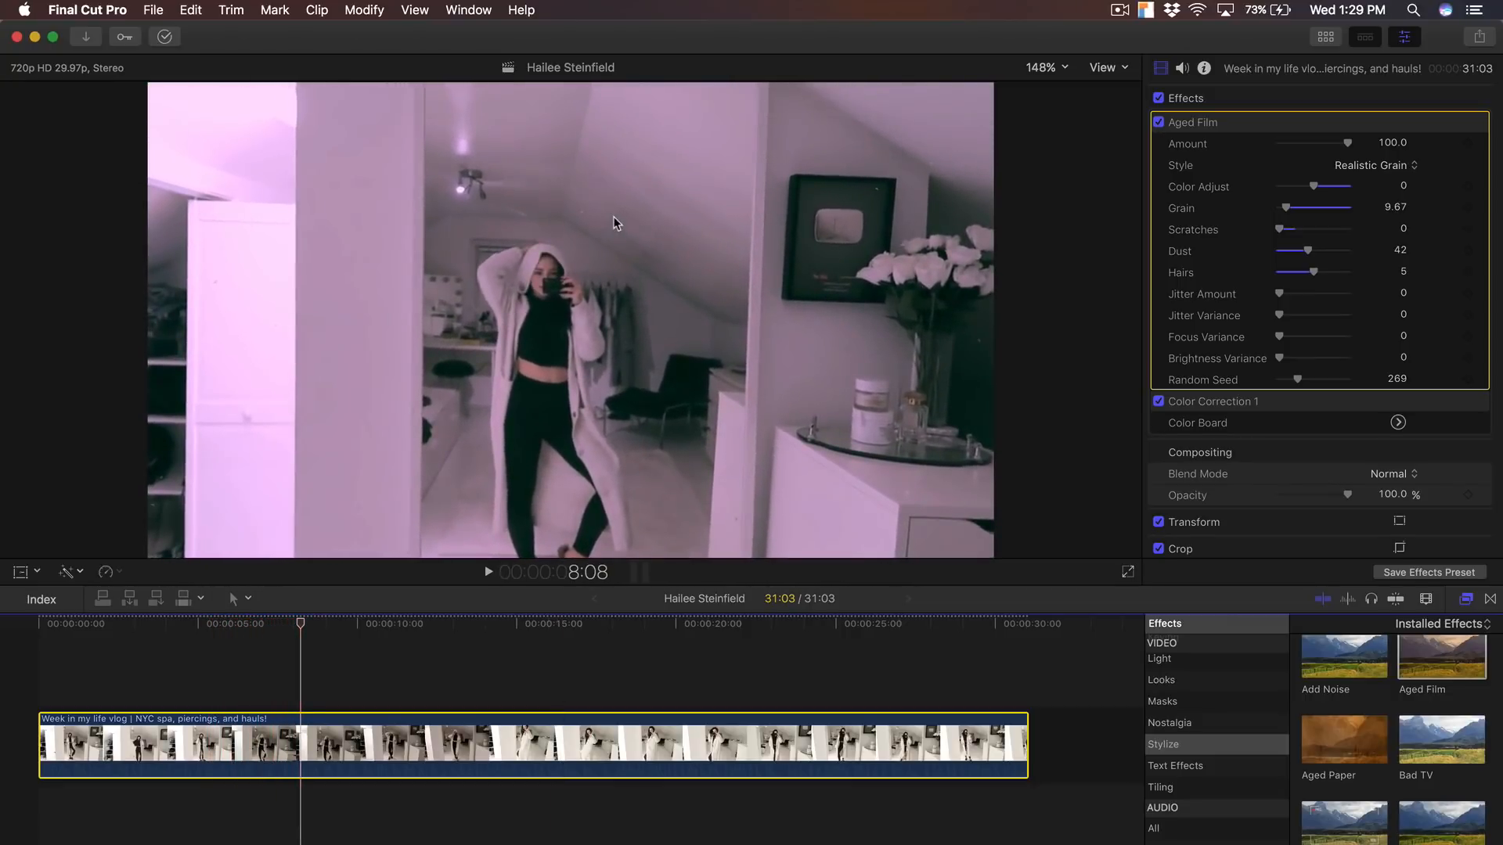
pyautogui.click(488, 572)
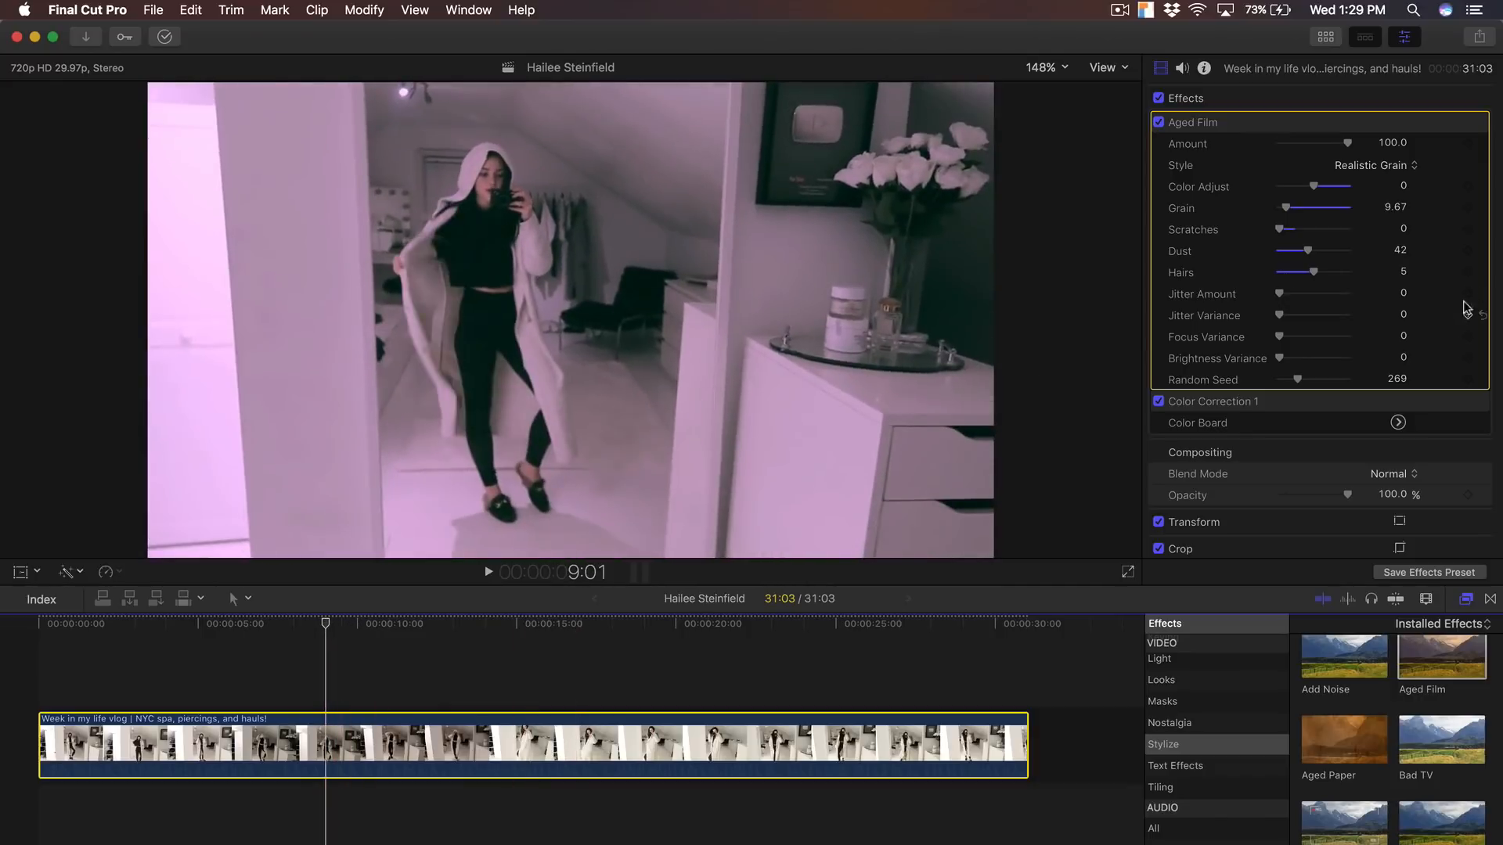
# Step: Keep the Realistic Grain style, return Jitter Amount to zero, and hide the Aged Film parameters
pyautogui.click(1371, 165)
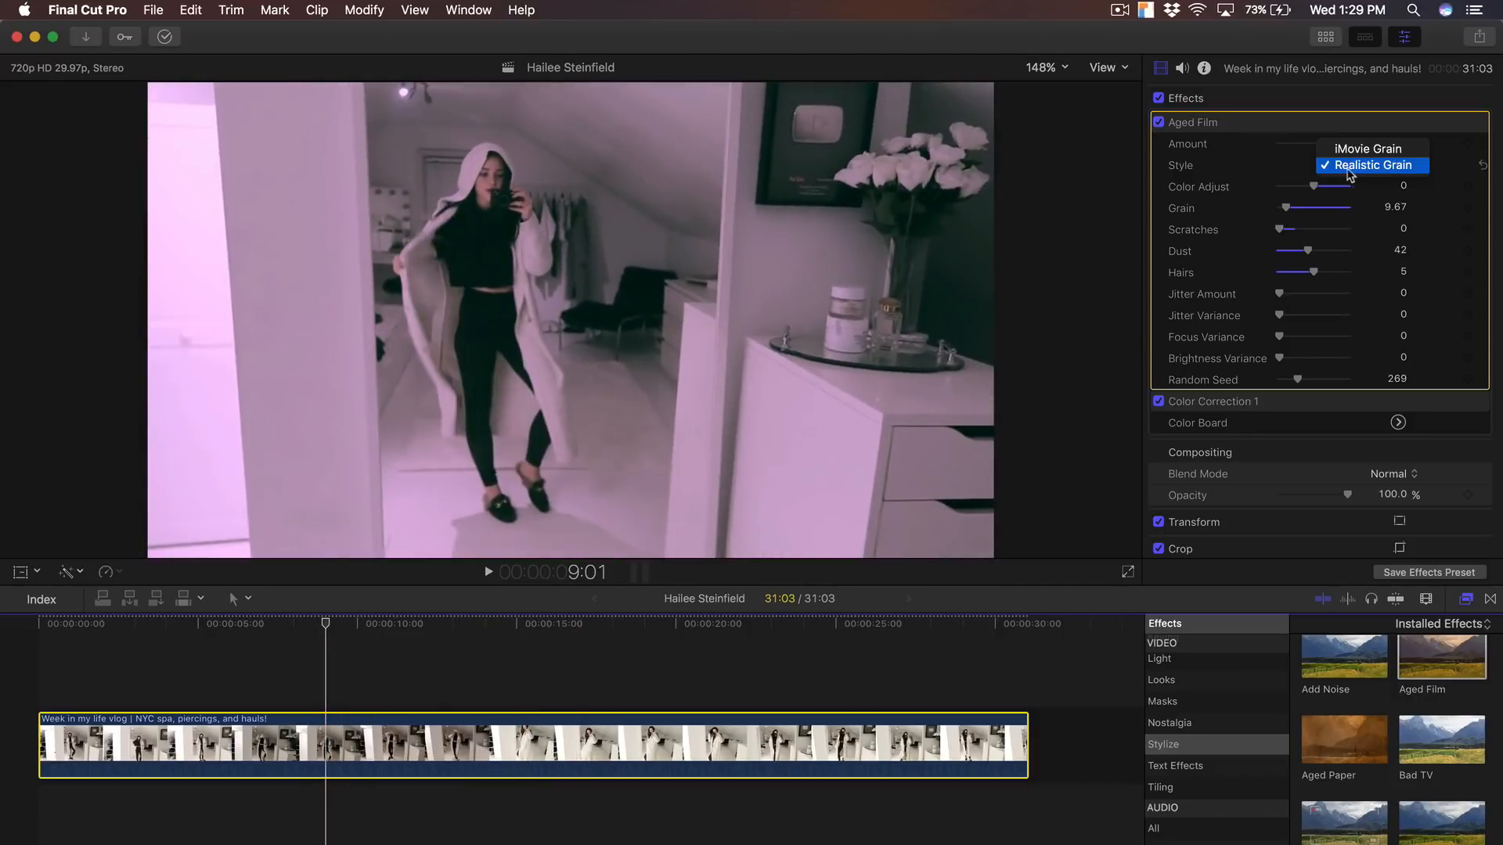
pyautogui.click(1369, 165)
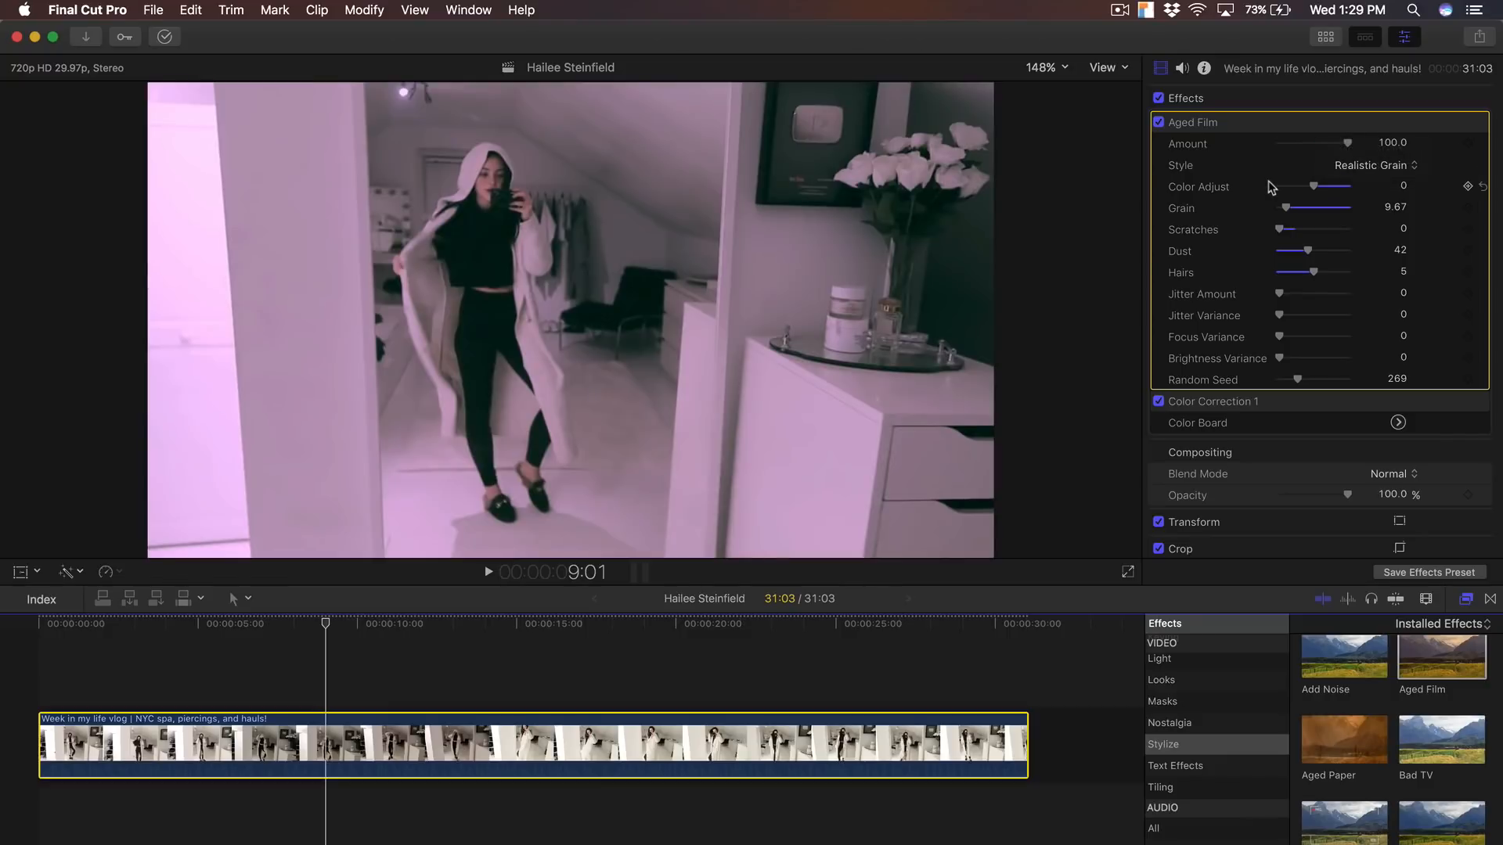
pyautogui.moveTo(1282, 299)
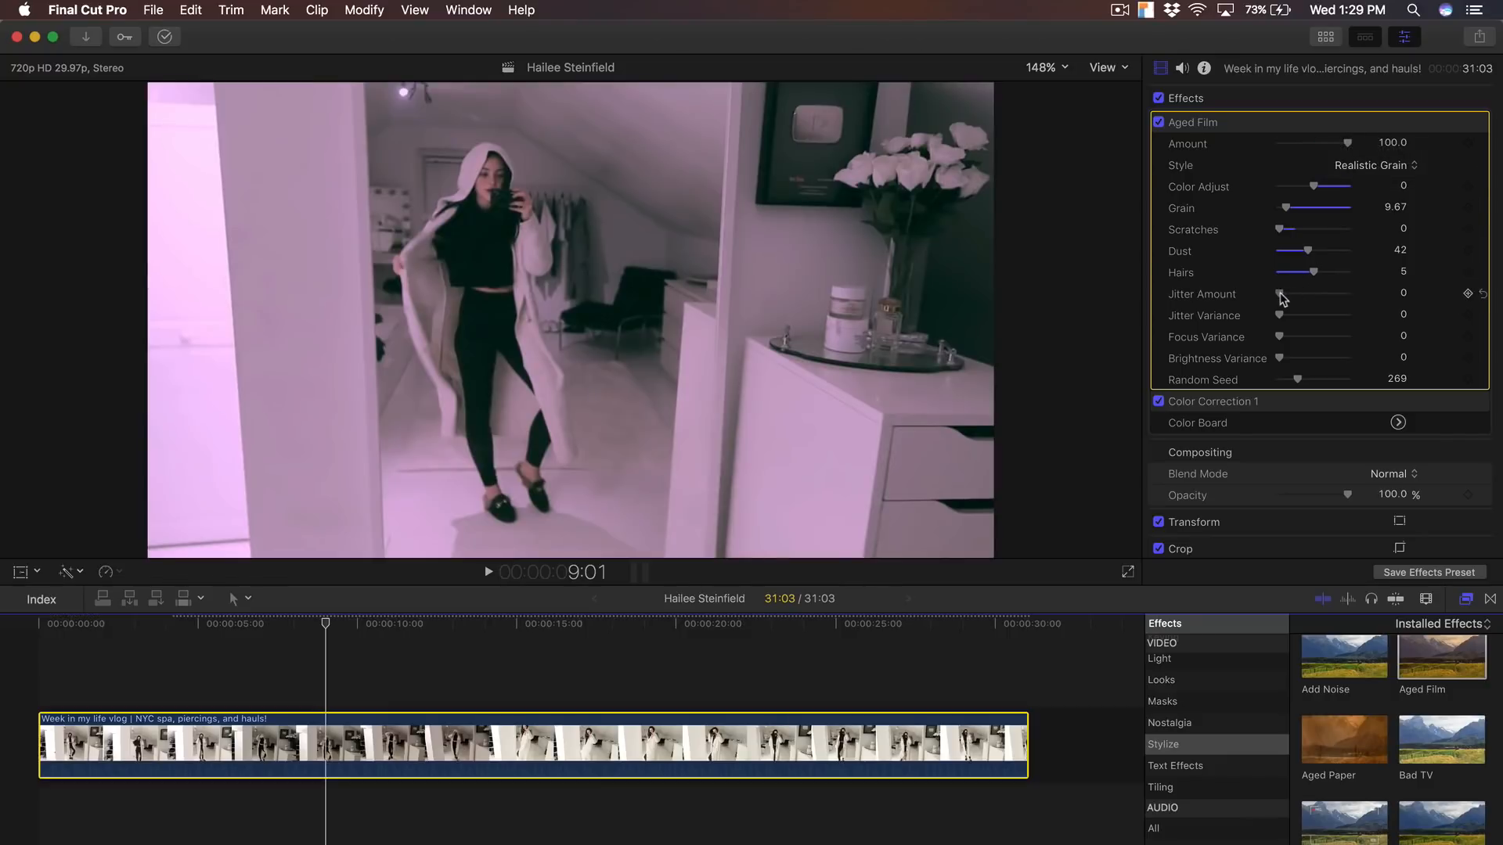
pyautogui.moveTo(1284, 294); pyautogui.dragTo(1303, 294)
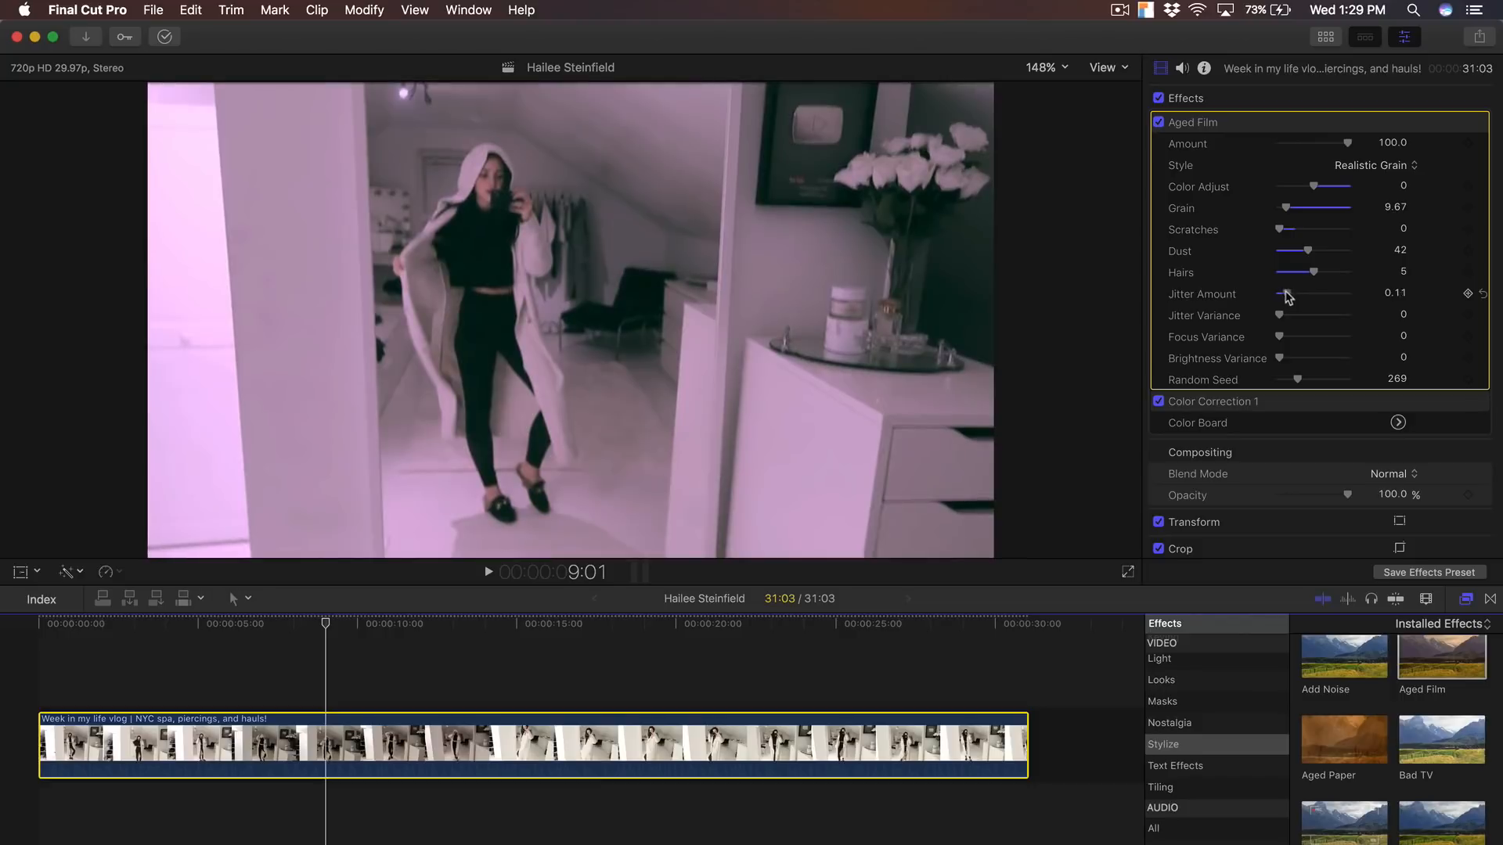
pyautogui.click(488, 572)
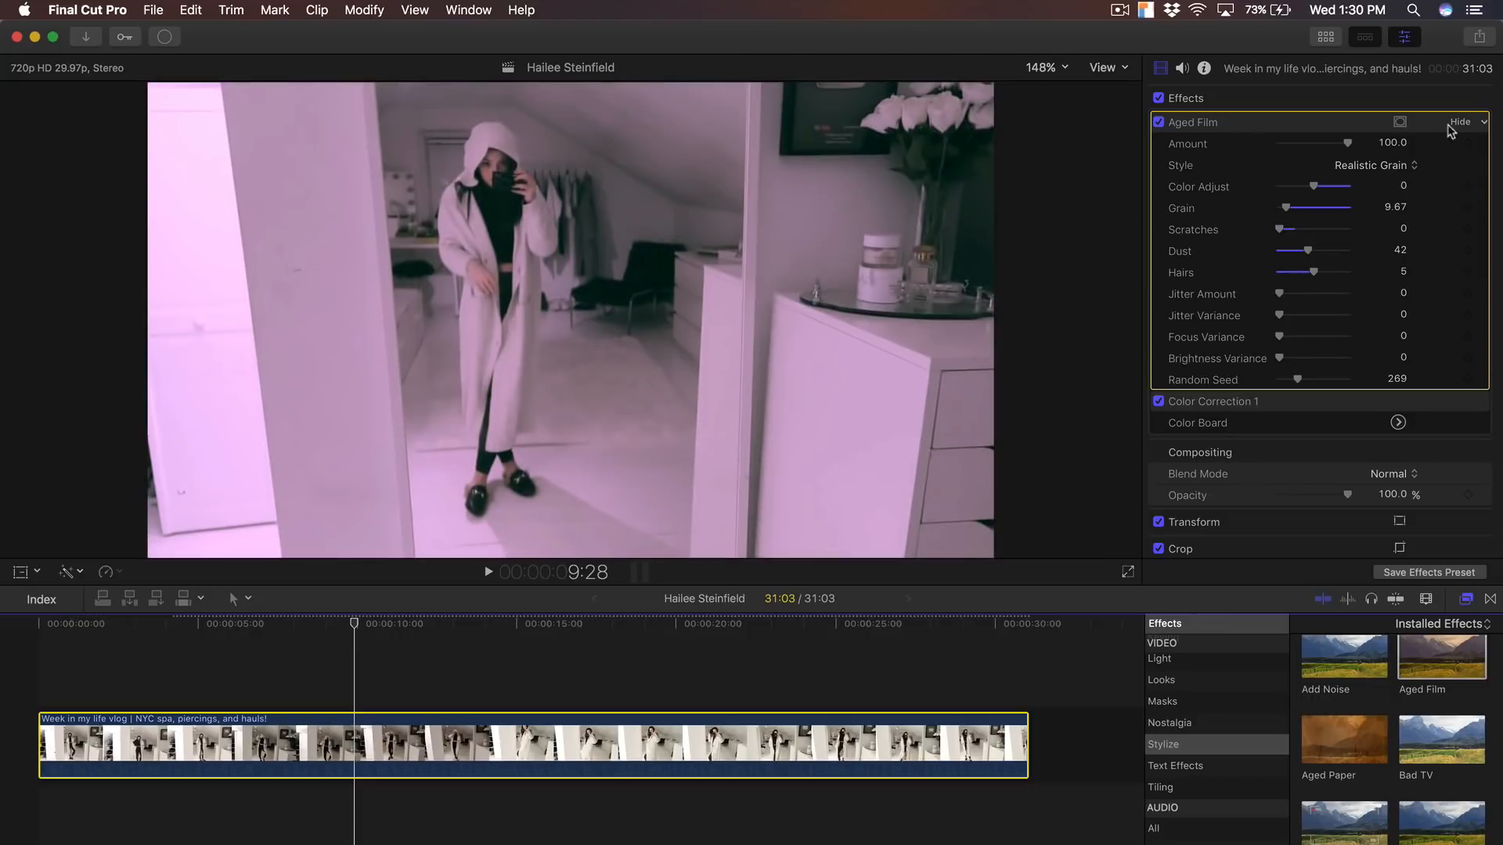
pyautogui.click(1459, 122)
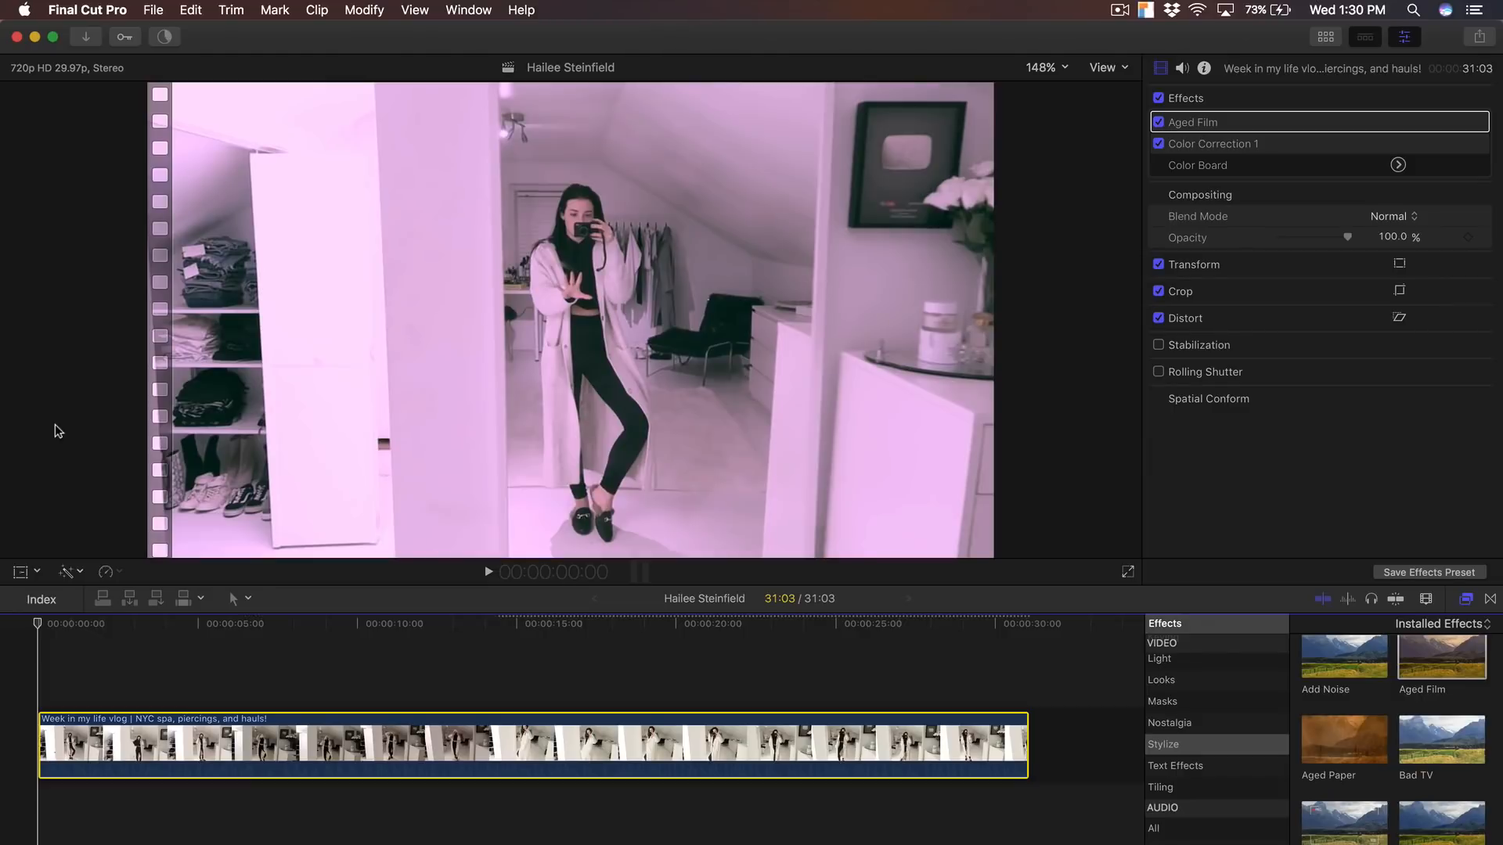
pyautogui.click(488, 573)
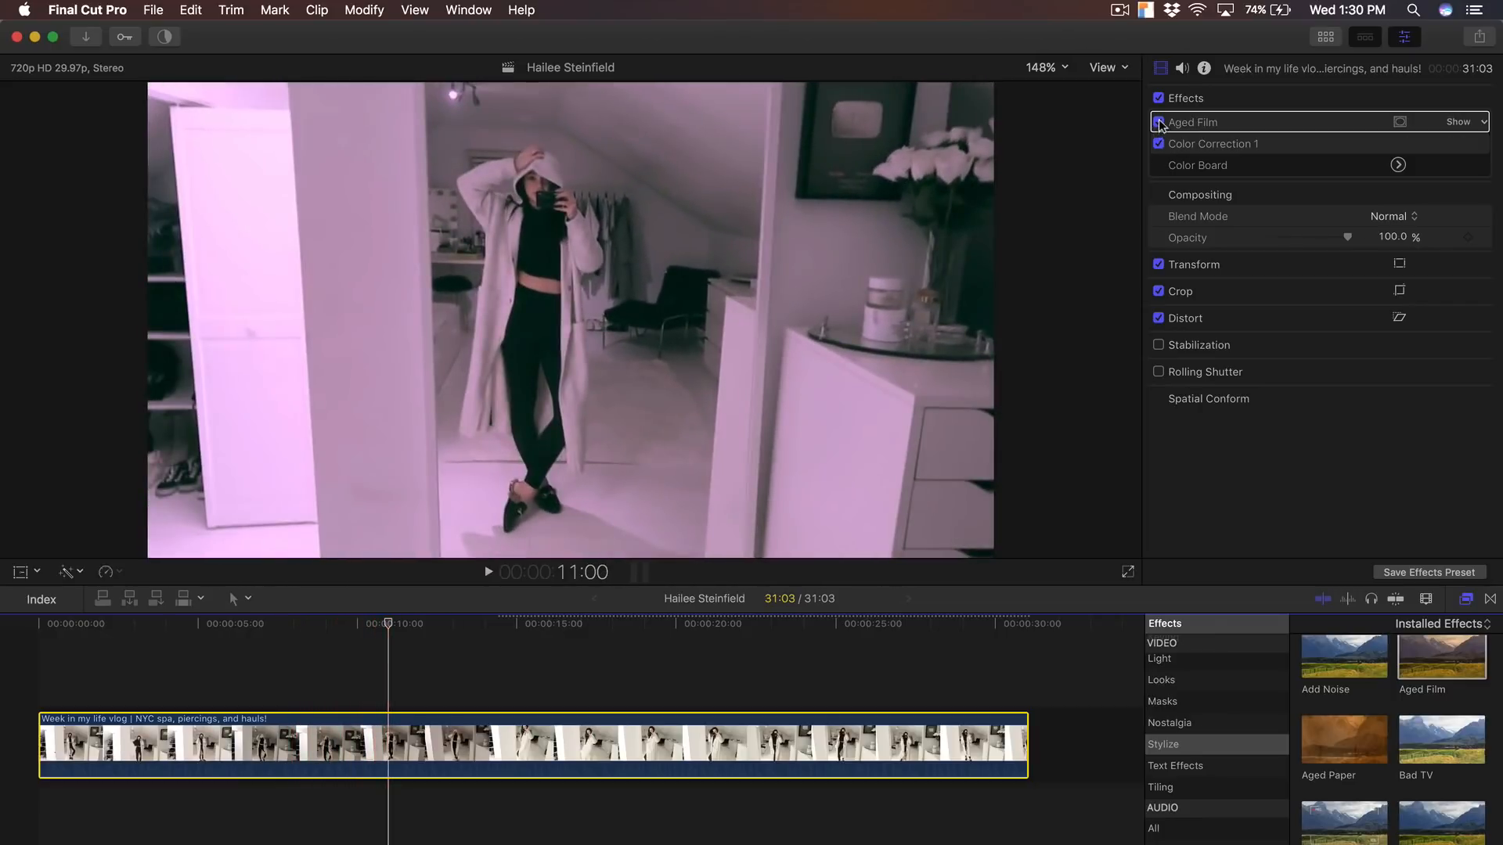
pyautogui.click(1159, 122)
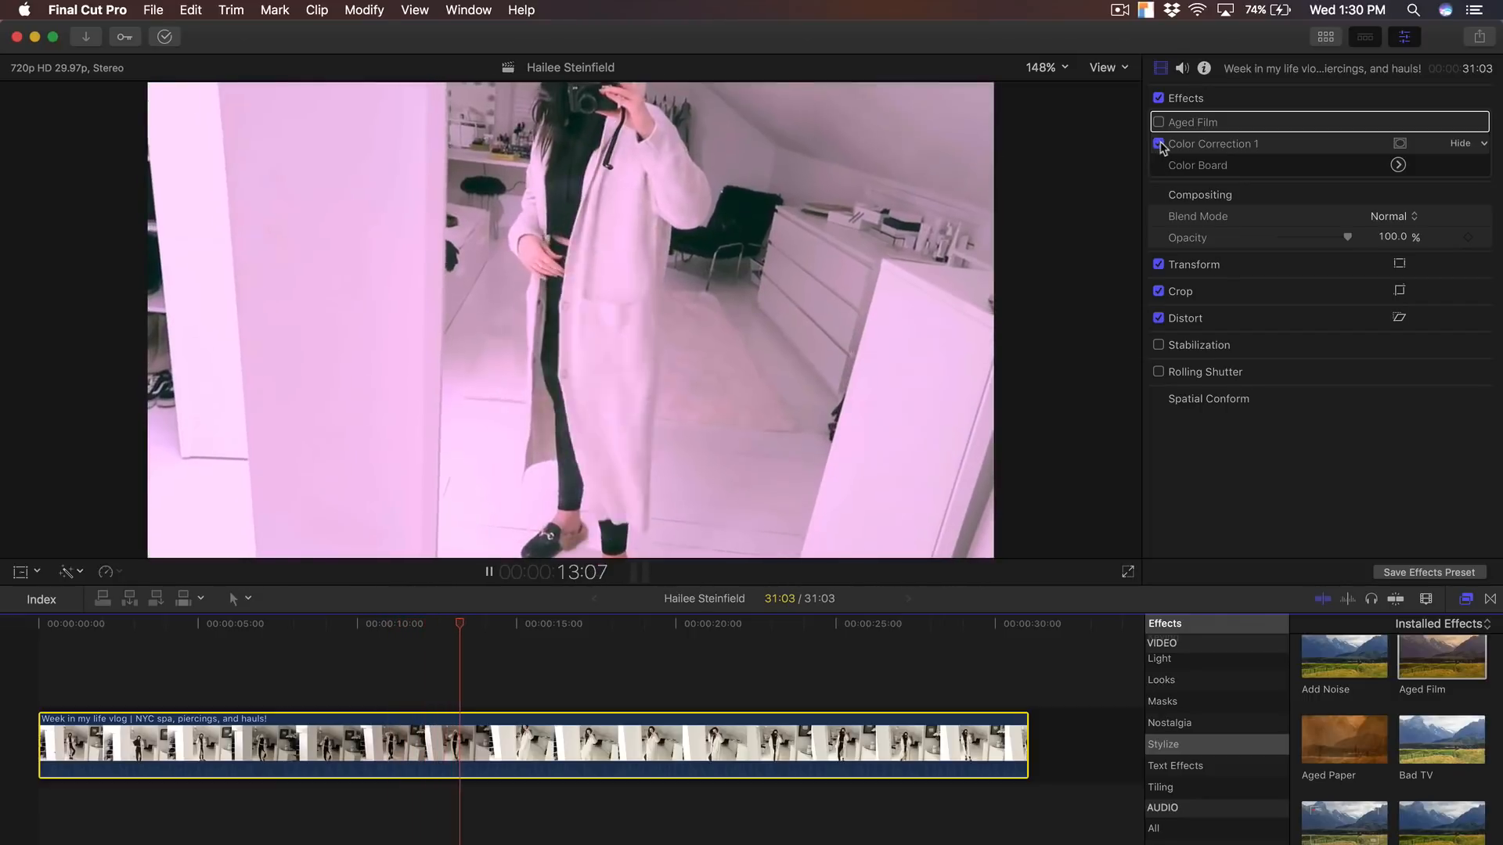
pyautogui.click(520, 624)
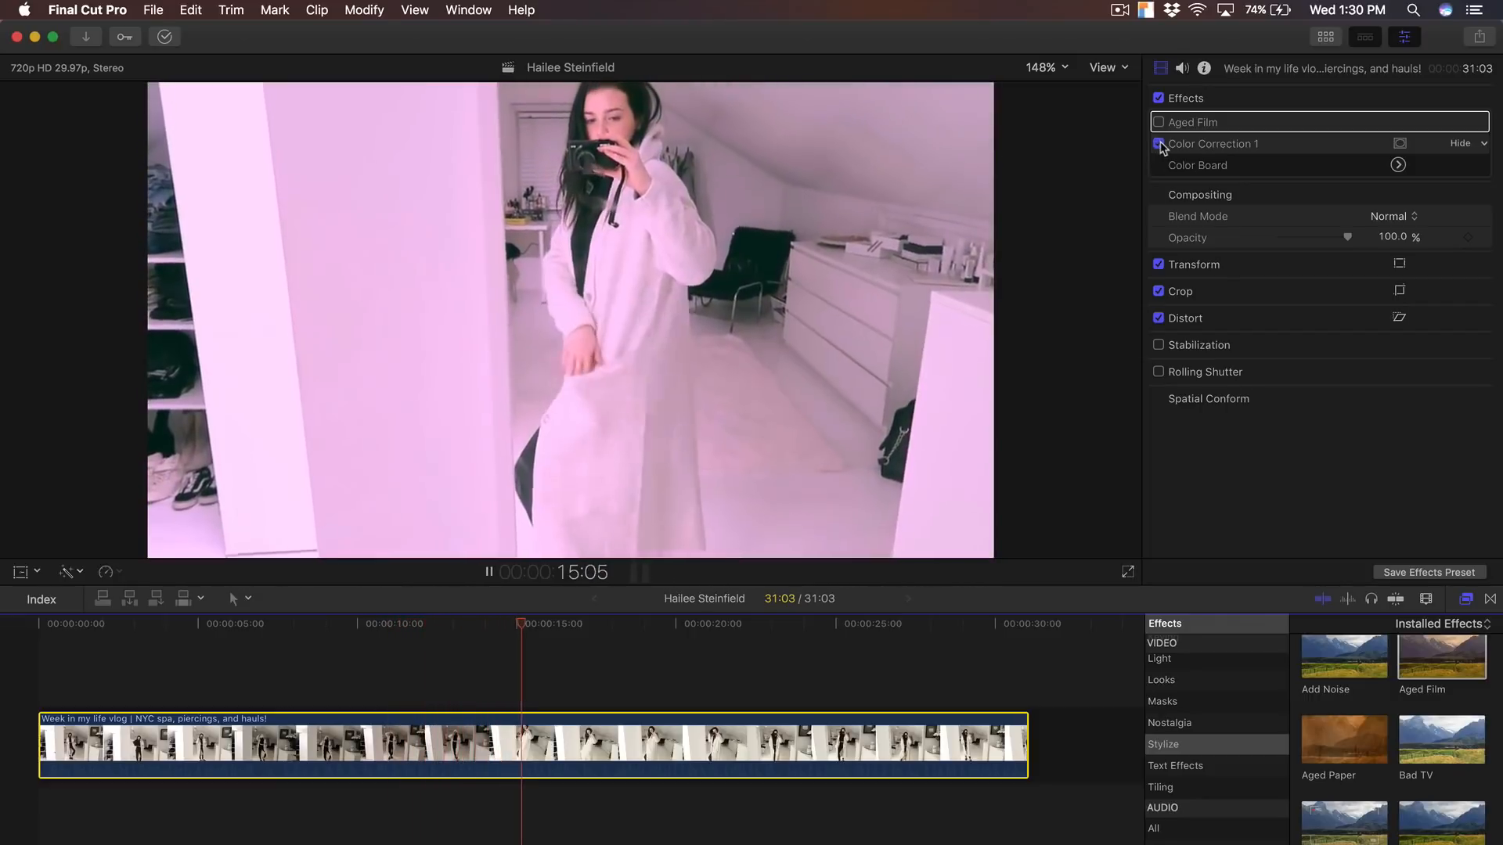
pyautogui.click(1157, 122)
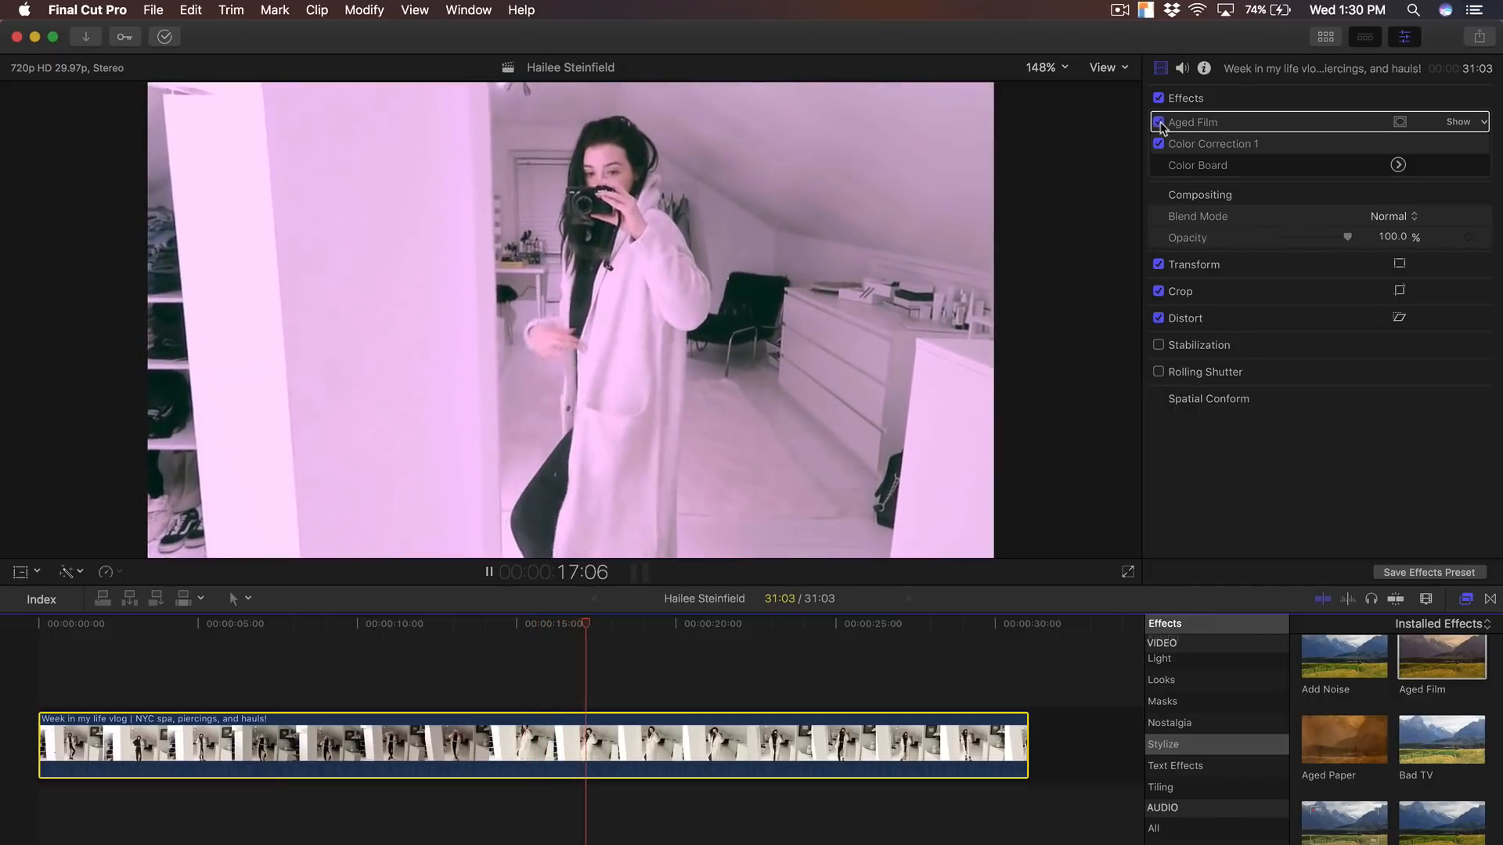